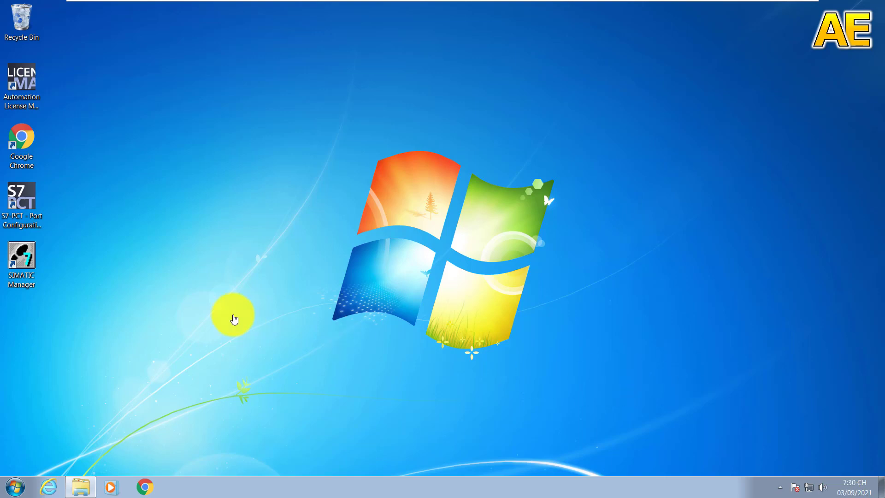
Step: Launch SIMATIC Manager from its desktop icon to bring up the STEP 7 New Project wizard
double_click(22, 255)
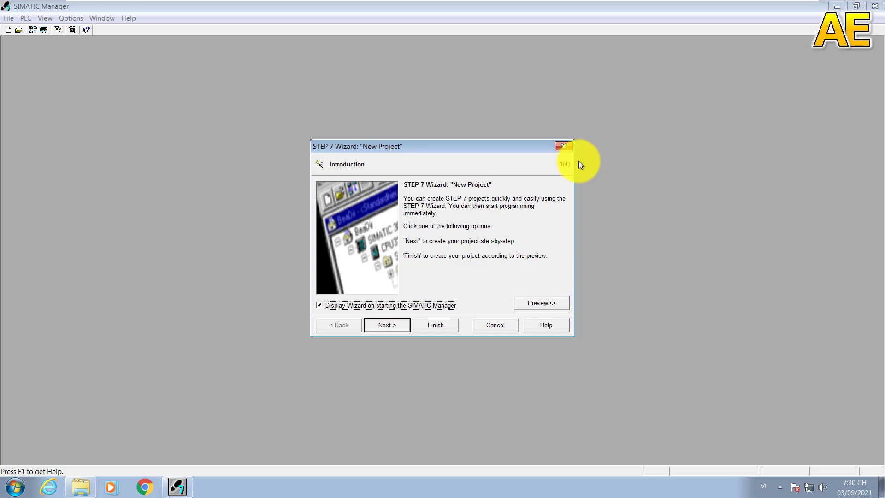
mouse_move(531, 147)
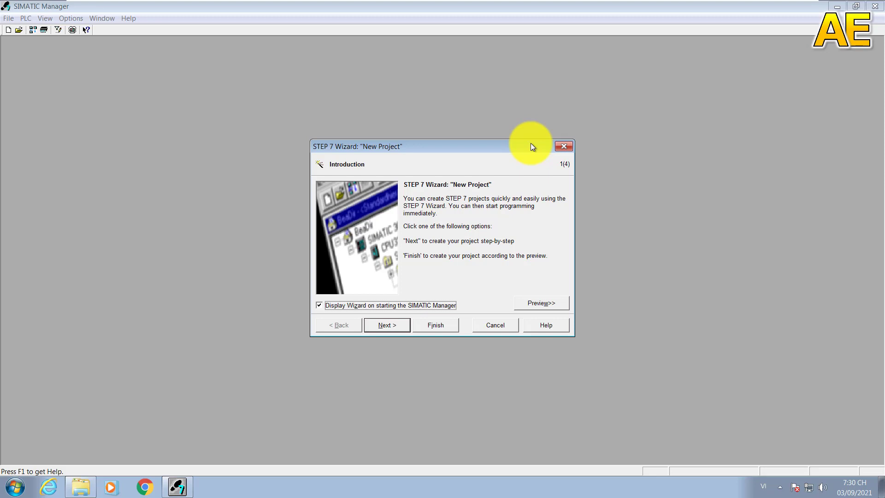
mouse_move(530, 176)
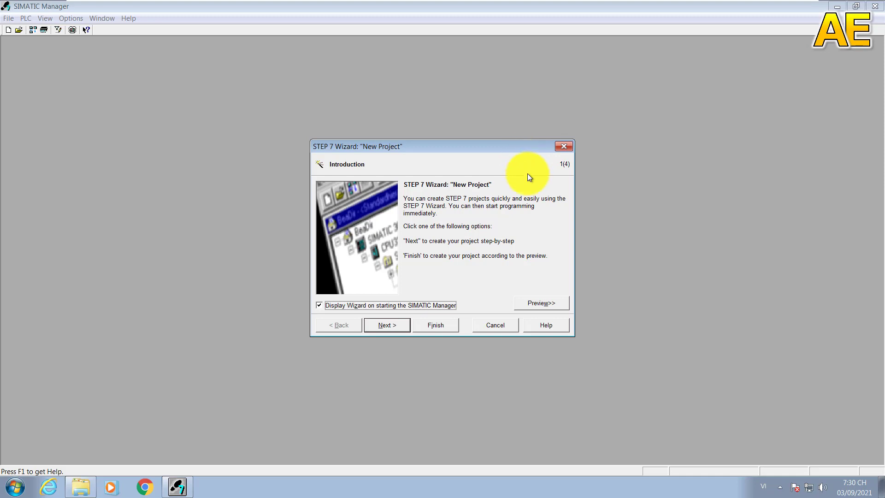
mouse_move(470, 278)
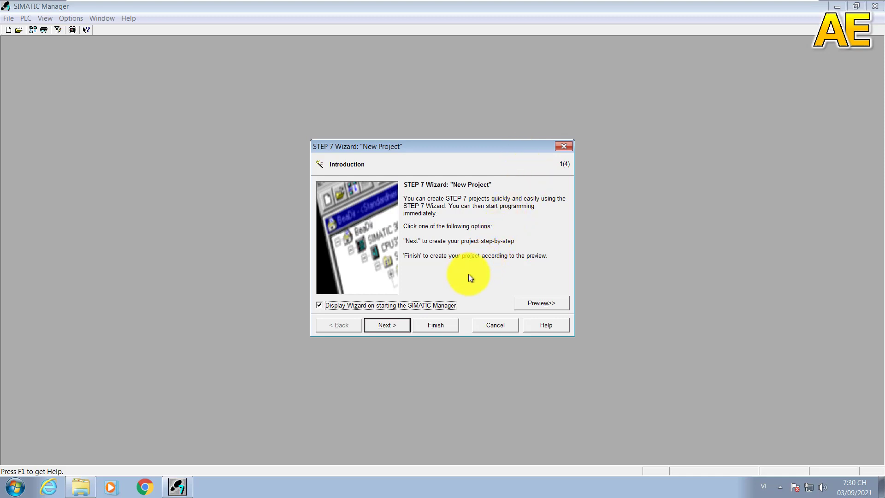
Step: Advance past the introduction and CPU pages, choosing LAD as the block language
left_click(387, 325)
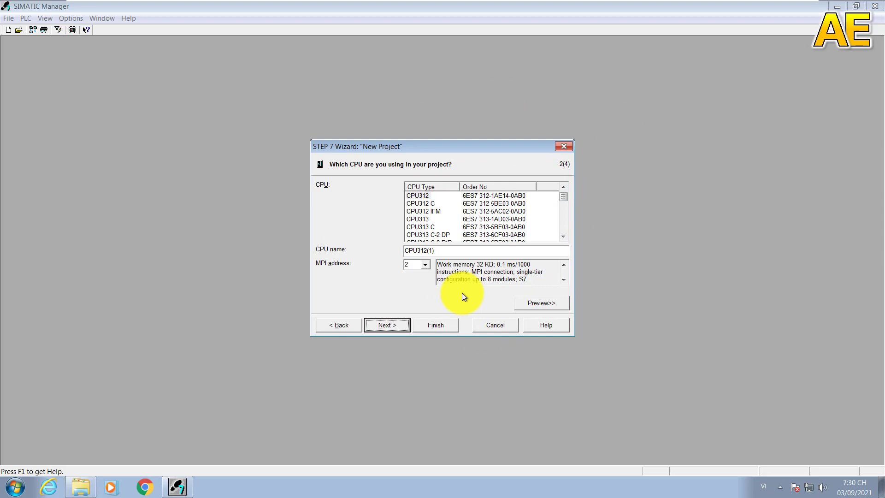
mouse_move(414, 299)
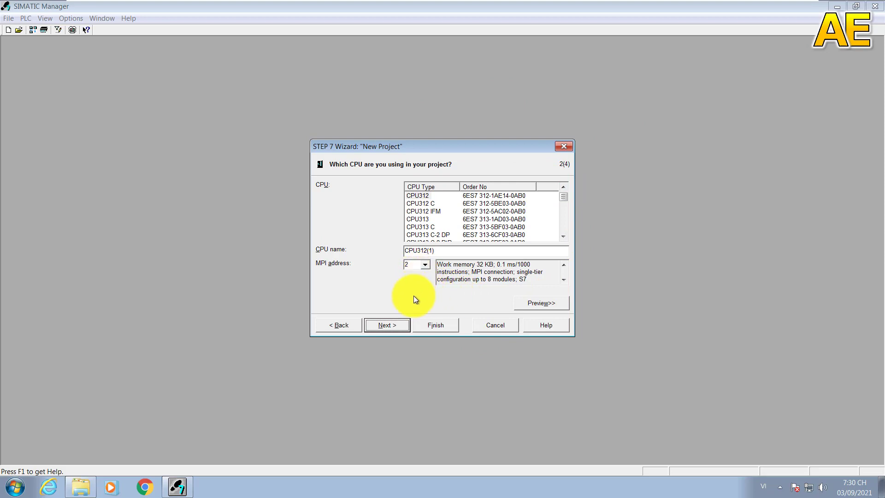
left_click(386, 325)
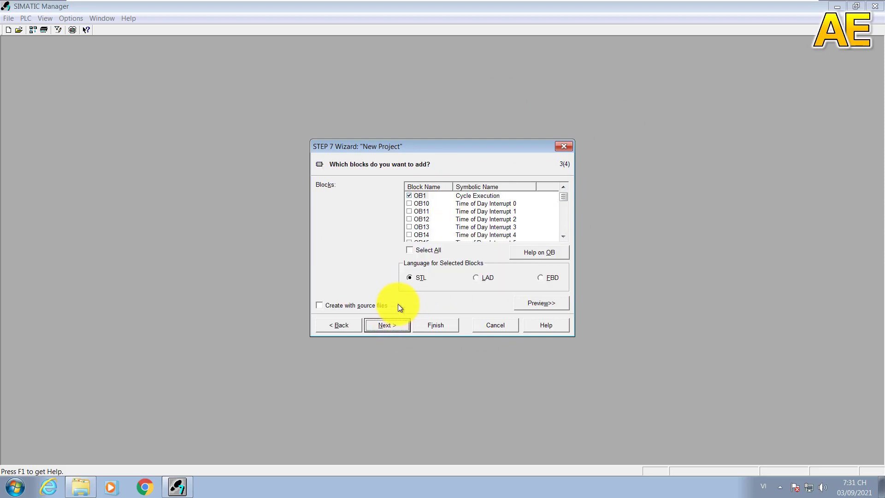
mouse_move(467, 146)
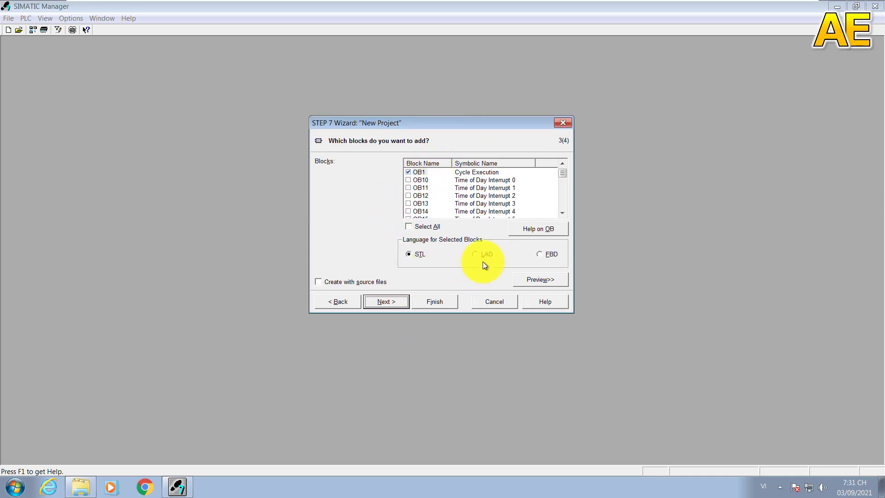
left_click(474, 254)
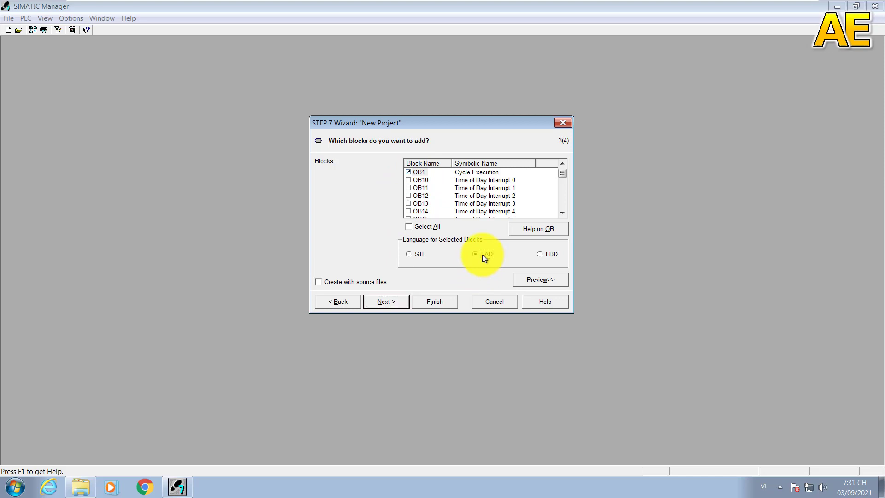
left_click(386, 302)
type("Preo")
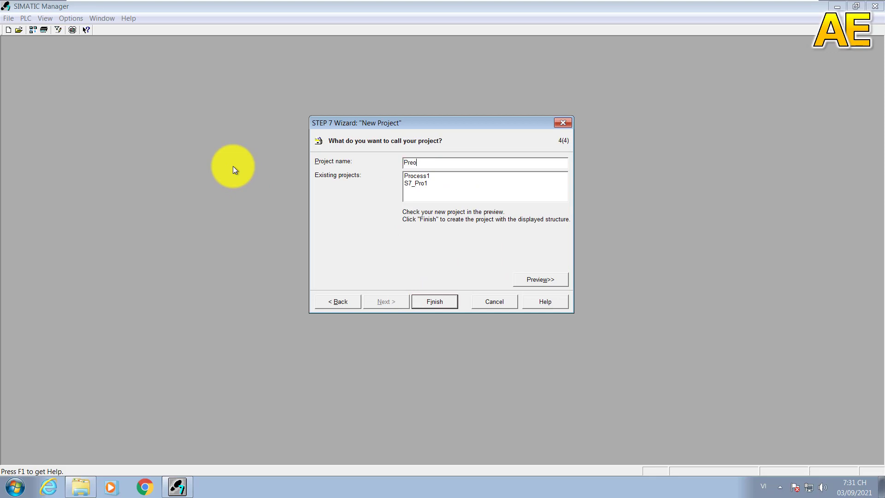
Step: Name the project ProcessAE and finish the wizard
key("BackSpace")
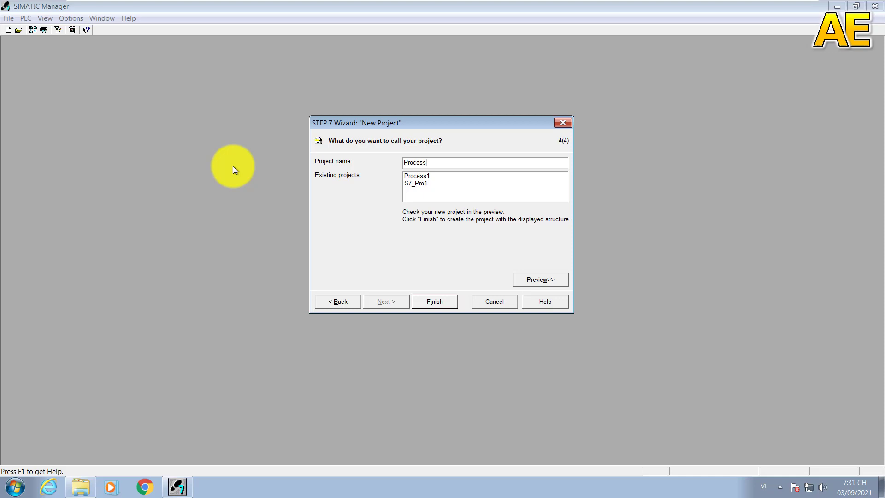
type("AE")
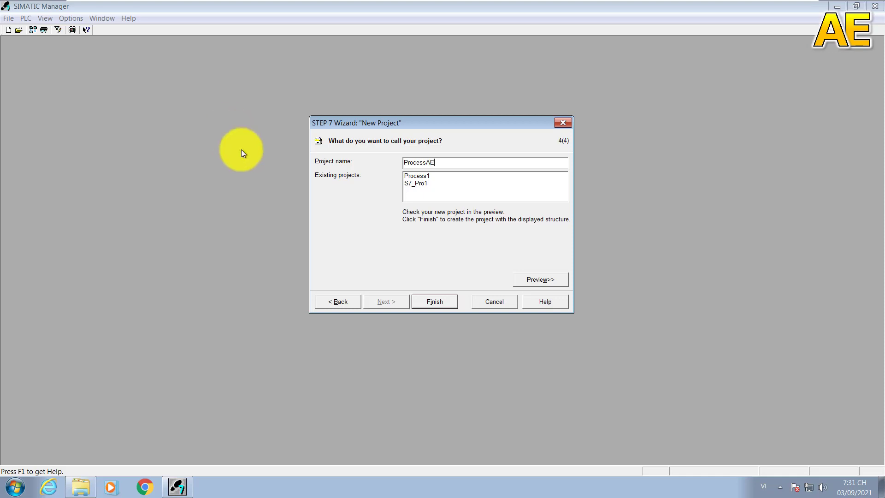
left_click(435, 301)
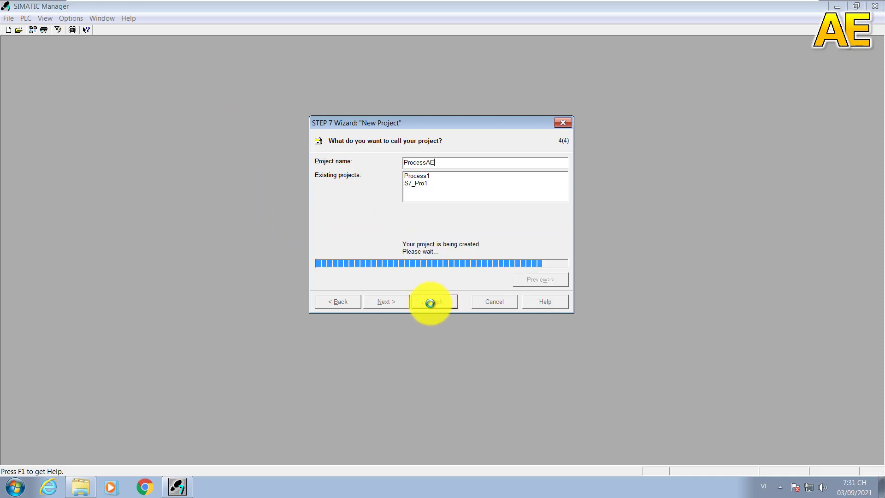
left_click(434, 301)
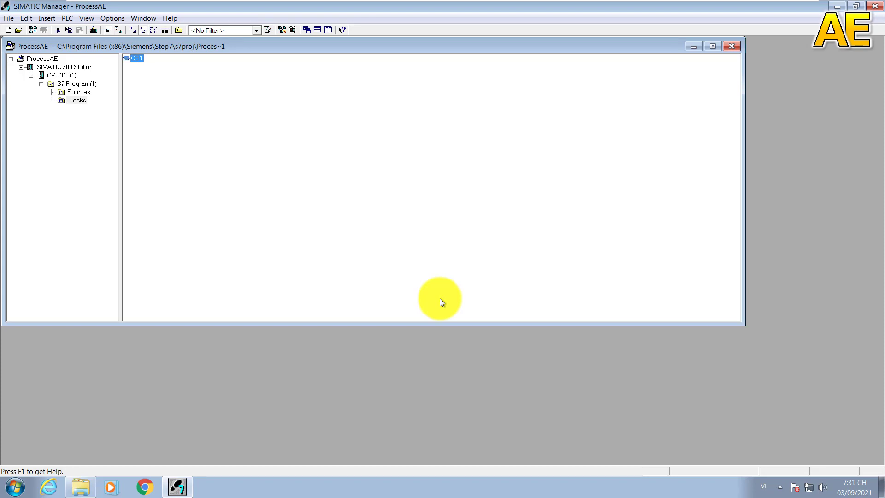
mouse_move(446, 186)
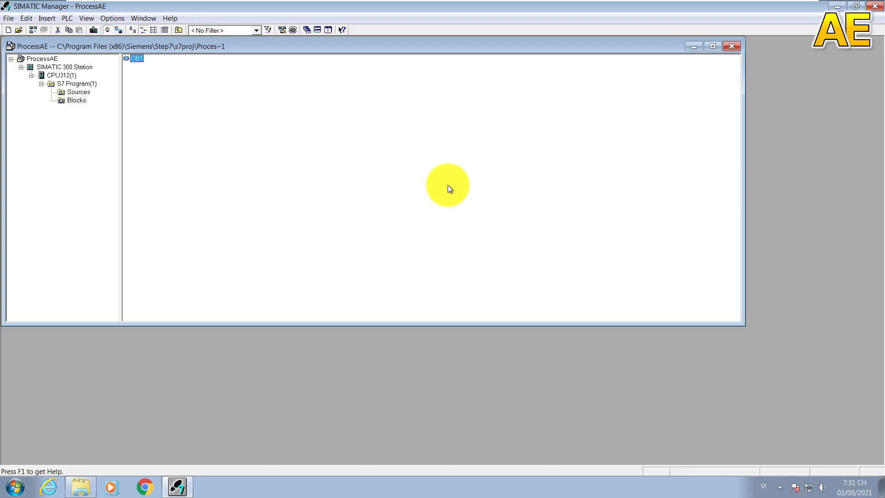
mouse_move(461, 204)
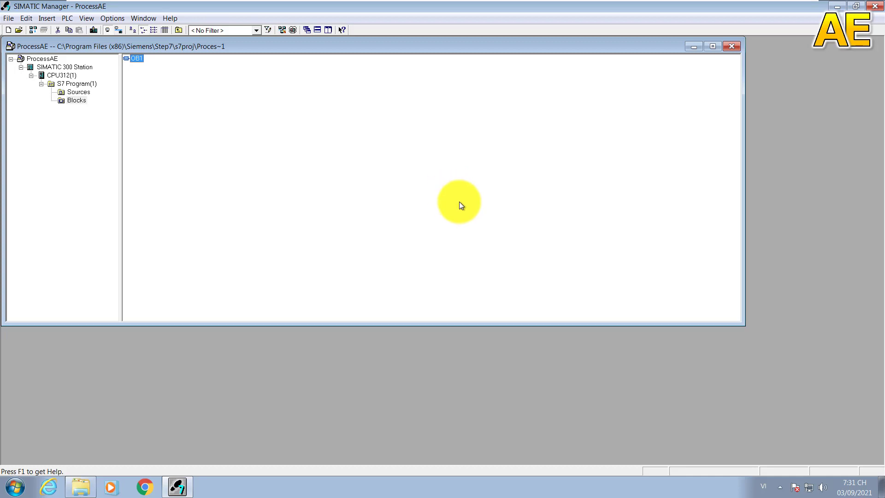
Step: Delete the SIMATIC 300 Station, confirming removal of the station and its S7 program
left_click(710, 45)
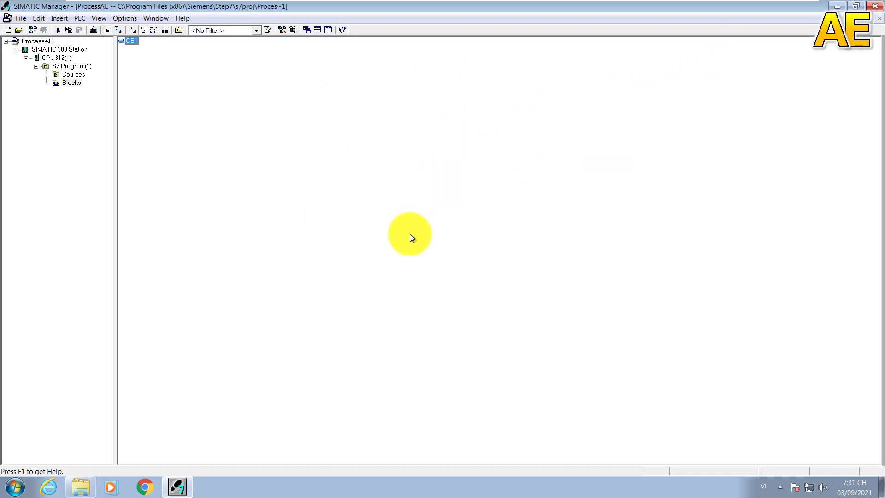
mouse_move(424, 235)
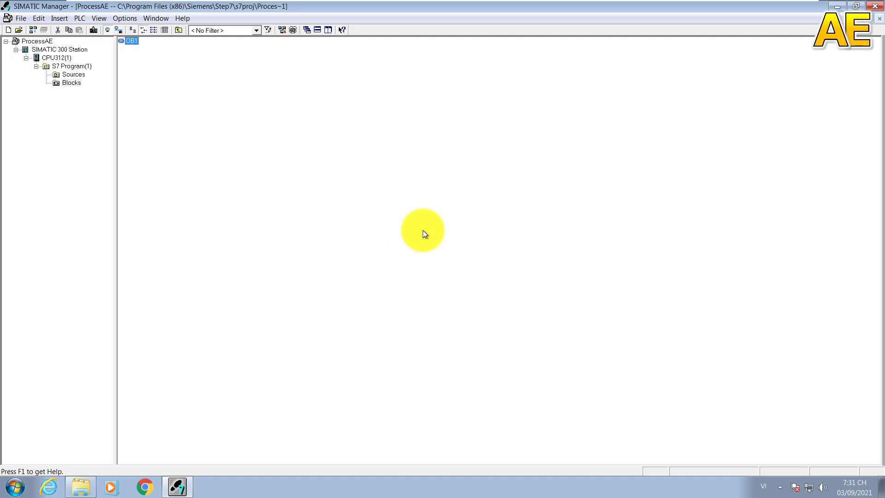
left_click(56, 50)
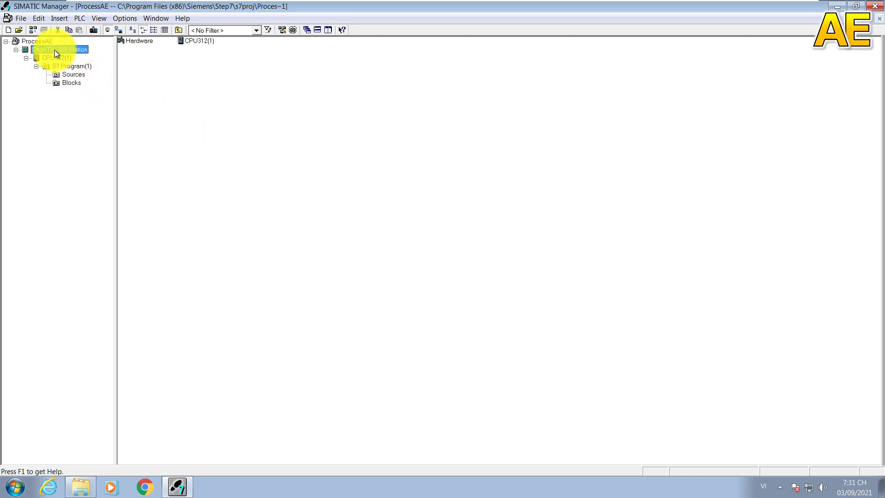
left_click(79, 111)
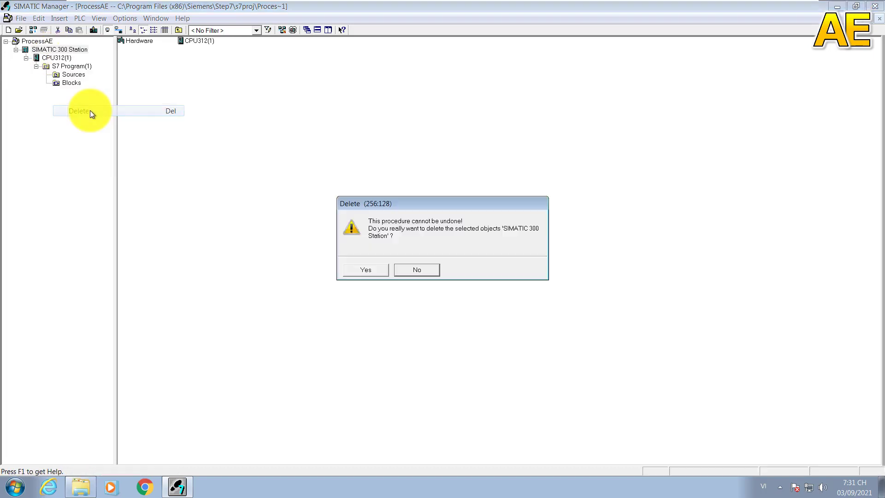
left_click(366, 270)
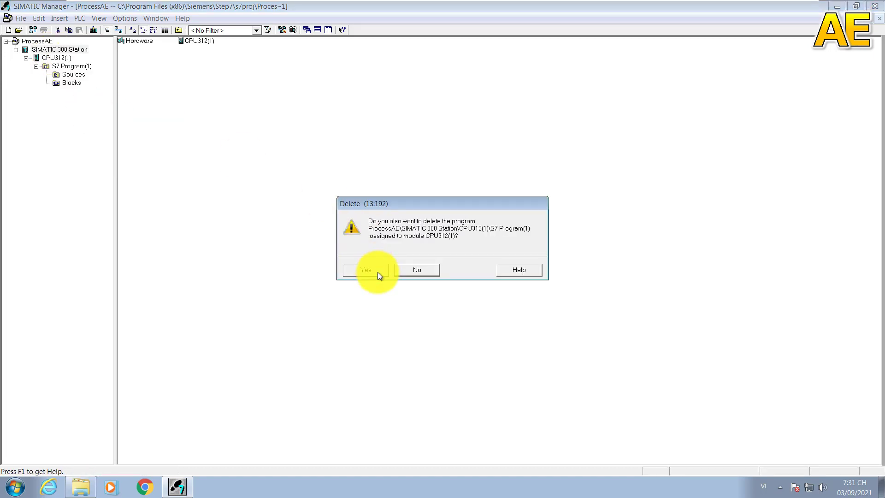
left_click(366, 270)
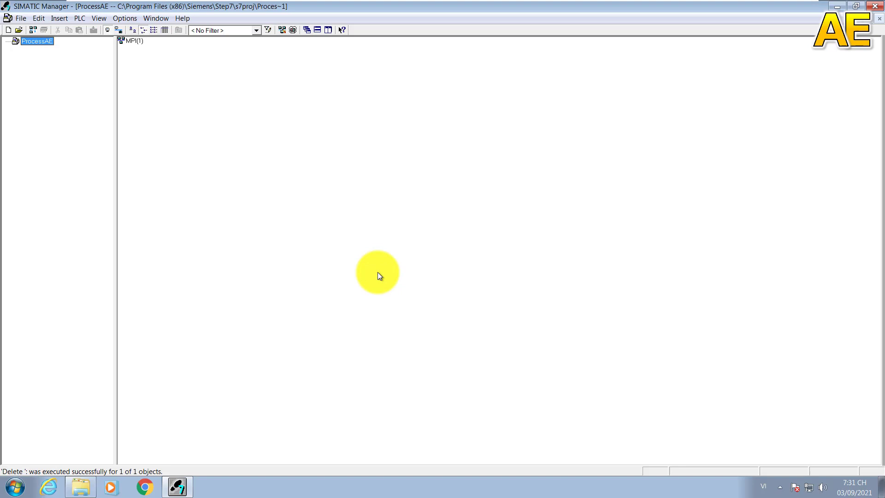
Step: Insert a SIMATIC H Station into ProcessAE and rename it AS
right_click(28, 44)
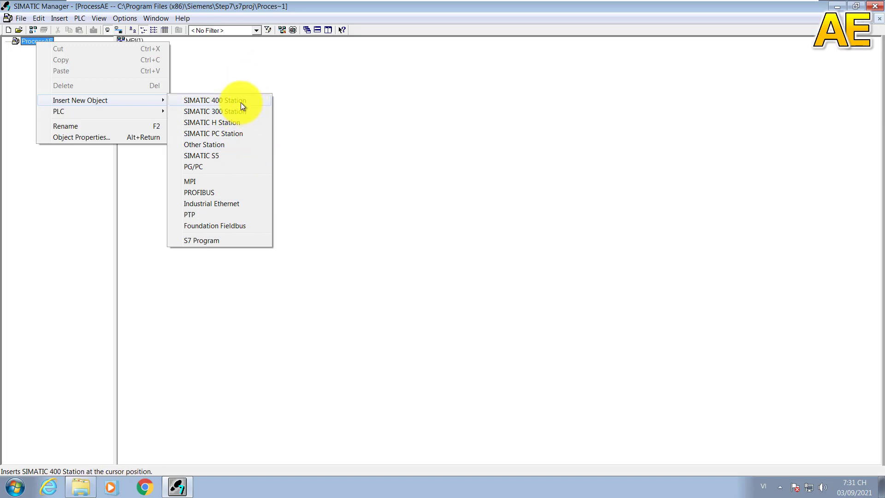
mouse_move(244, 115)
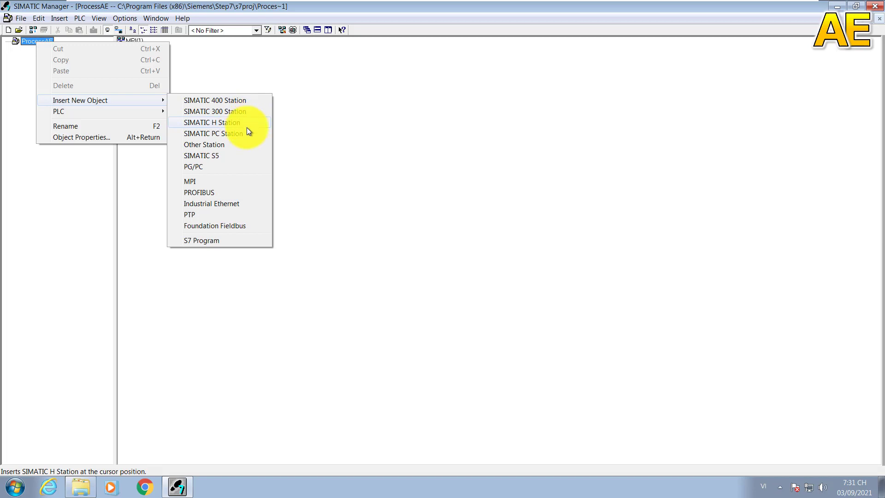
mouse_move(248, 134)
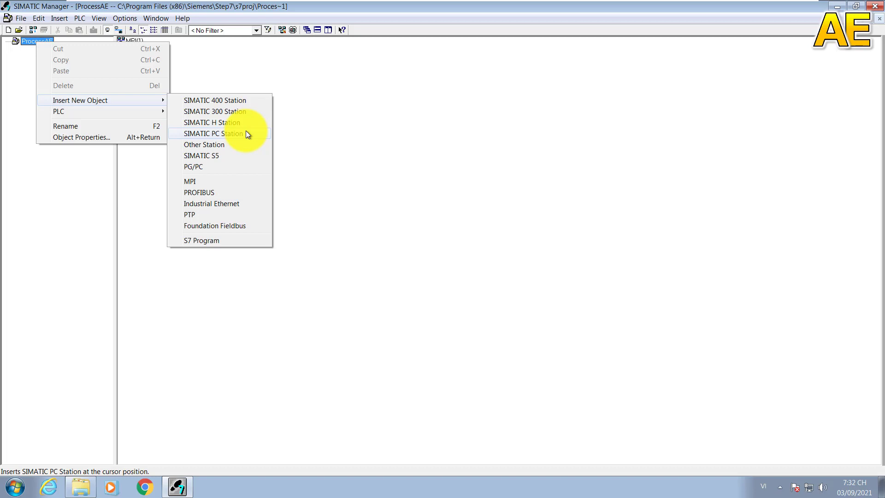
mouse_move(237, 127)
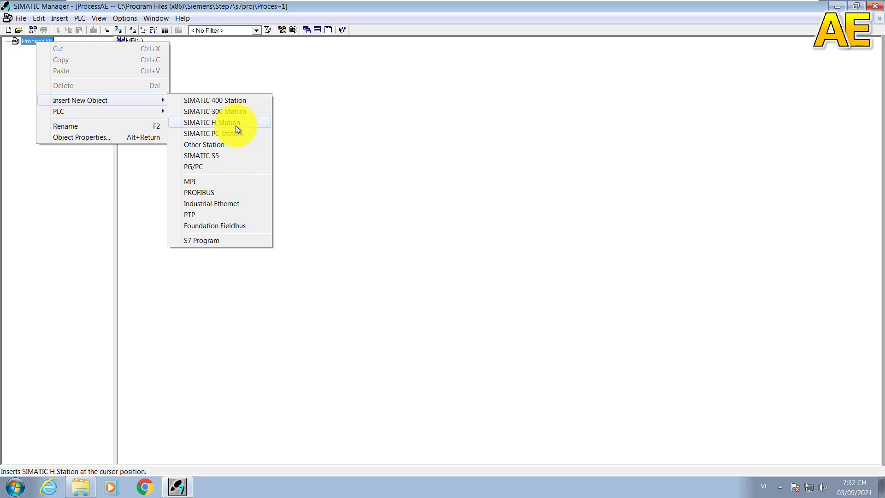
left_click(214, 122)
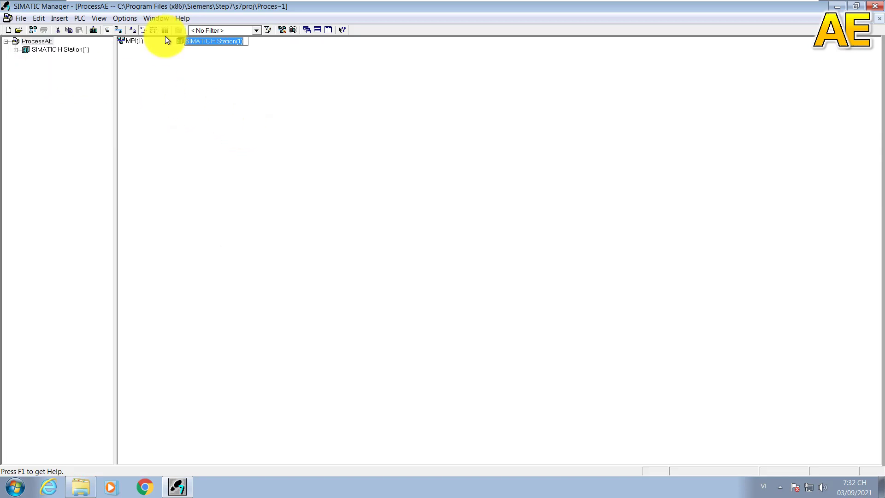
type("AS")
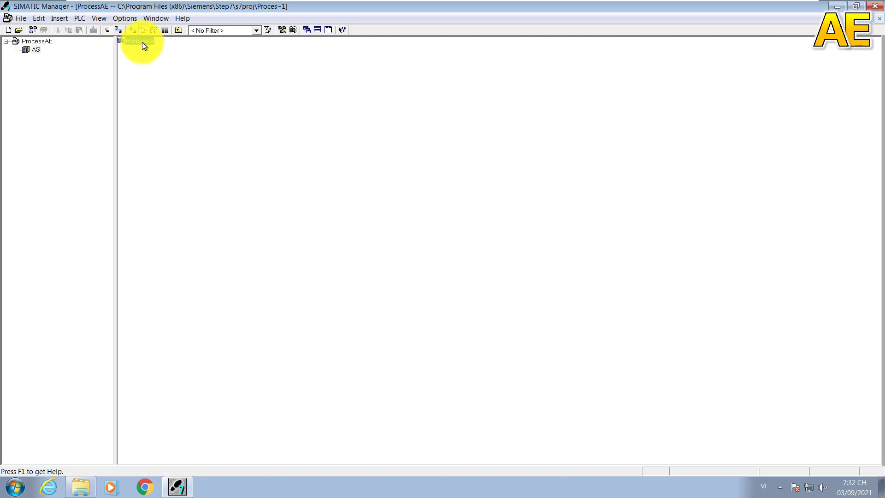
Step: Open the AS station's hardware configuration in HW Config
double_click(134, 42)
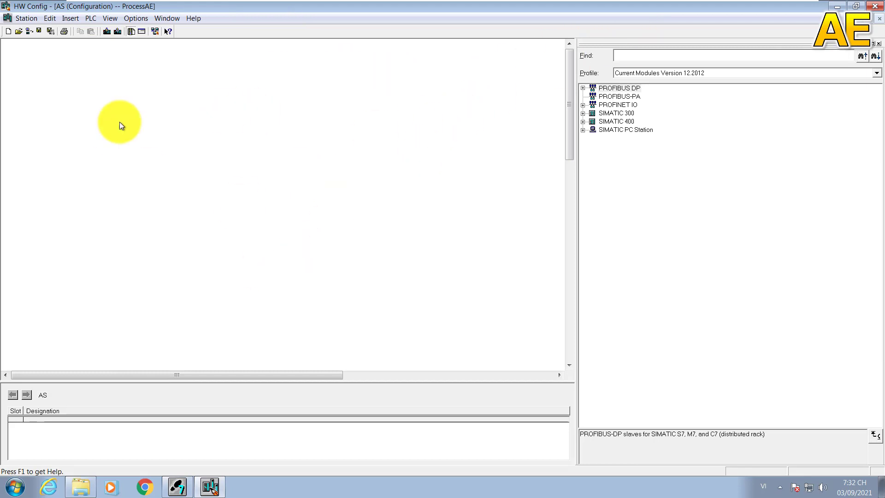
mouse_move(515, 234)
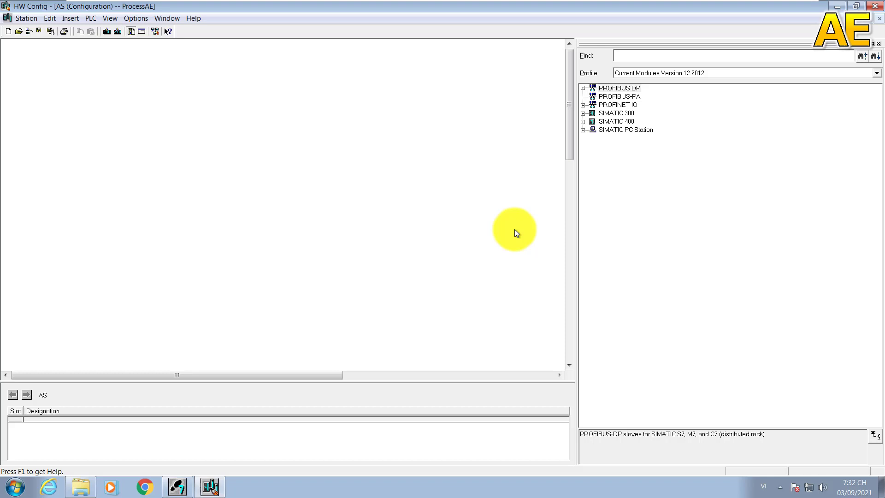
mouse_move(512, 239)
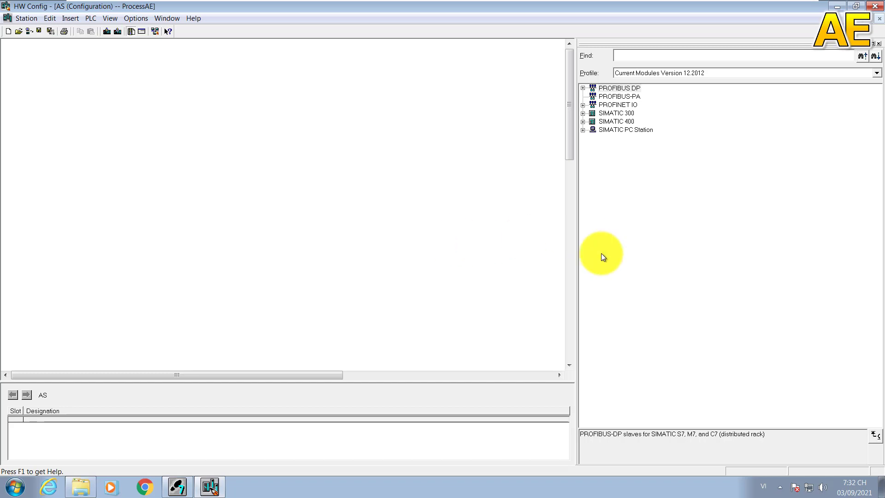
mouse_move(585, 125)
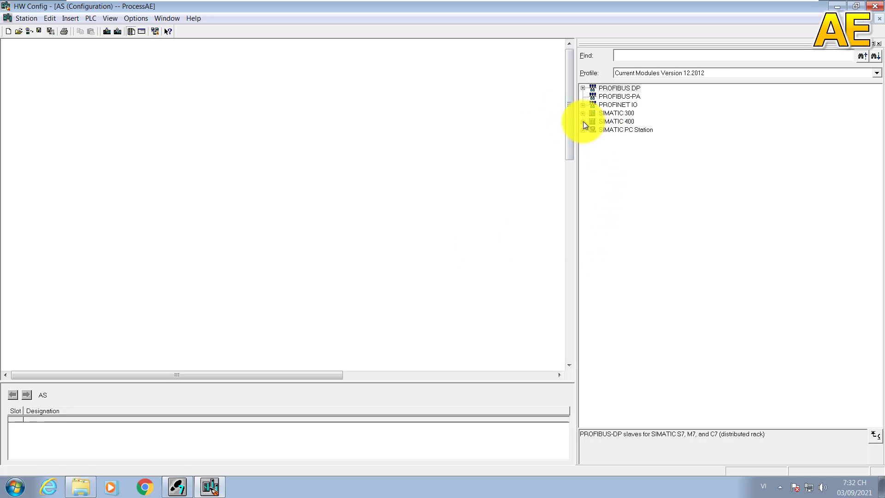
Step: Browse SIMATIC 400 > RACK-400, compare UR1, UR2 and UR2-H, and pick UR2-H
left_click(581, 122)
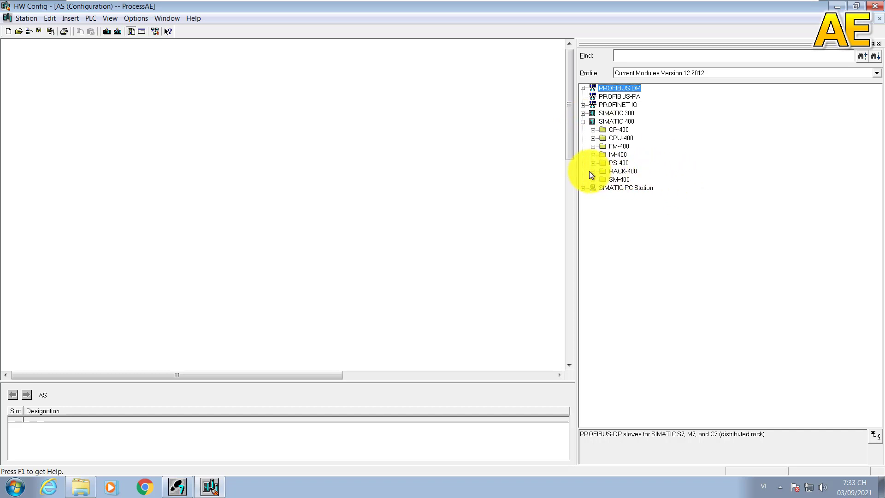
left_click(592, 171)
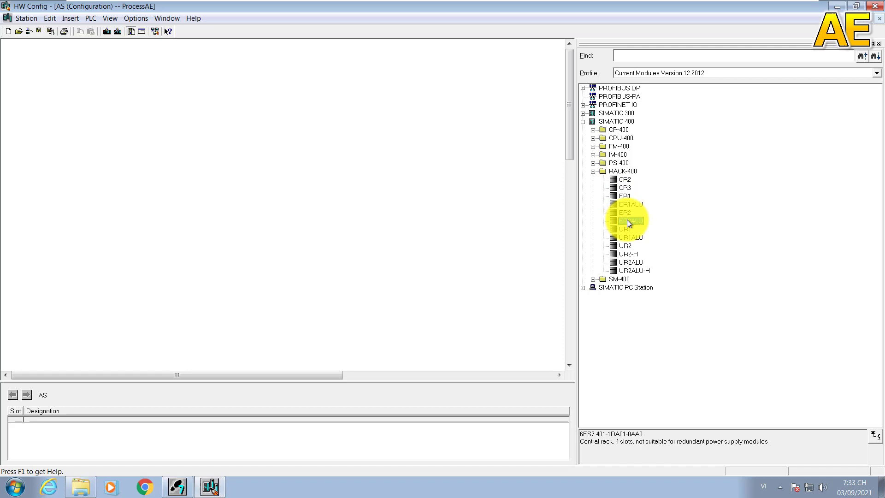
left_click(624, 228)
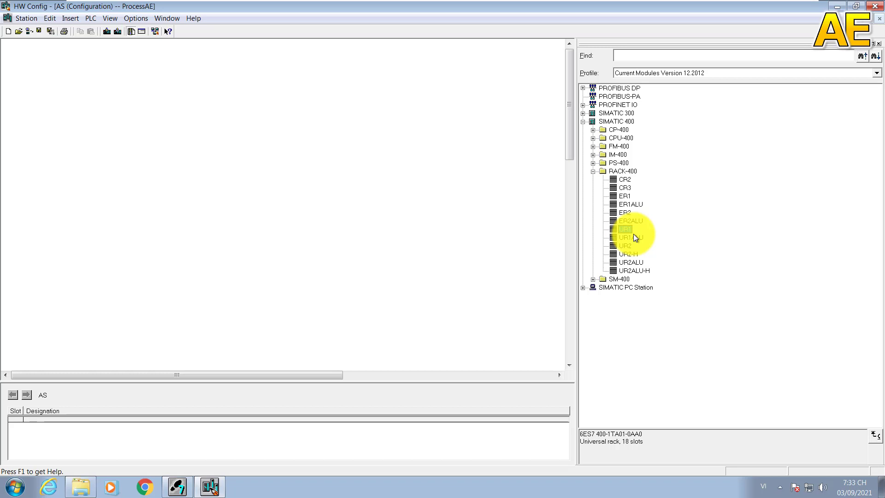
left_click(623, 229)
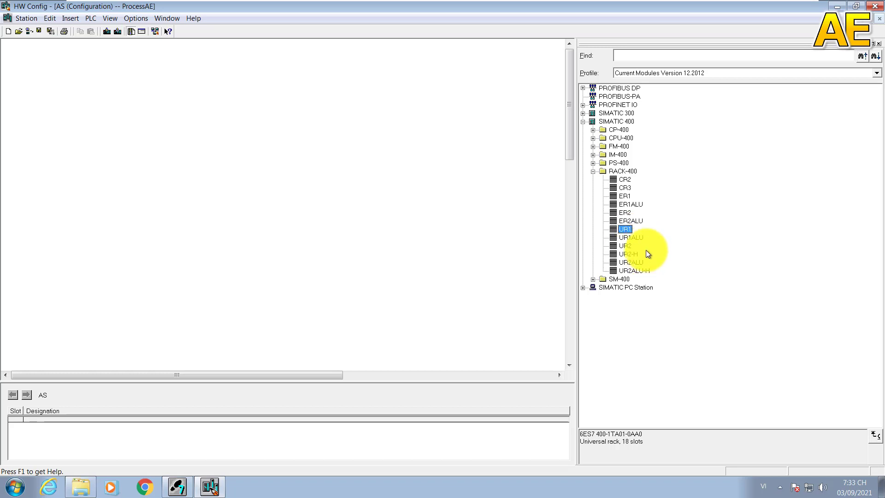
left_click(628, 253)
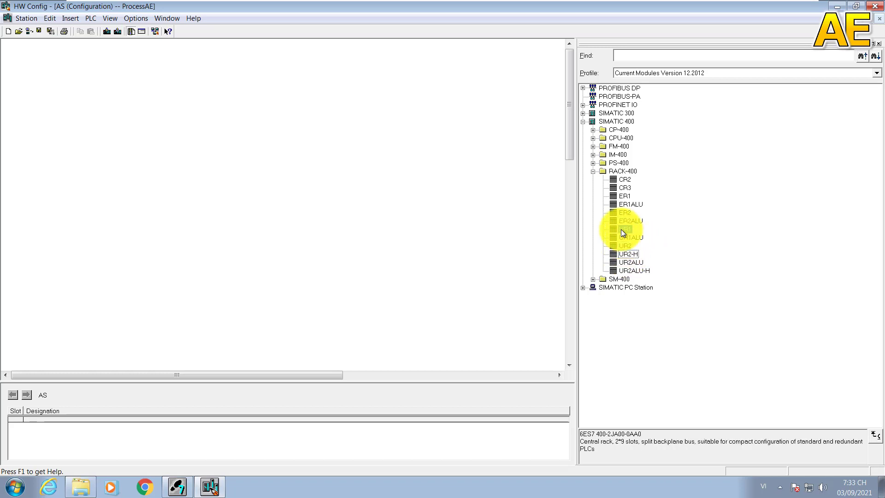
left_click(625, 246)
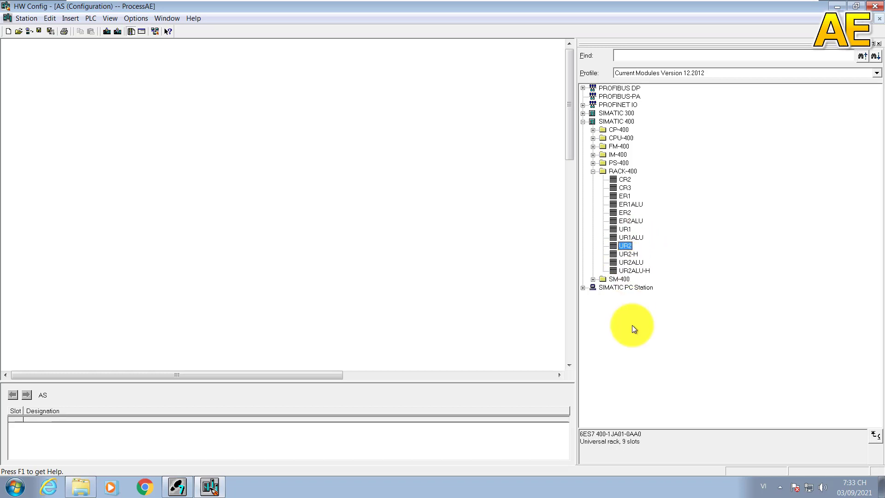
mouse_move(615, 422)
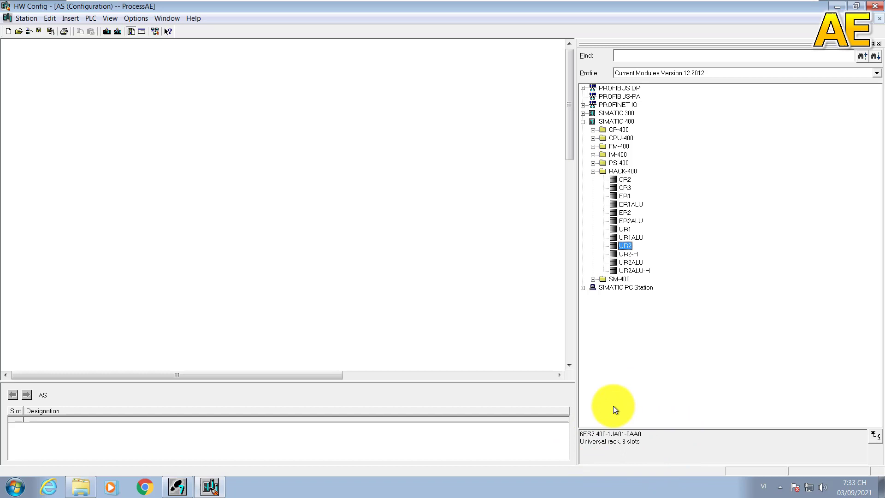
mouse_move(600, 475)
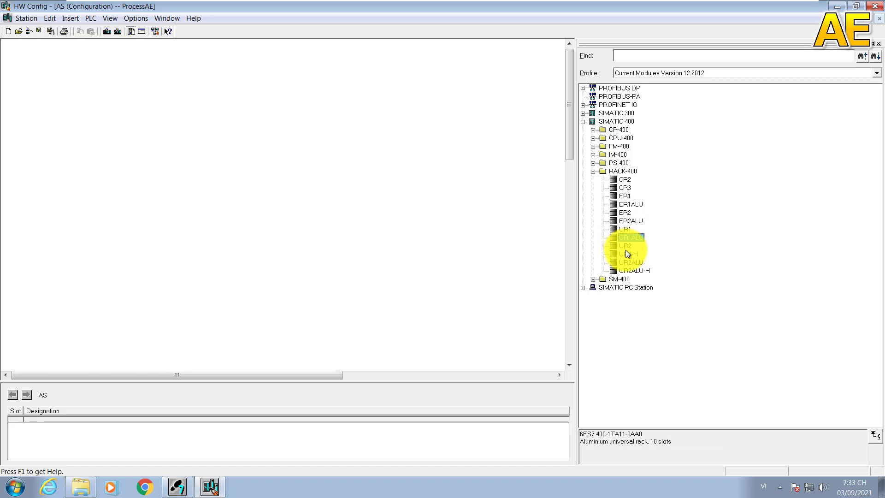
left_click(626, 254)
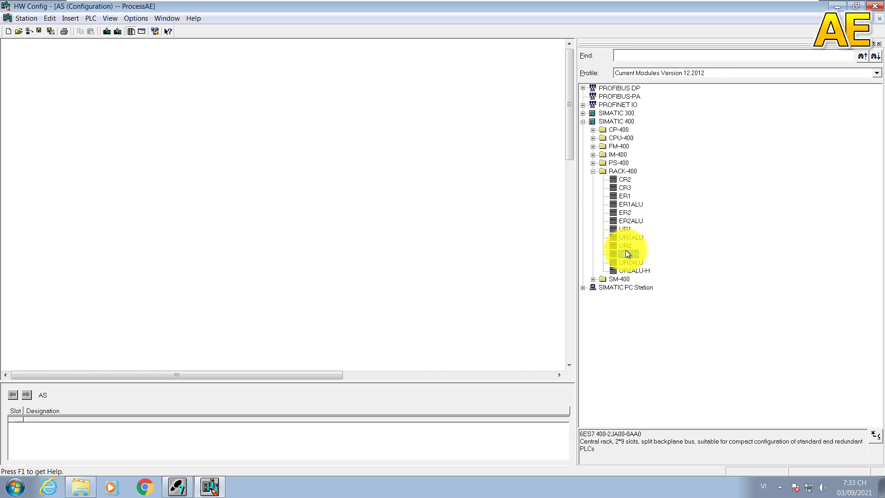
left_click(628, 254)
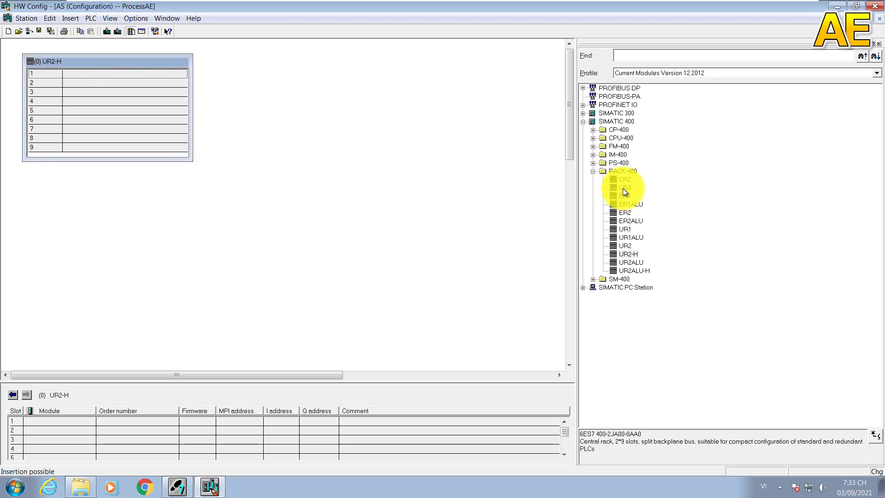
Step: Drag the PS 407 10A from Redundant PS-400 into slot 1 of the UR2-H rack
left_click(593, 163)
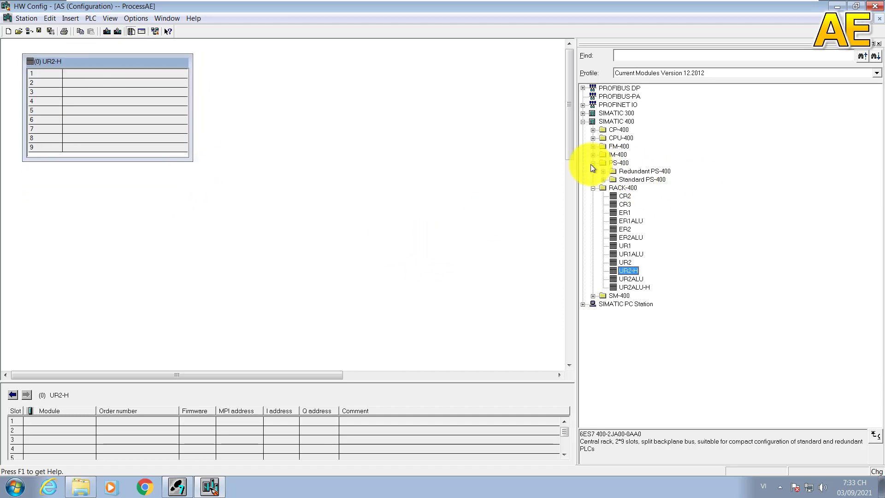
left_click(645, 171)
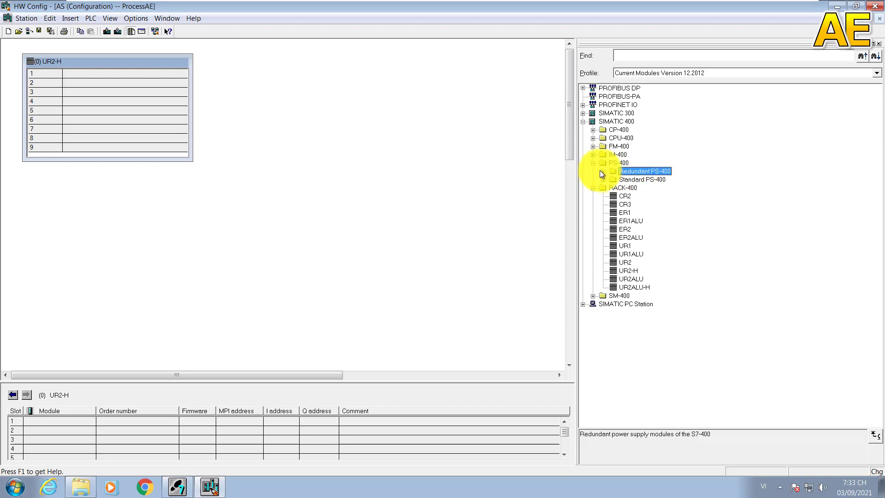
left_click(606, 171)
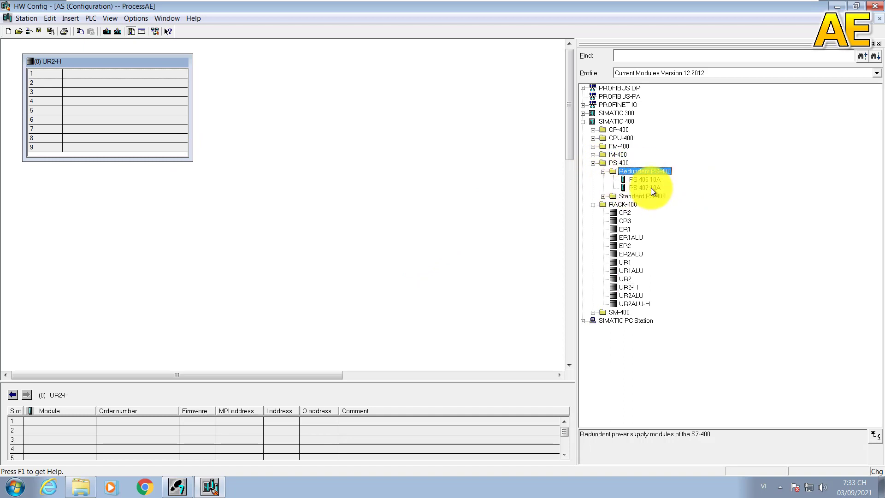
left_click(643, 188)
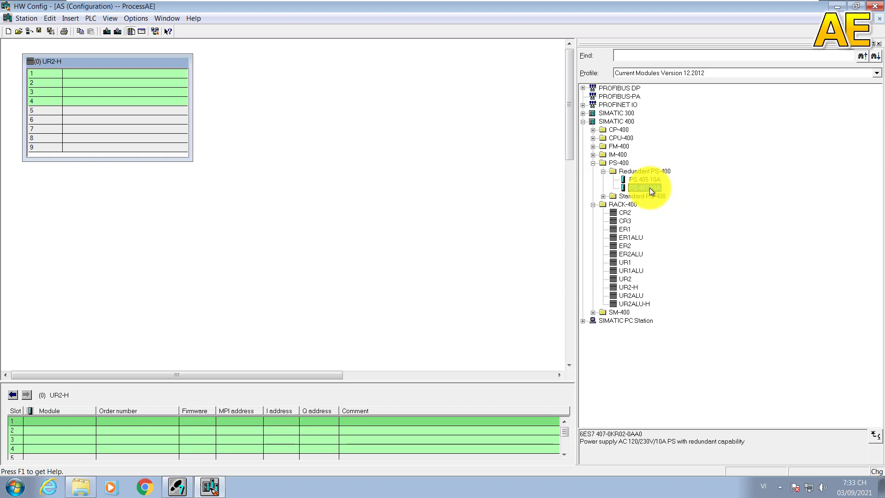
left_click(643, 187)
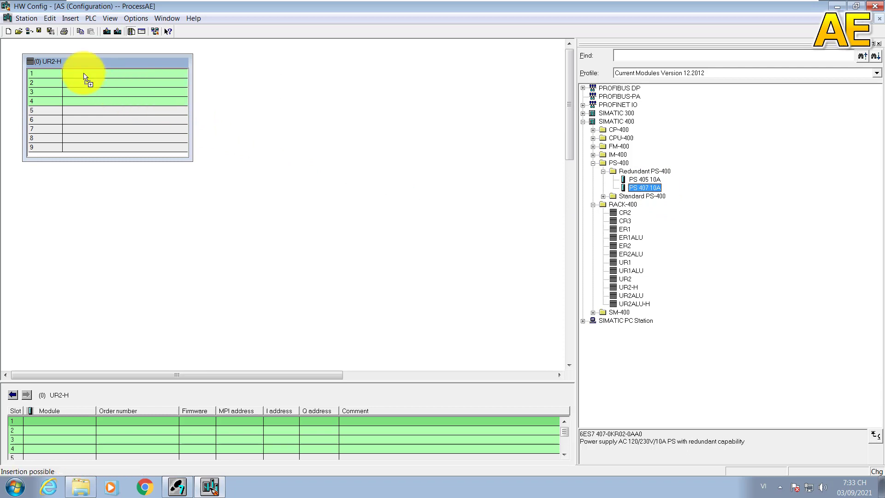
left_click_drag(644, 186, 108, 73)
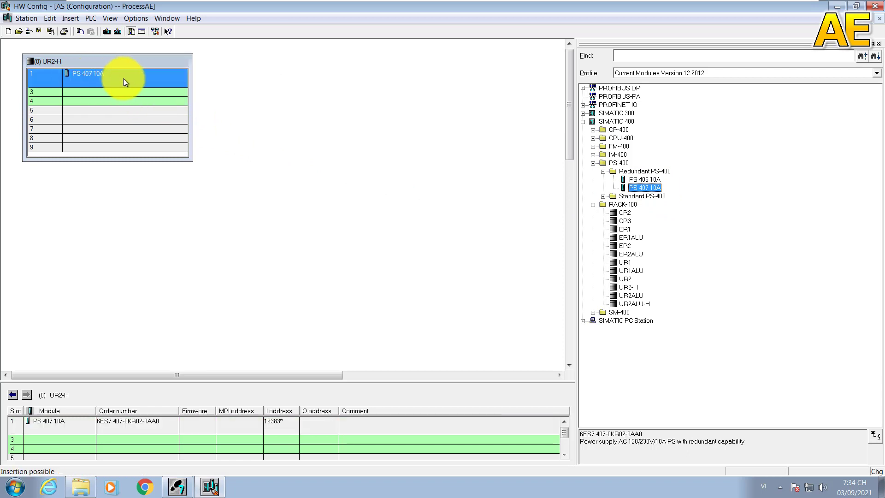
mouse_move(481, 219)
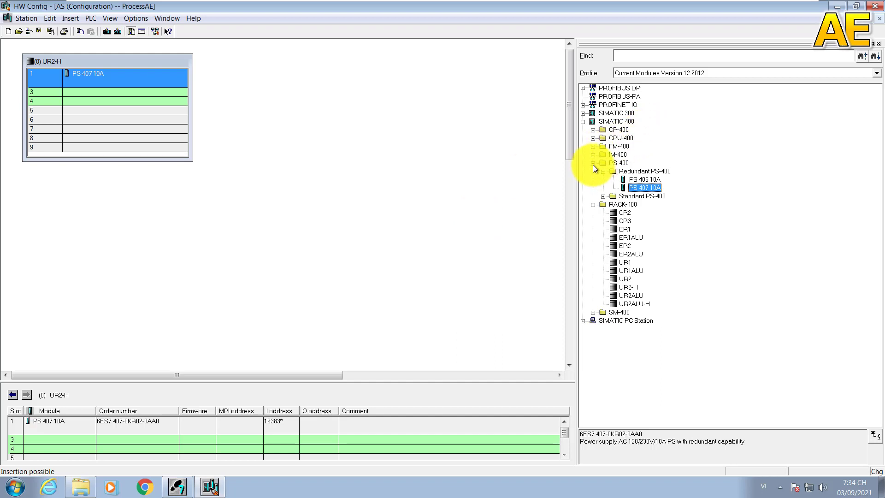
Step: Expand CPU 400-H to CPU 417-4H V4.5, then try inserting CPU 412-1 into slot 3
left_click(594, 137)
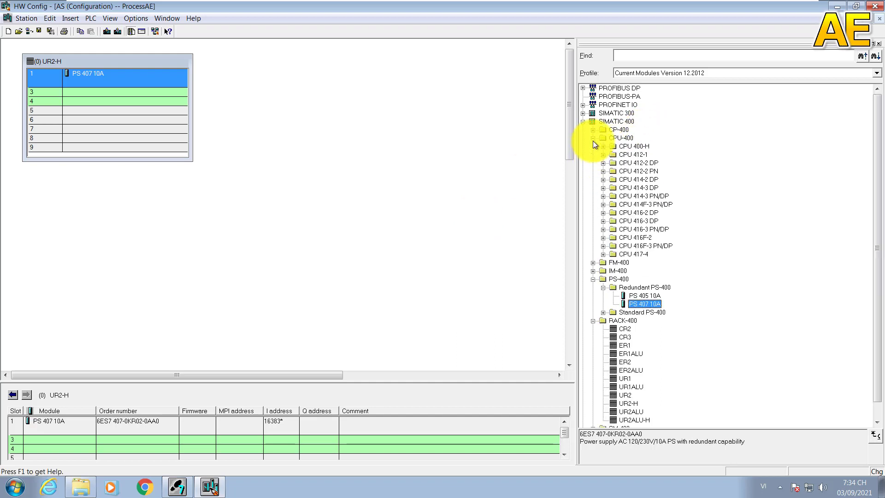
left_click(604, 146)
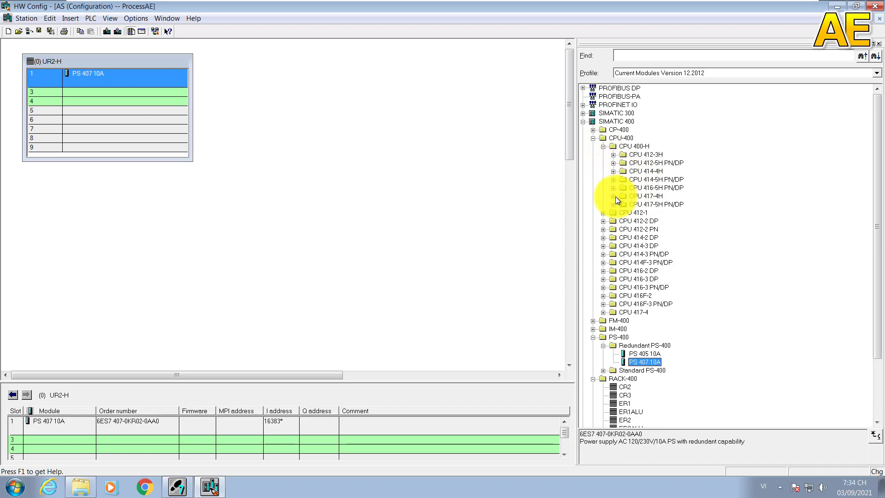
left_click(645, 196)
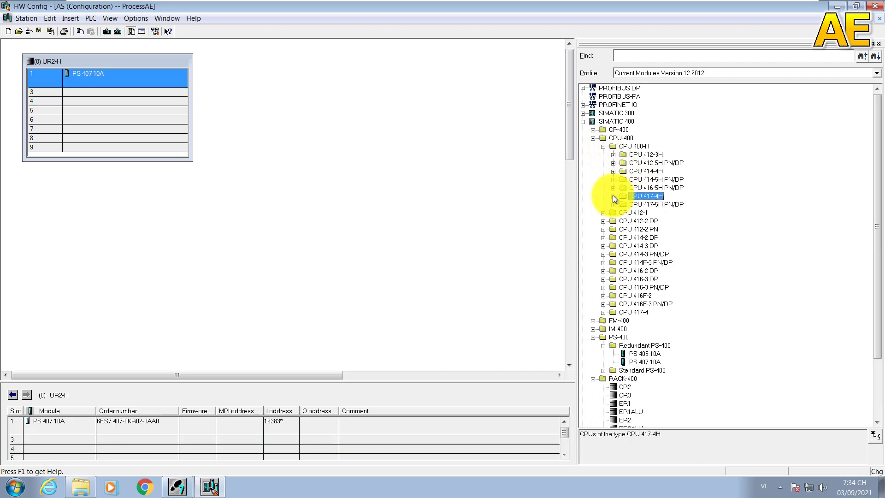
left_click(612, 195)
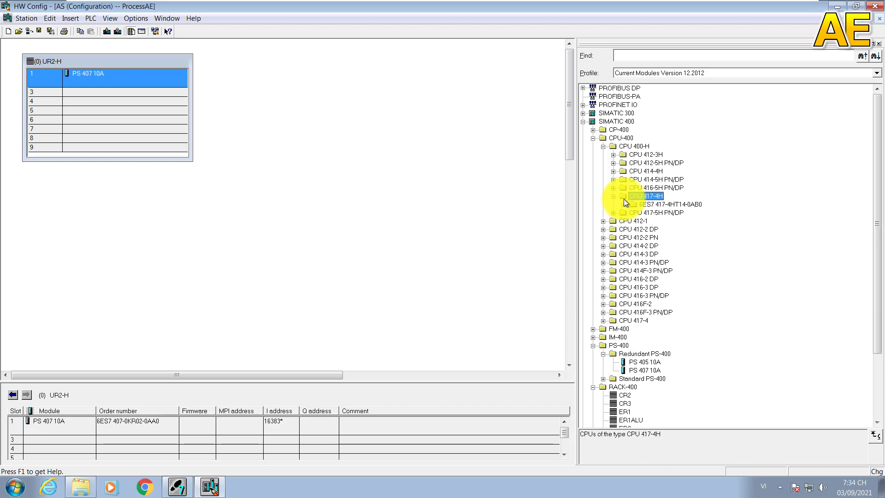
left_click(660, 204)
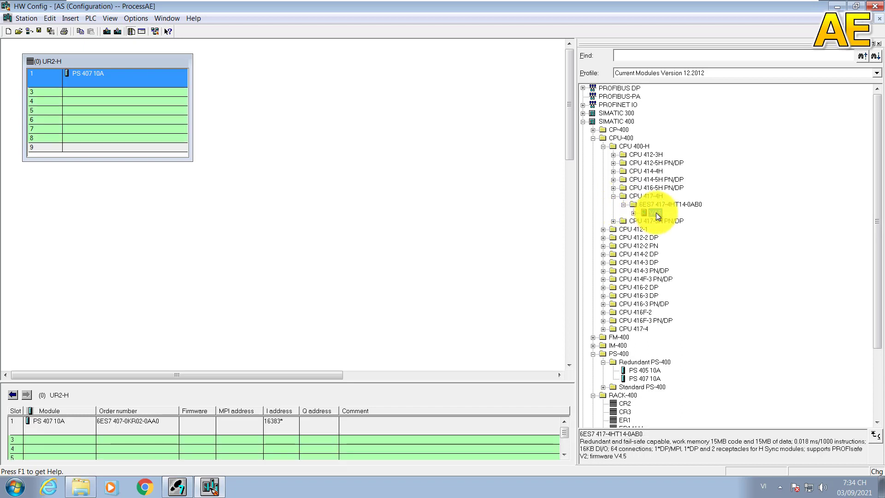
left_click(655, 213)
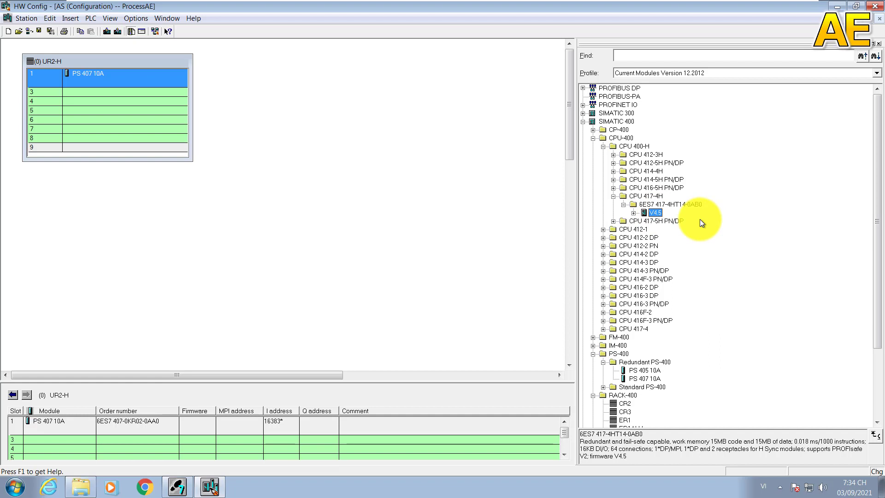
mouse_move(554, 198)
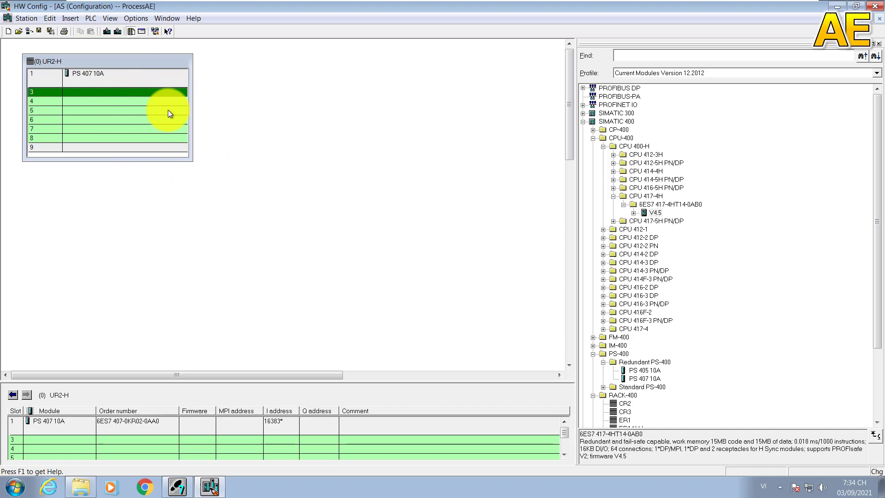
mouse_move(667, 249)
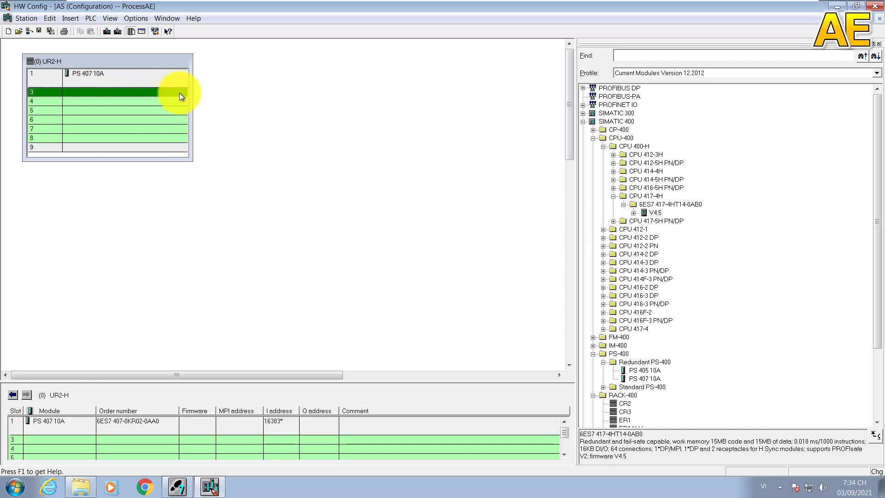
mouse_move(605, 232)
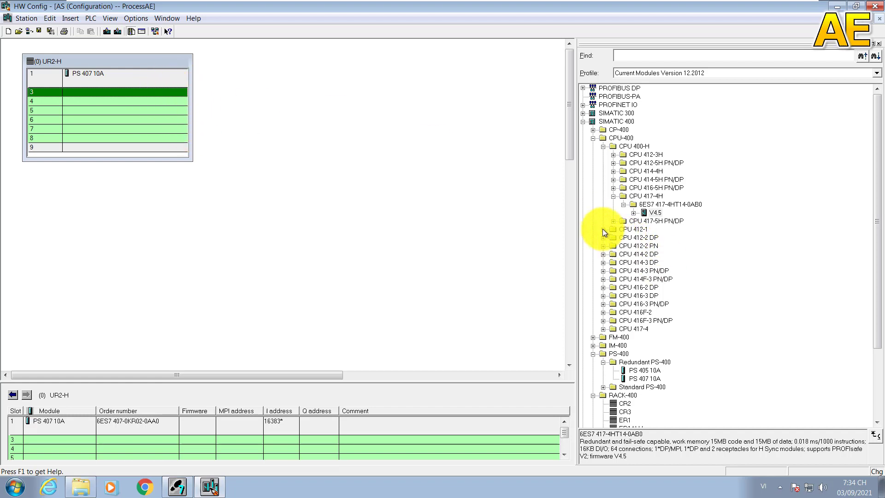
left_click(606, 230)
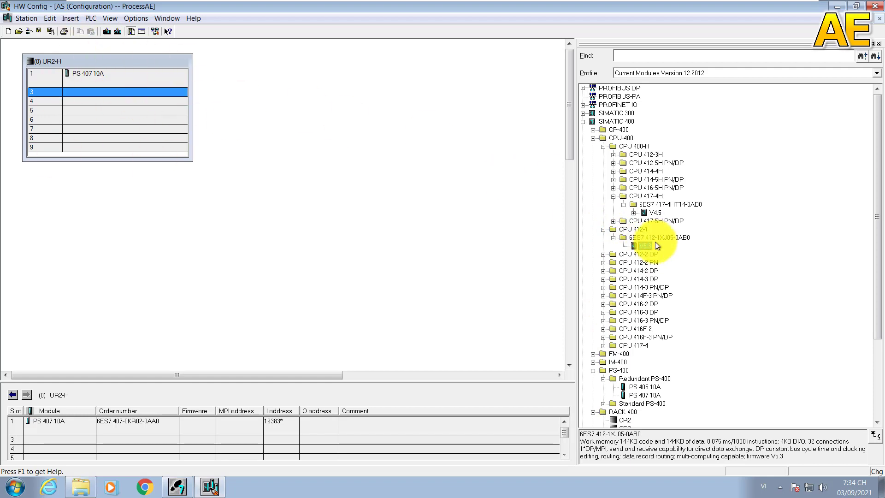
left_click_drag(643, 246, 144, 103)
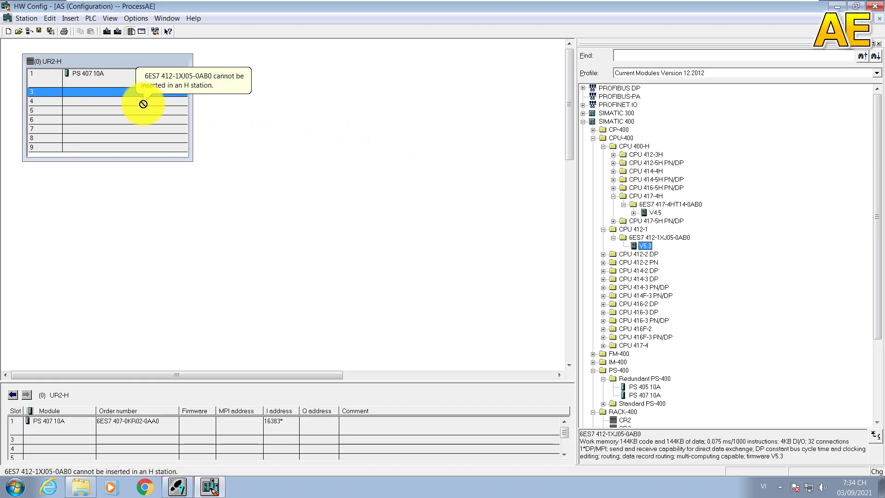
Step: Place CPU 417-4H V4.5 in slot 3, its DP interface on new PROFIBUS1 at 1.5 Mbps
left_click(654, 213)
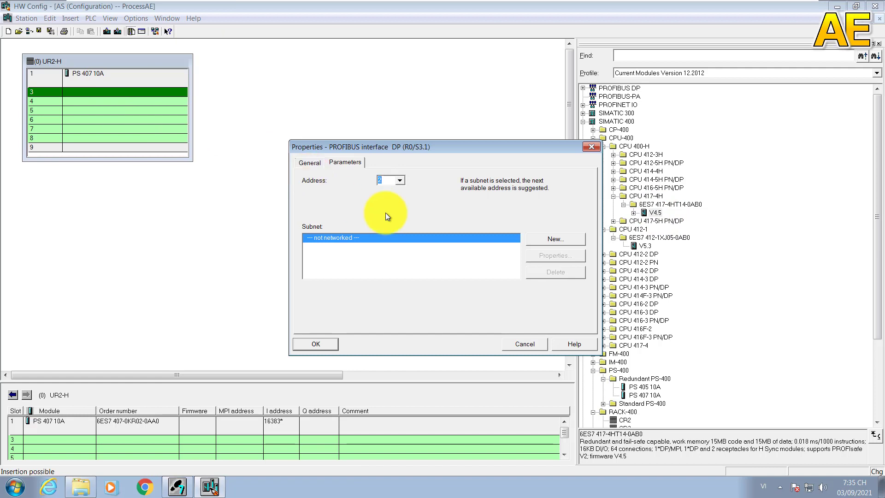
mouse_move(432, 216)
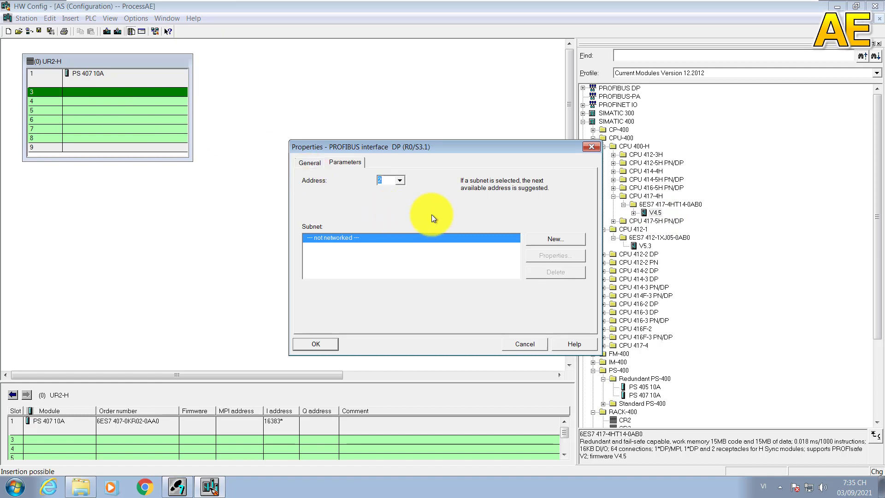
mouse_move(452, 171)
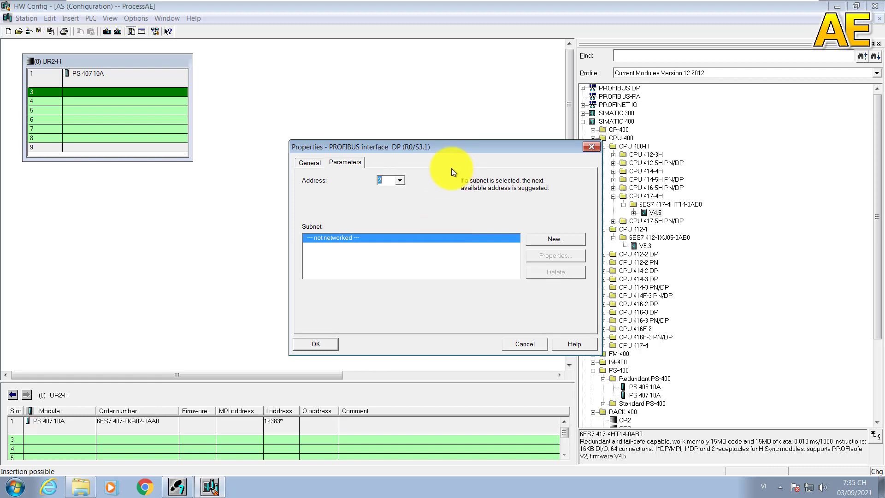
left_click(399, 180)
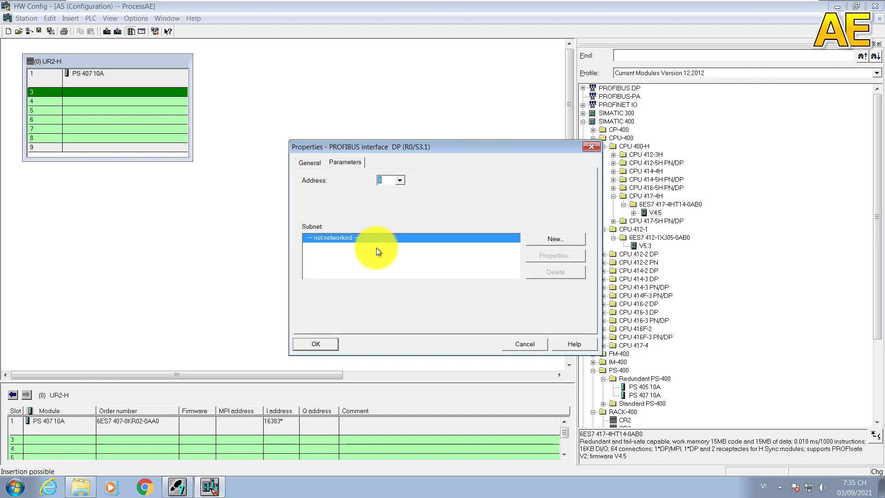
mouse_move(557, 243)
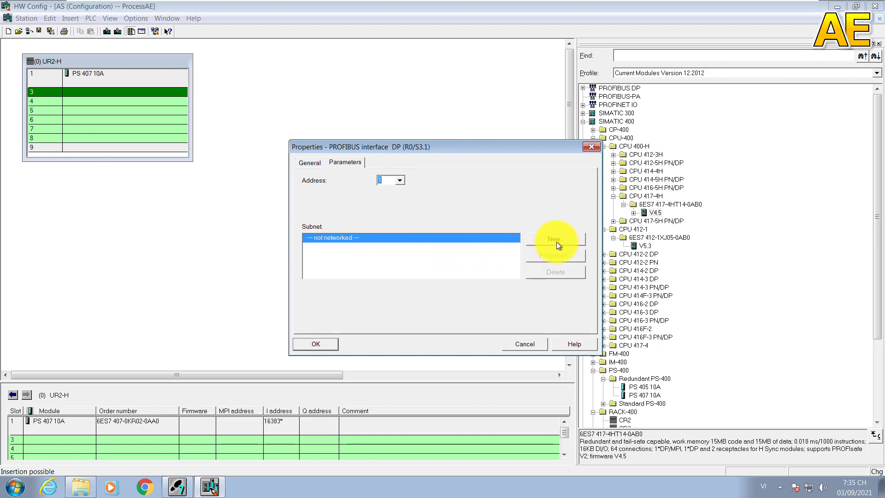
left_click(555, 239)
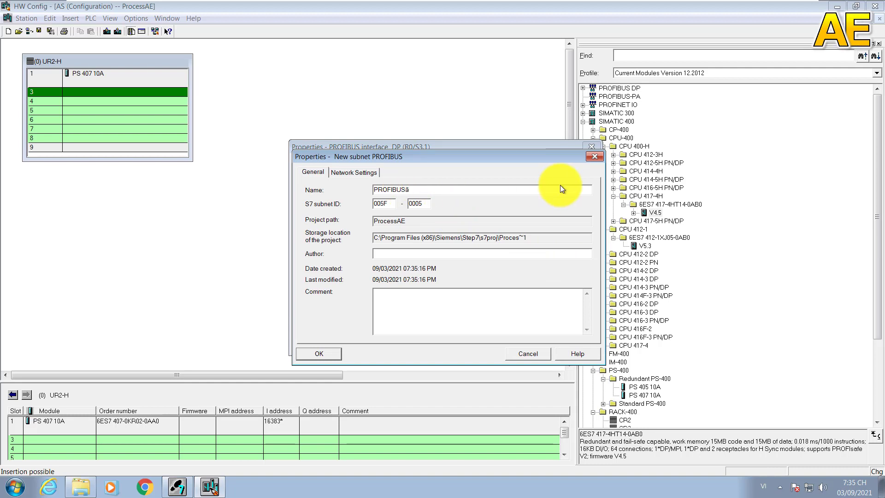
type("PROFIBUS1")
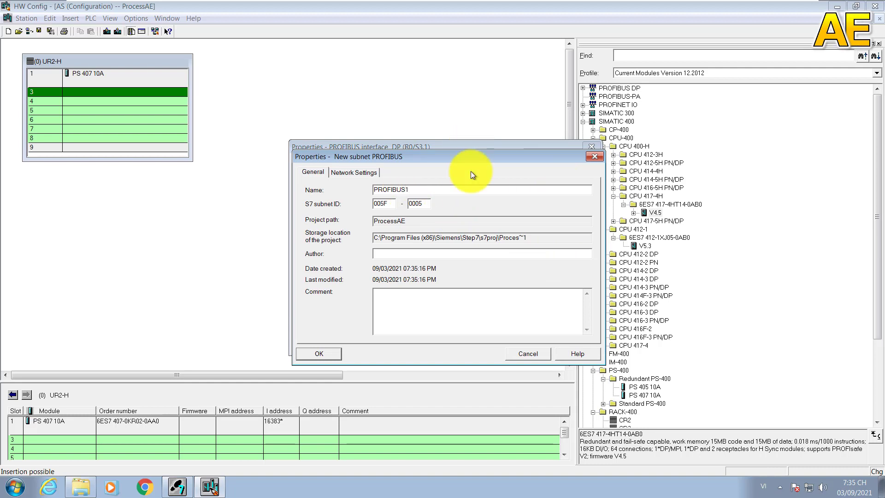
left_click(419, 203)
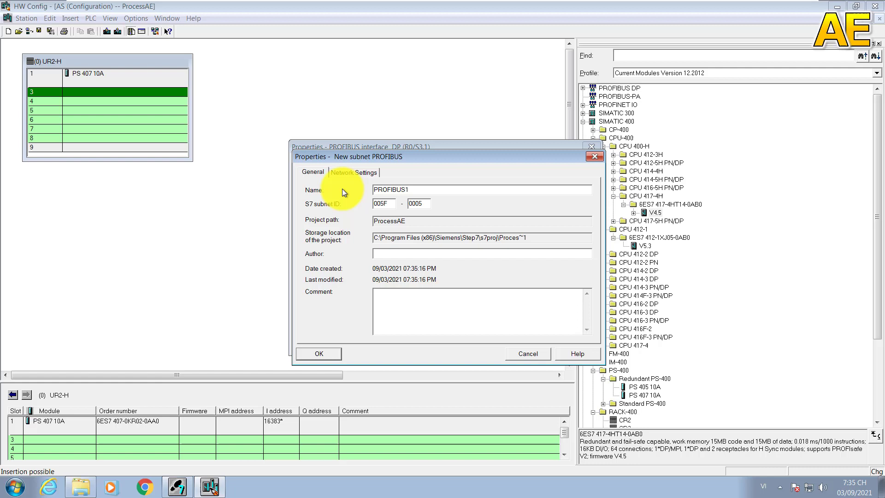
left_click(354, 171)
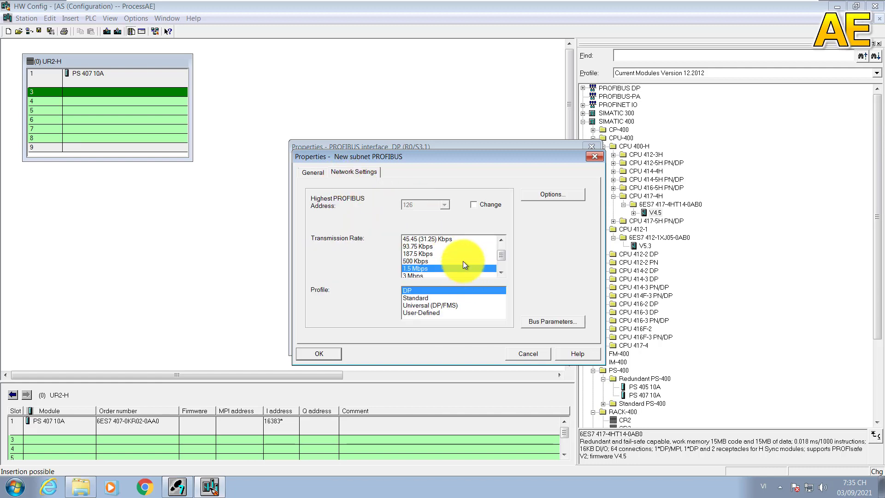
mouse_move(364, 243)
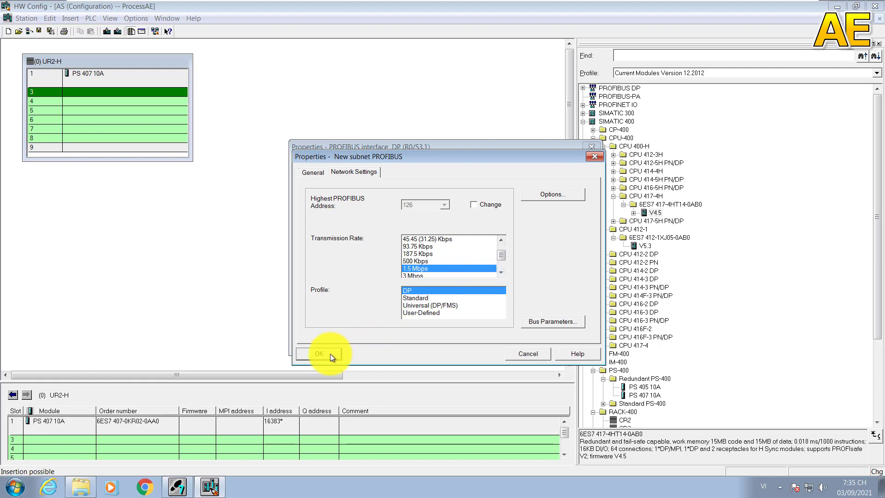
left_click(319, 354)
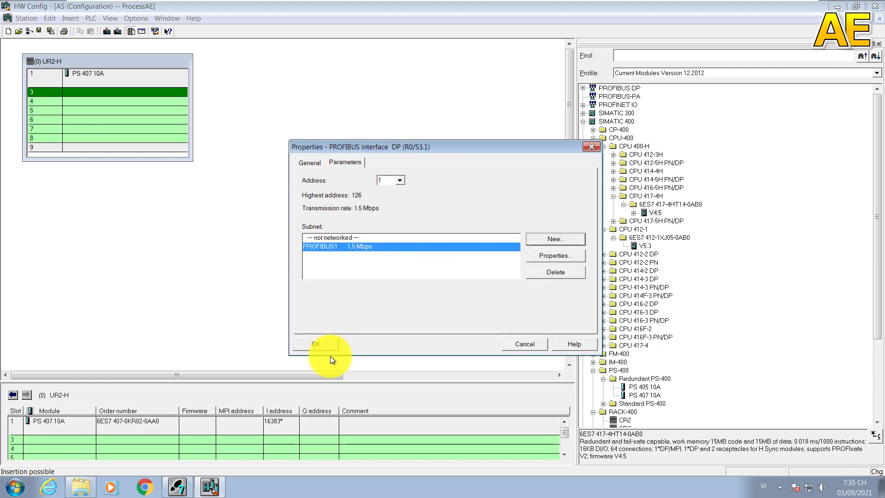
left_click(315, 344)
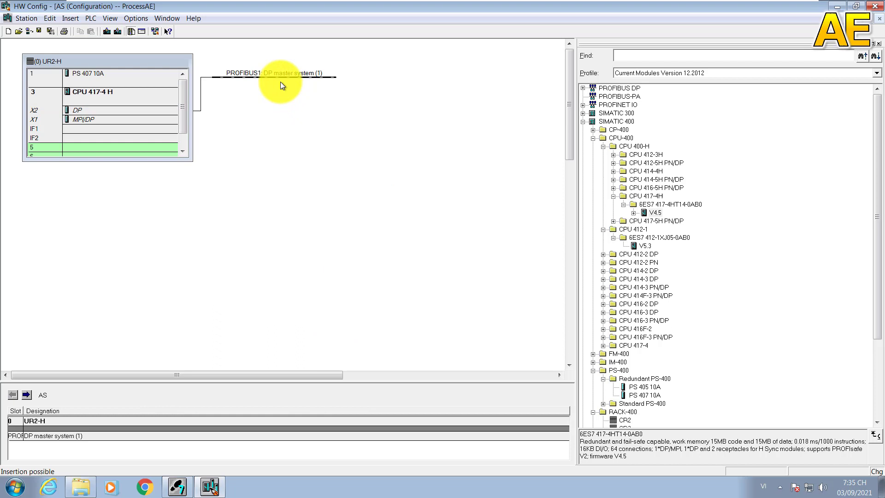
Step: Add a CP 443-1 (6GK7 443-1EX20-0XE0) to slot 5 of rack UR2-H
left_click(281, 76)
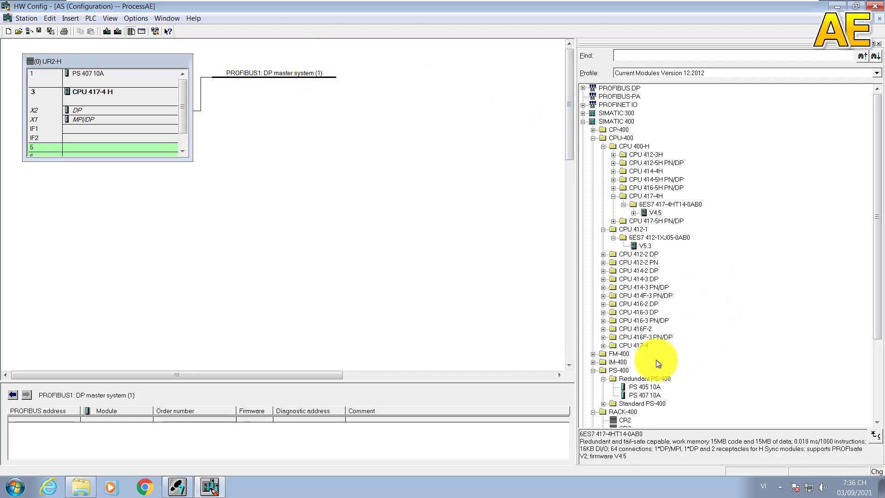
left_click(598, 138)
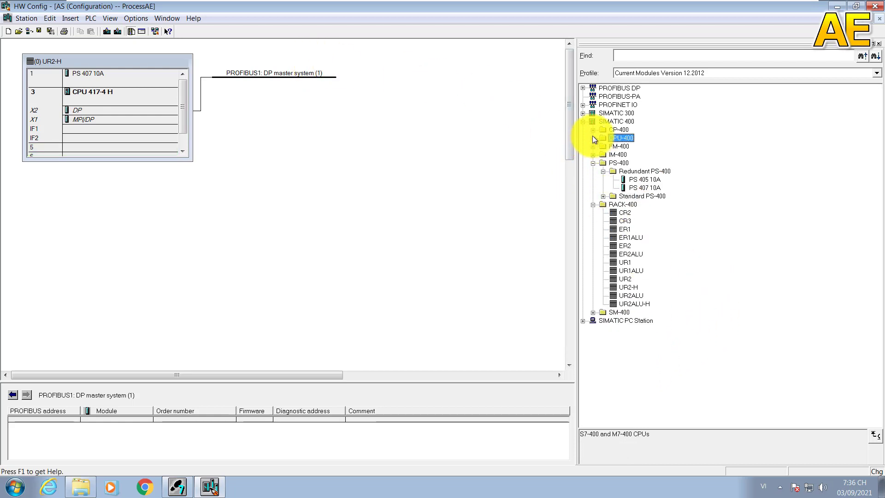
left_click(596, 130)
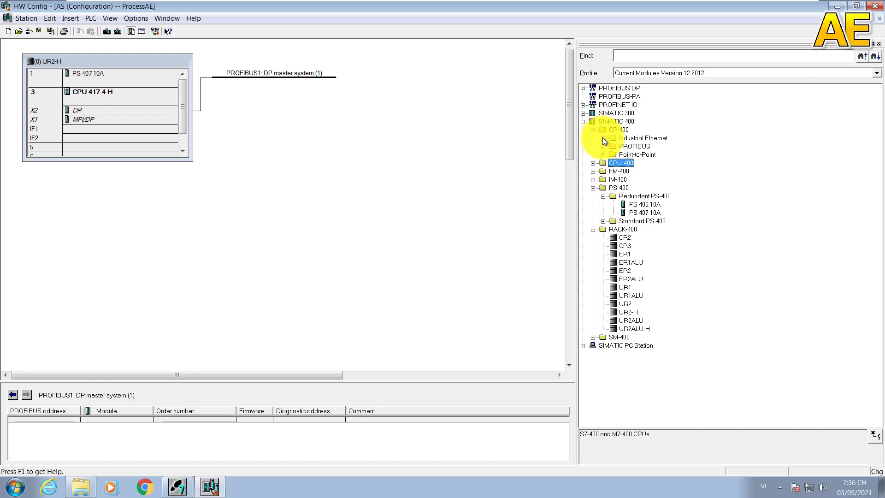
left_click(608, 138)
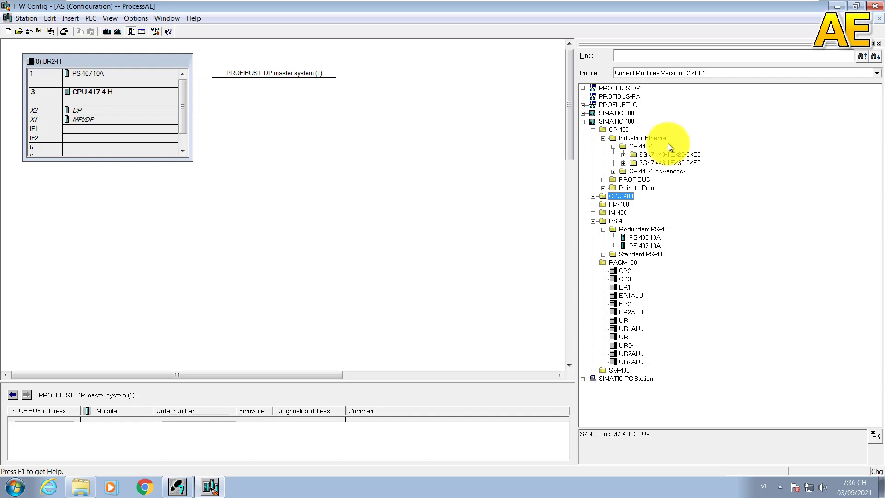
mouse_move(727, 248)
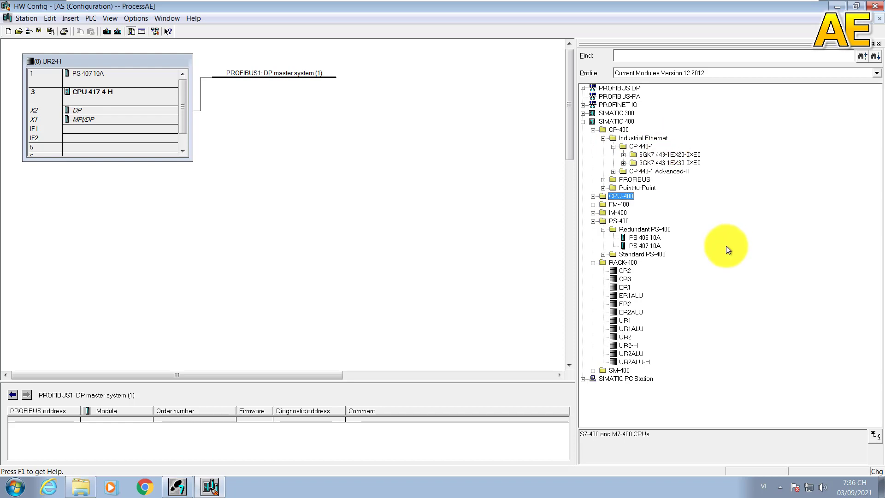
left_click(623, 154)
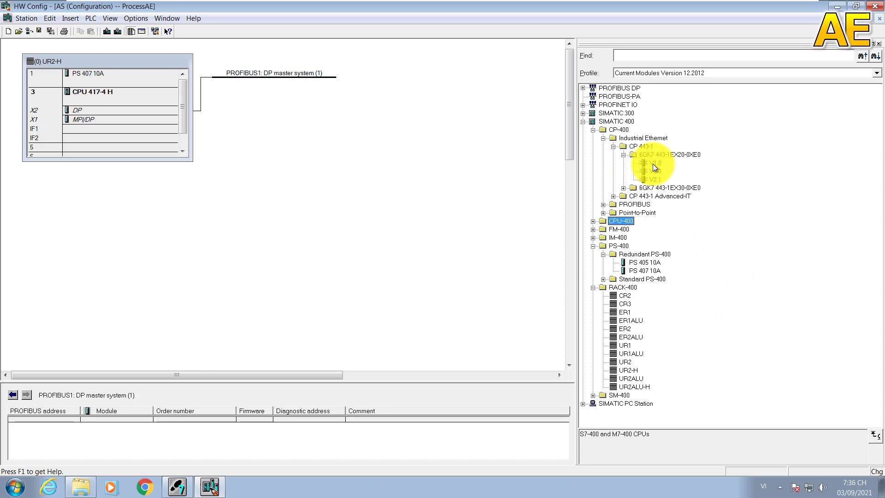
left_click(655, 171)
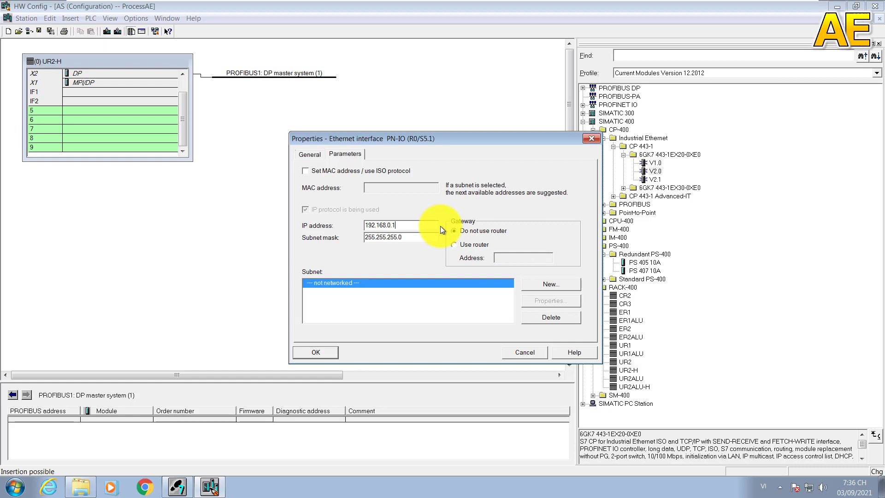
Step: Give the CP IP address 192.168.0.101 on a new Ethernet1 subnet
type("01")
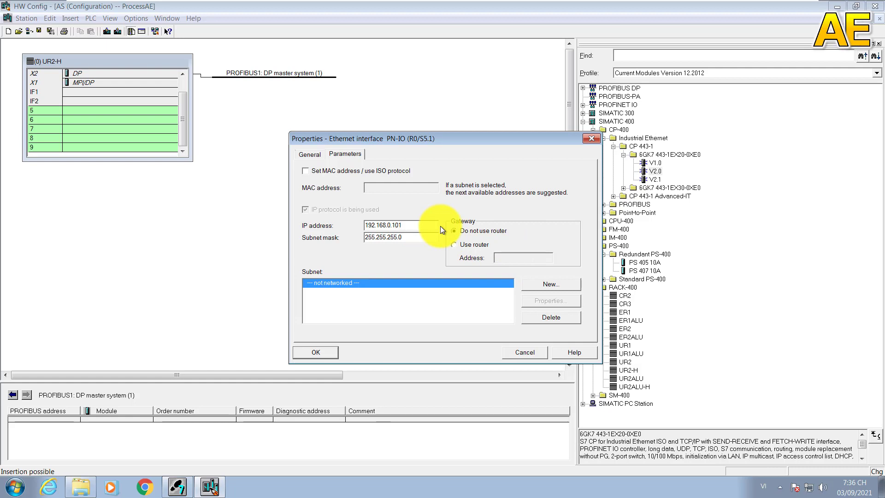
left_click(551, 284)
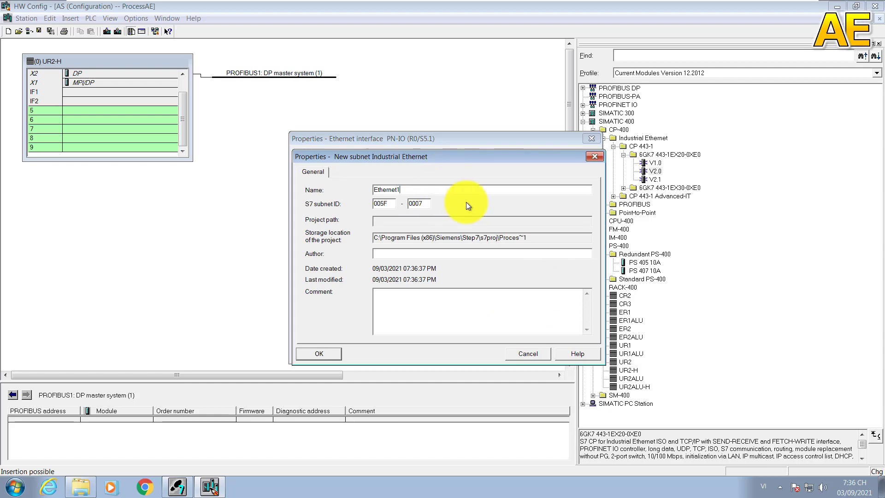
mouse_move(318, 353)
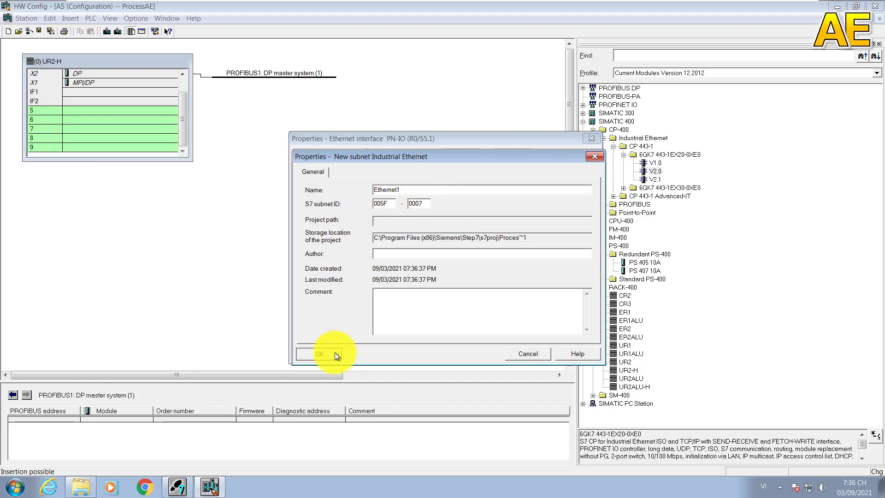
left_click(320, 354)
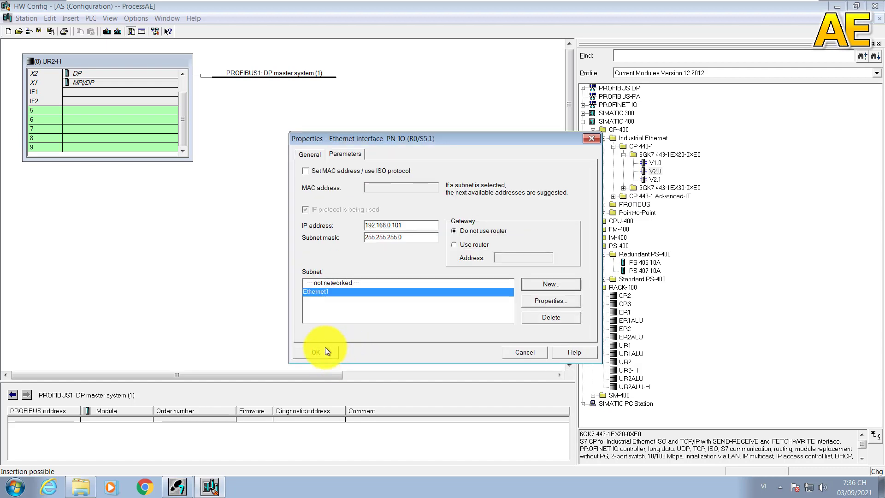
left_click(316, 351)
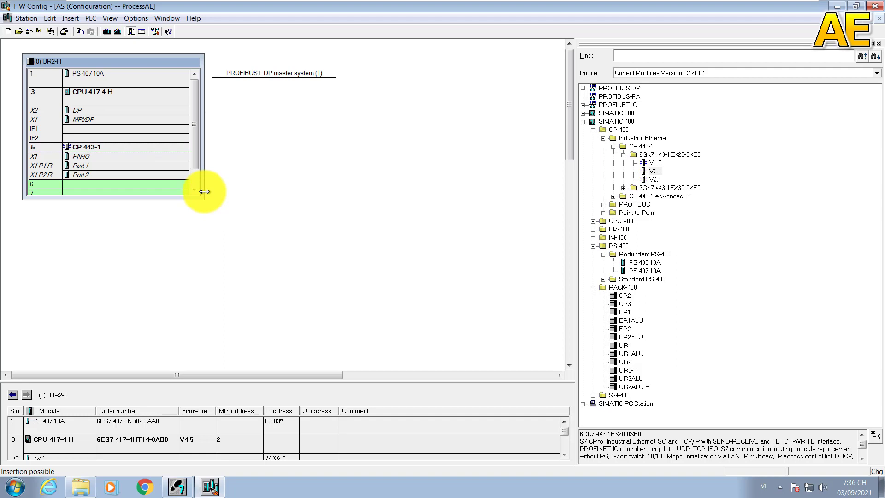
mouse_move(429, 324)
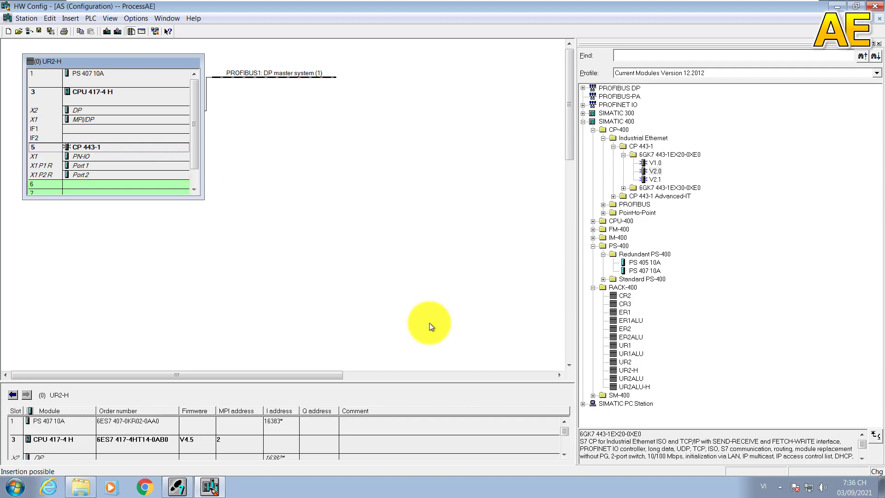
mouse_move(421, 314)
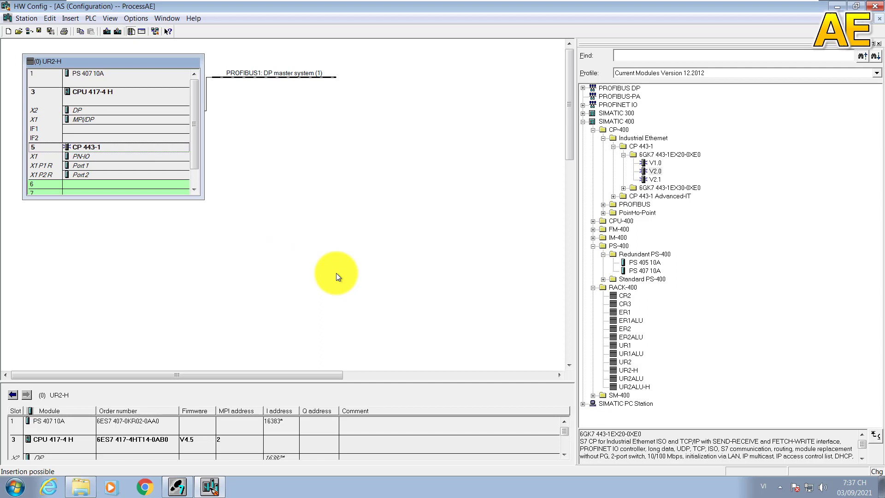
mouse_move(341, 265)
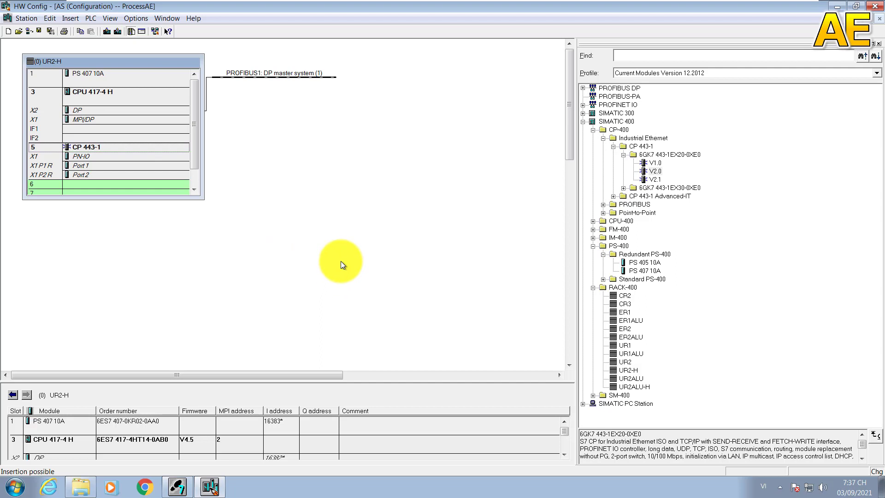
mouse_move(166, 61)
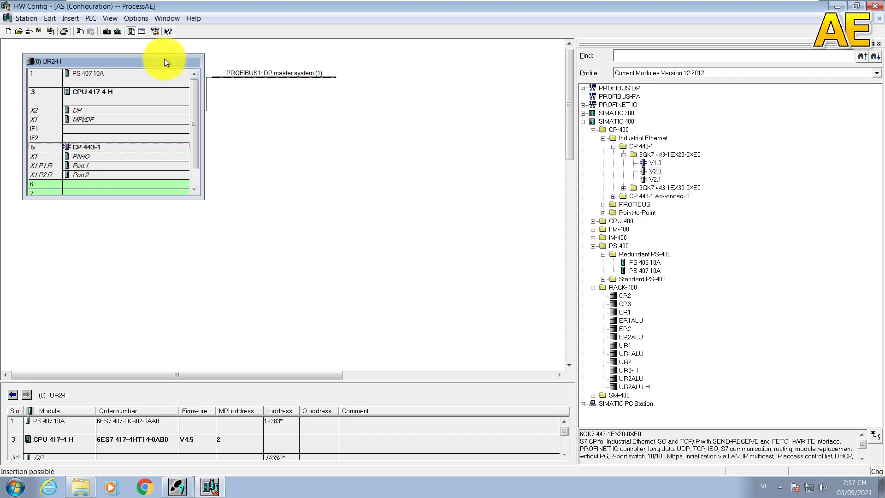
Step: Paste the rack copy and put its CP at 192.168.0.102 on new subnet Ethernet2
right_click(165, 60)
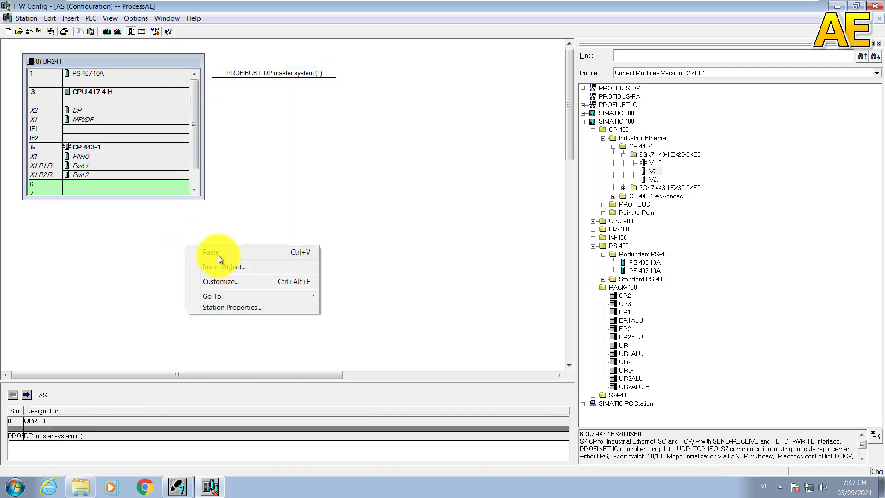
left_click(76, 156)
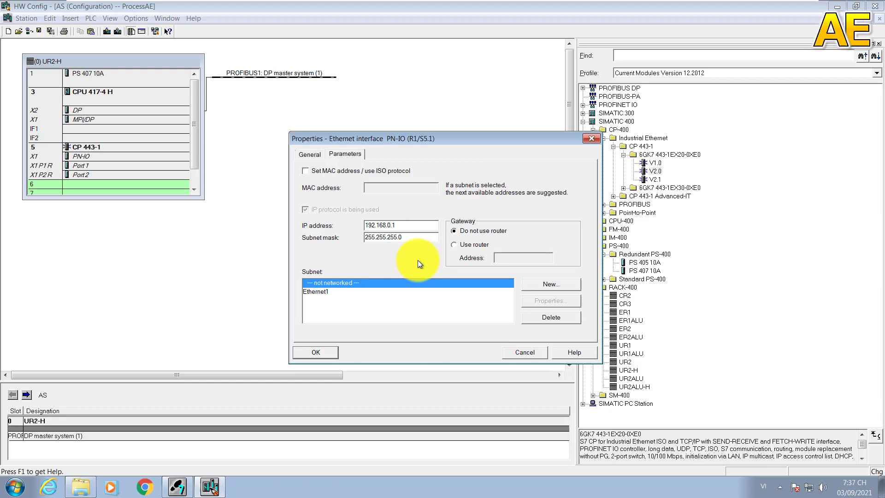
left_click(400, 226)
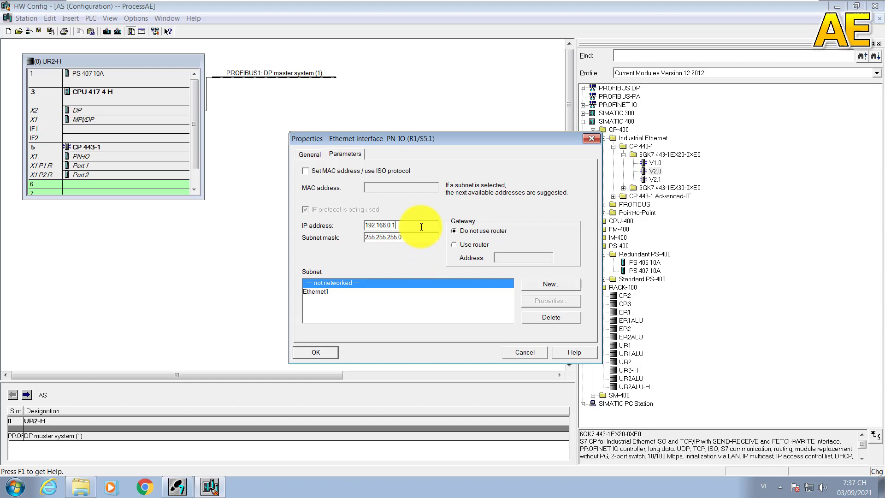
type("02")
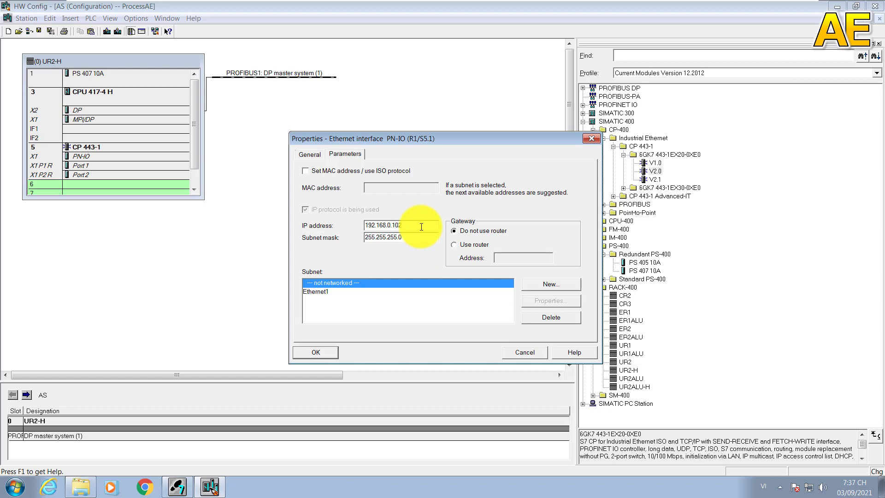
left_click(551, 284)
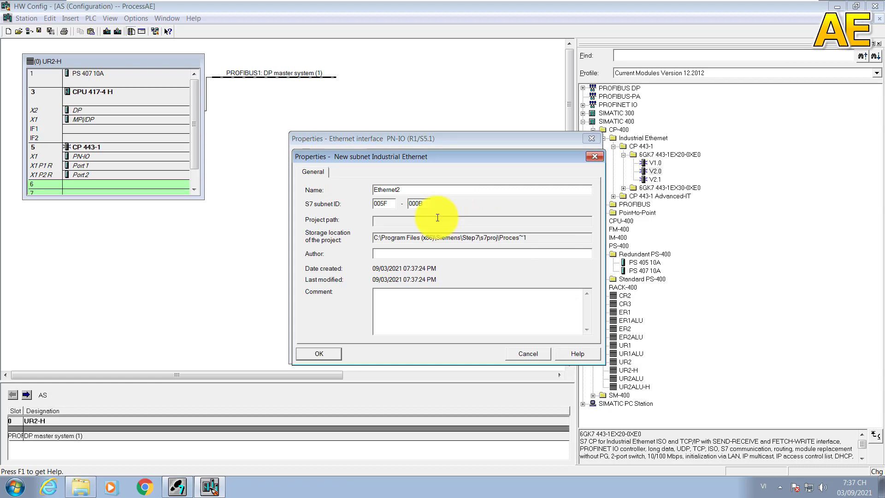
left_click(318, 353)
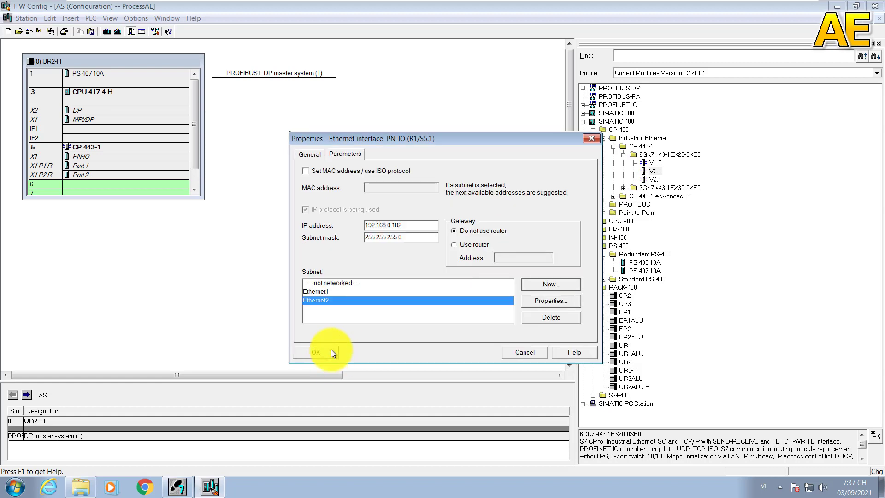
left_click(315, 352)
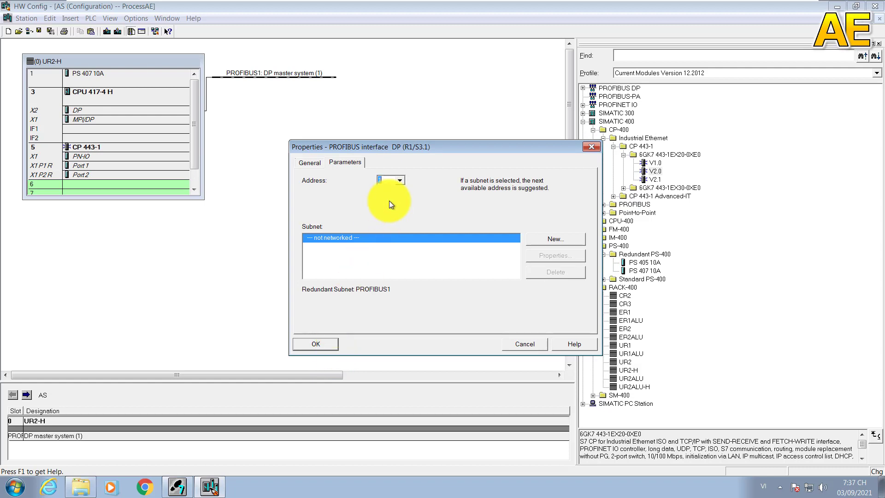
Step: Set the DP interface to address 2 on new PROFIBUS2, 1.5 Mbps, DP profile
left_click(398, 180)
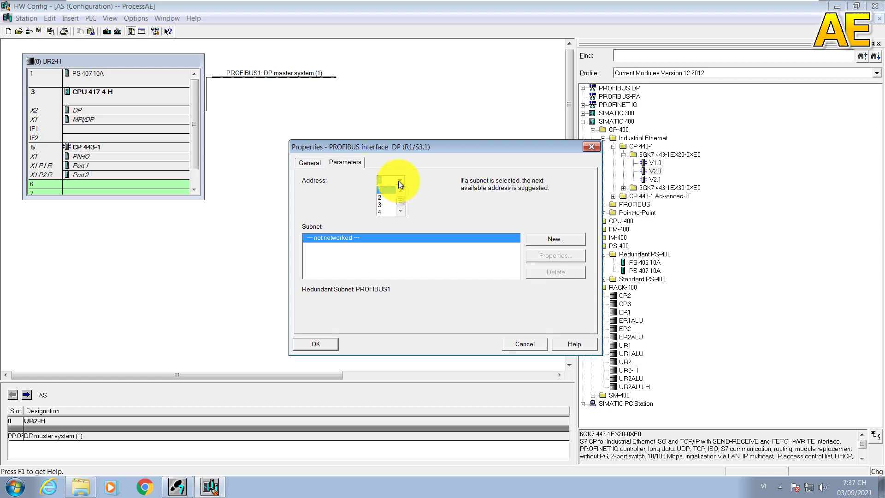
left_click(382, 196)
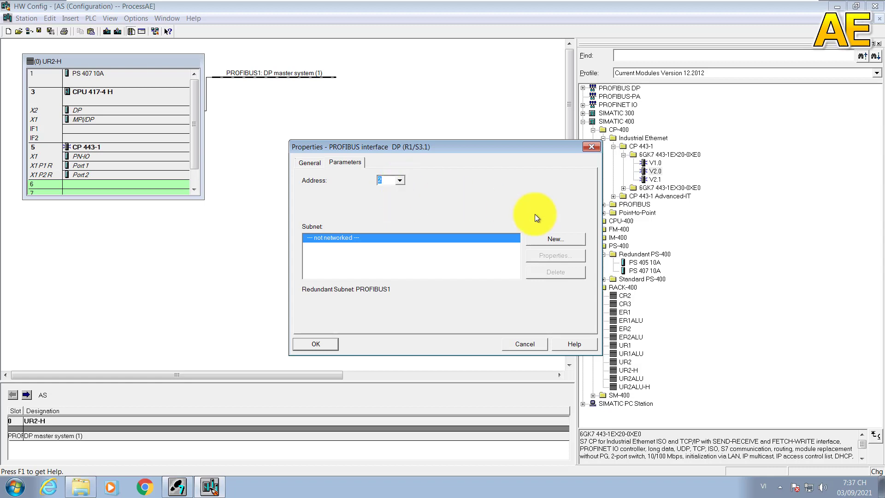
left_click(555, 239)
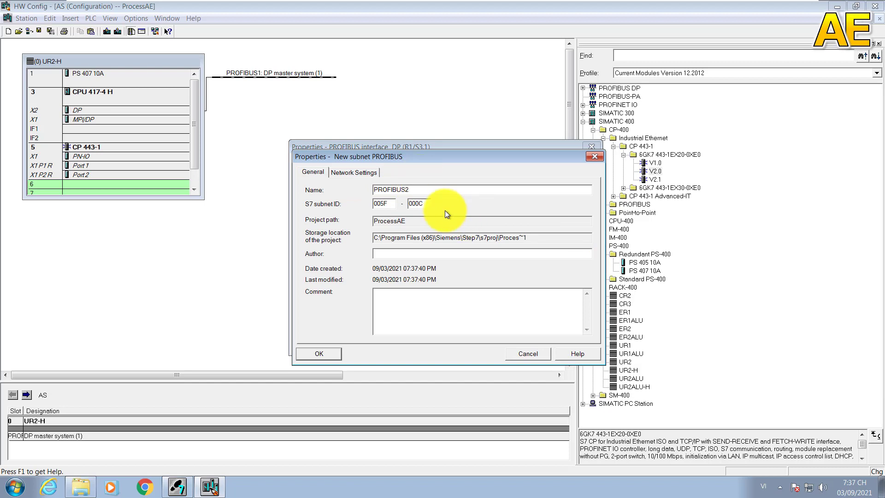
left_click(354, 172)
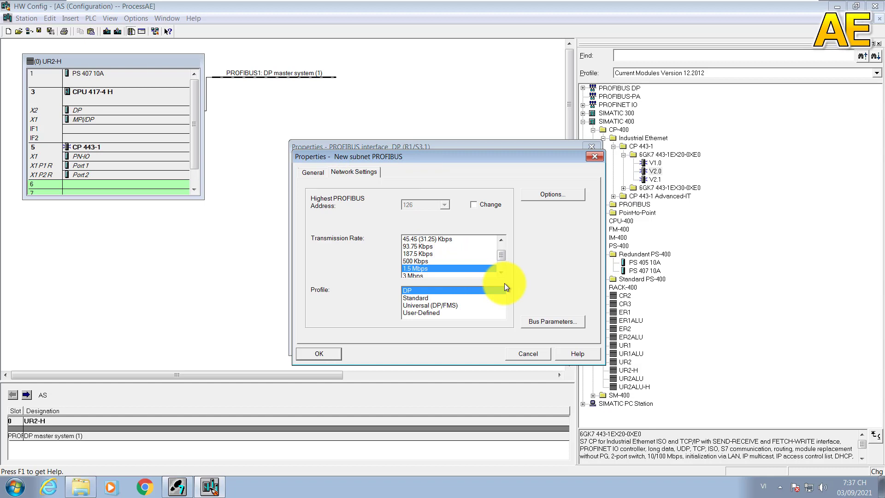
mouse_move(482, 280)
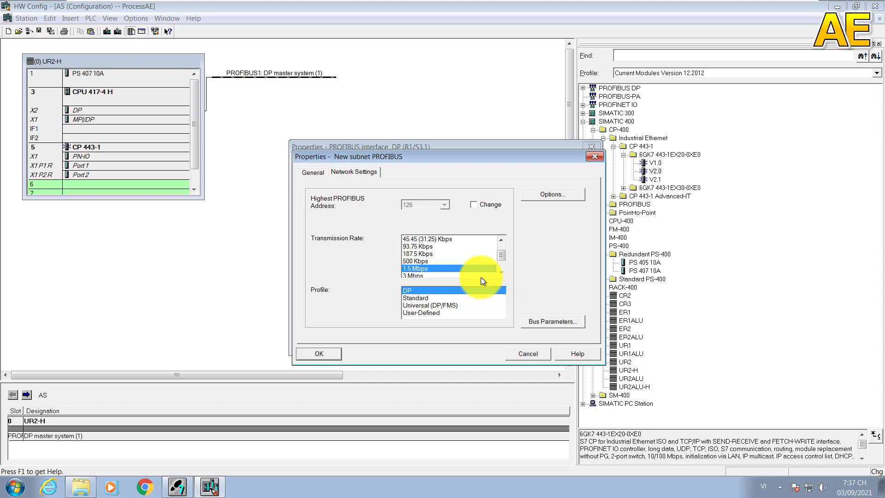
left_click(319, 354)
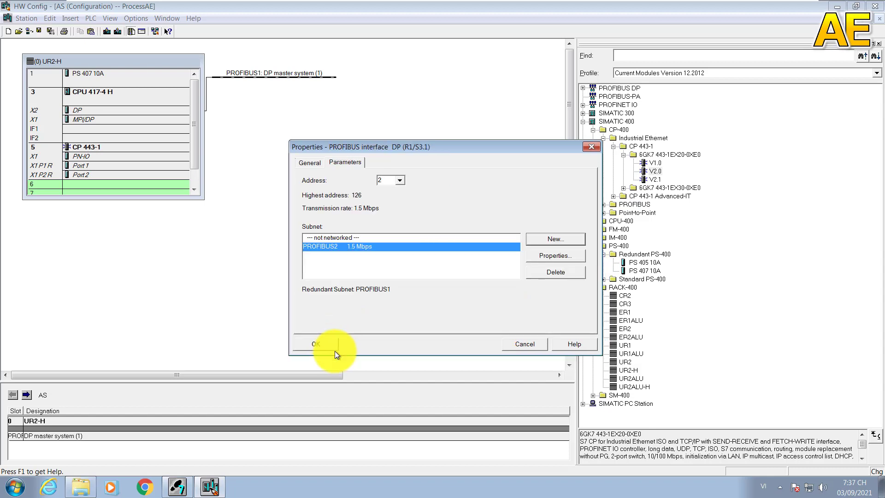
left_click(315, 344)
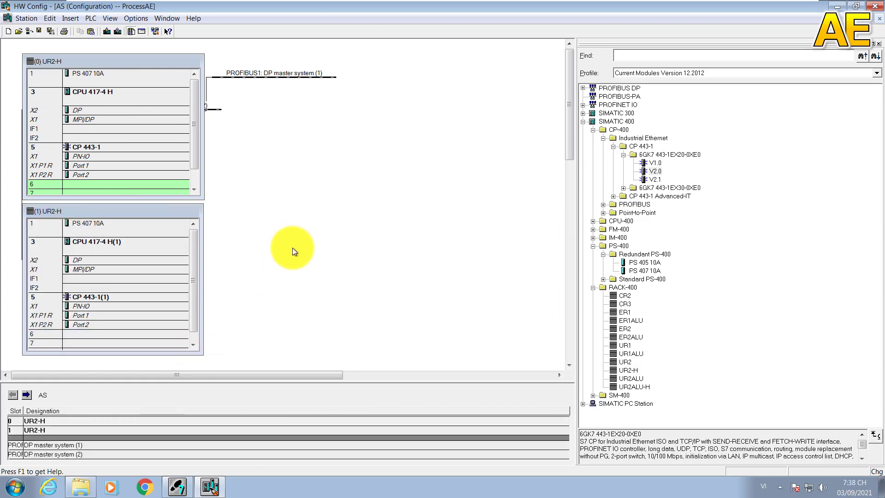
mouse_move(272, 230)
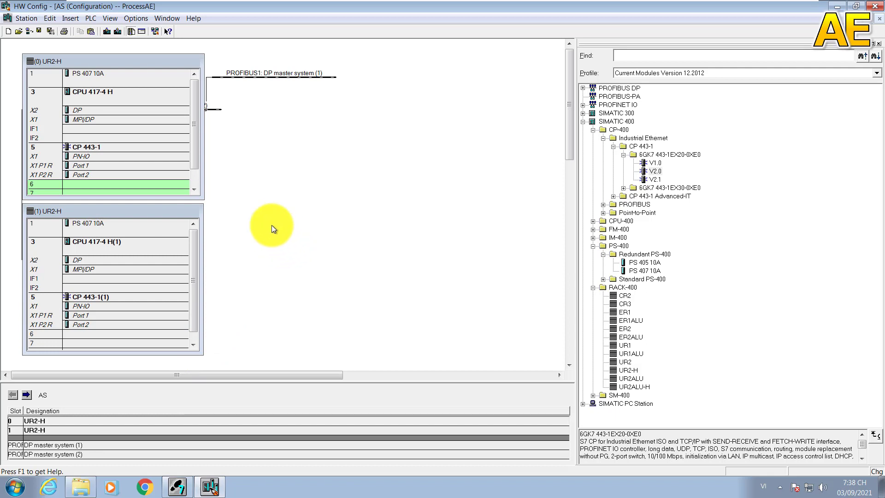
Step: Rename the rack 0 CPU 417-4 H to PrimaryCPU
right_click(92, 92)
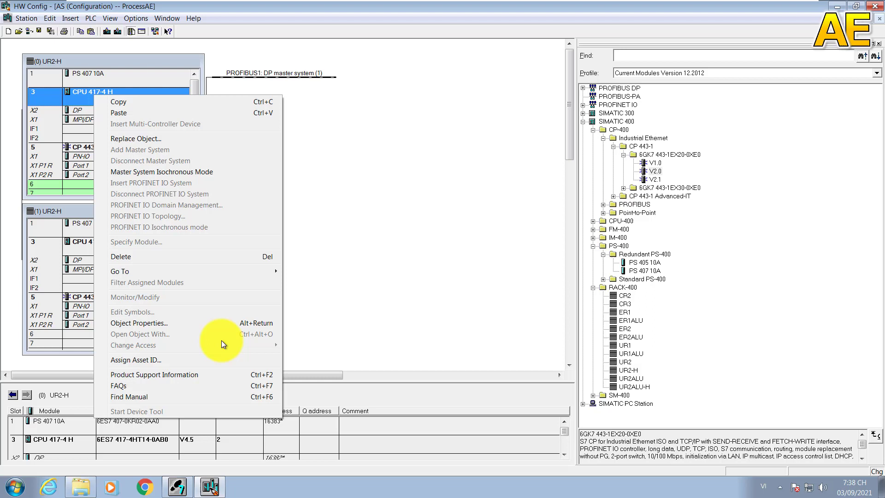
mouse_move(200, 412)
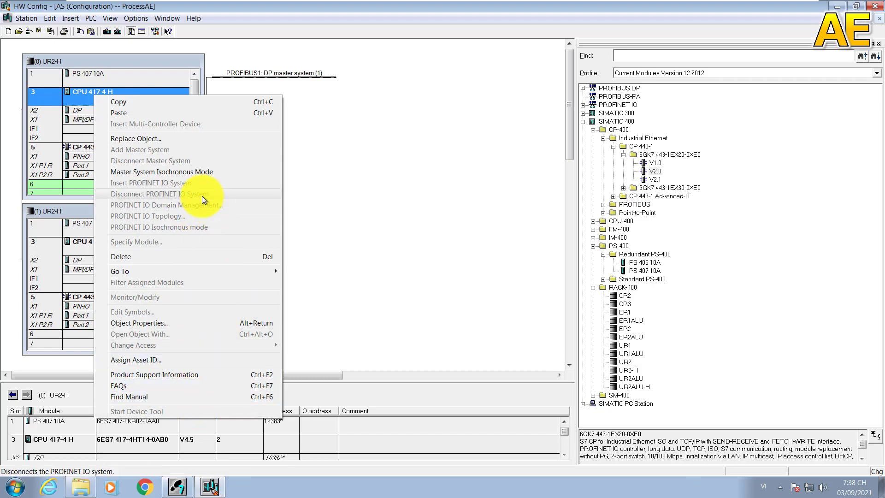
left_click(139, 322)
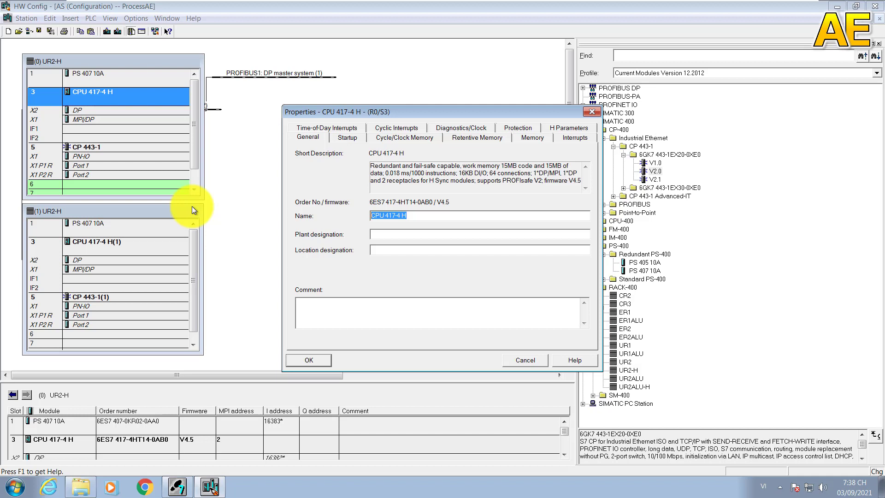
type("PrimaryC")
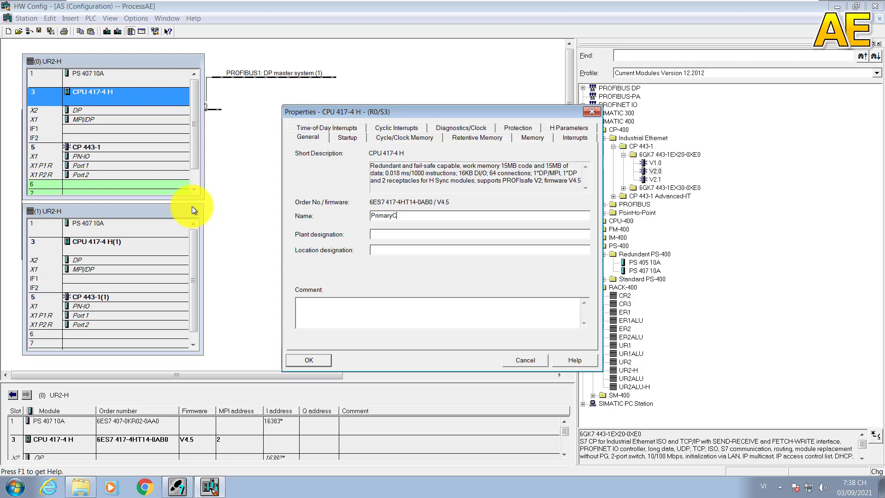
type("PU")
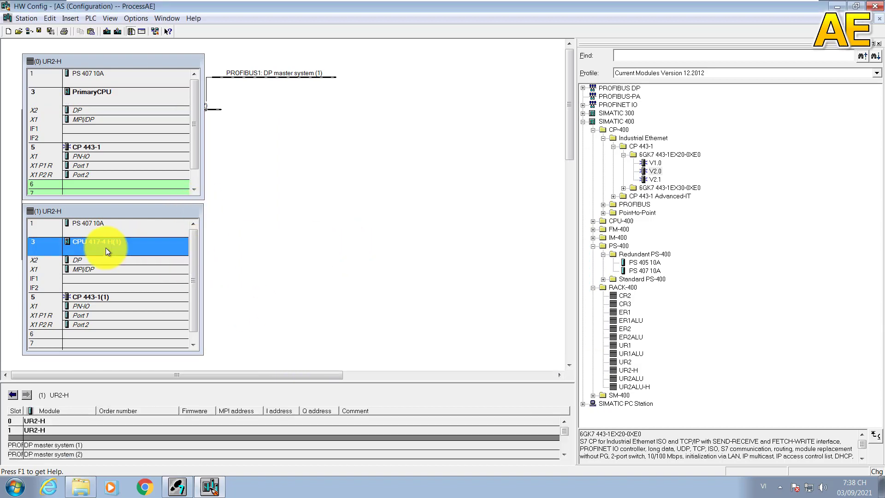
Step: Rename the rack 1 CPU 417-4 H to RedundantCPU
right_click(106, 241)
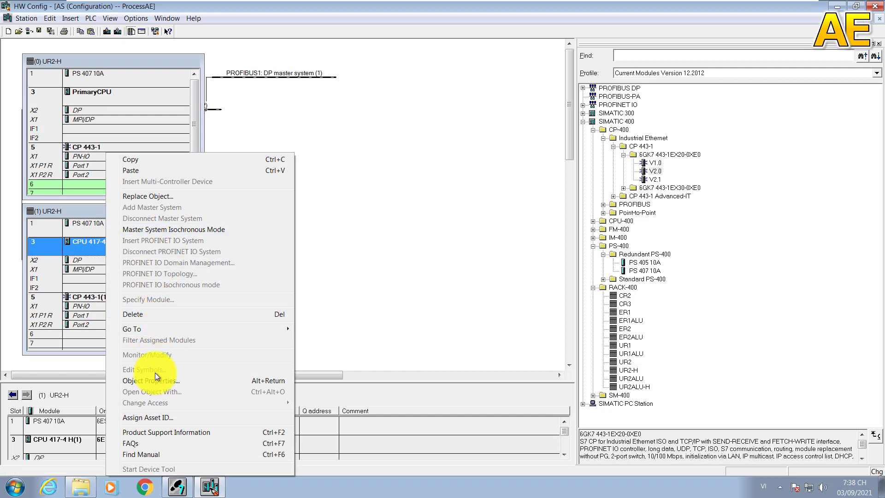
left_click(148, 381)
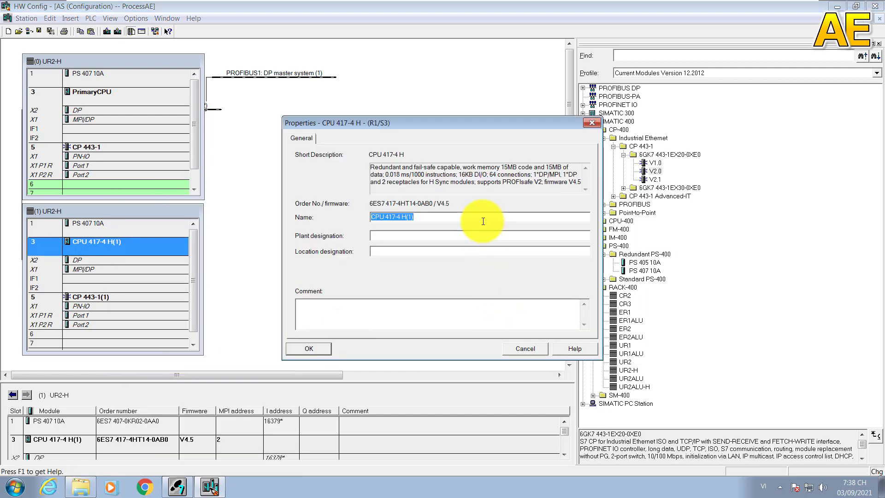
type("Redundant")
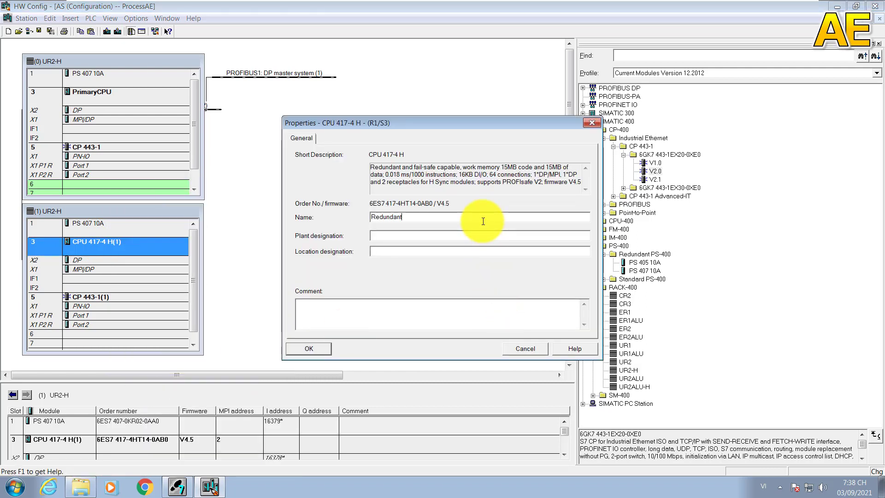
type("C")
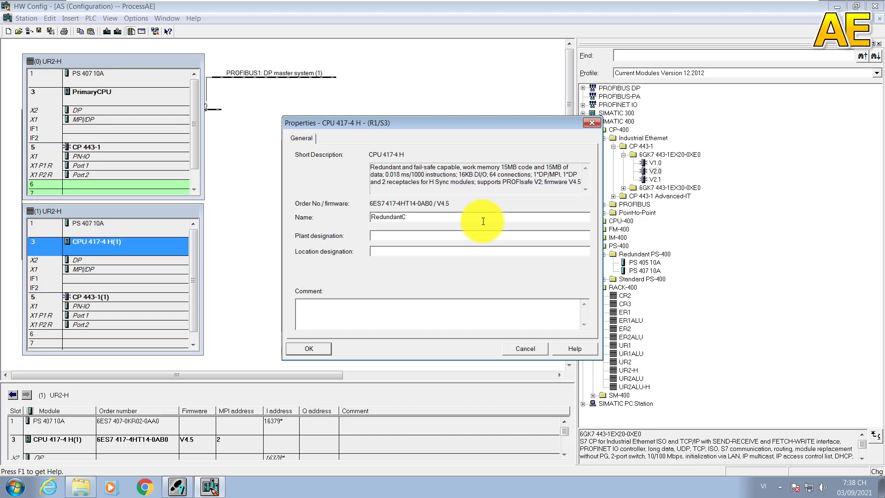
left_click(308, 349)
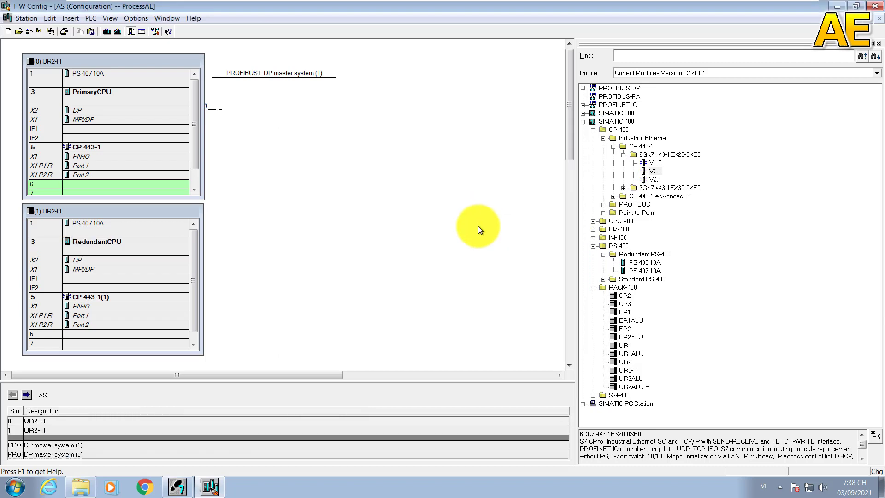
Step: Bring up RedundantCPU's X2 DP interface actions to display the PROFIBUS2 master system
left_click(96, 242)
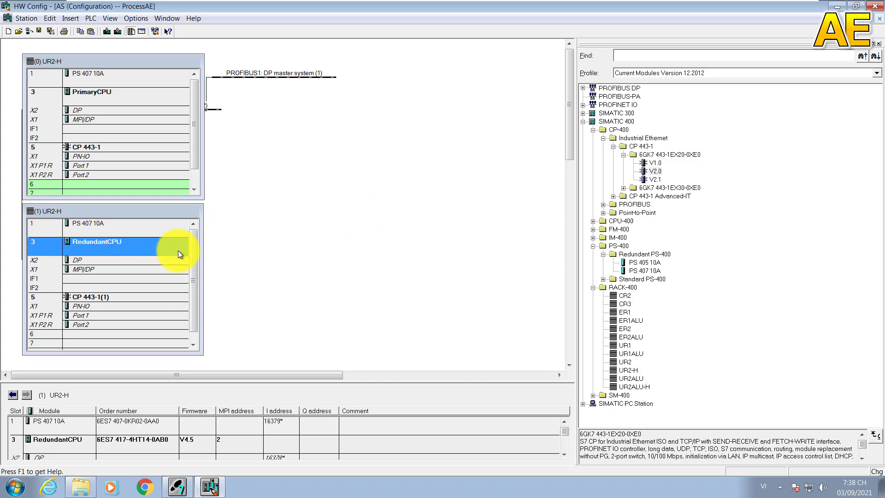
left_click(102, 260)
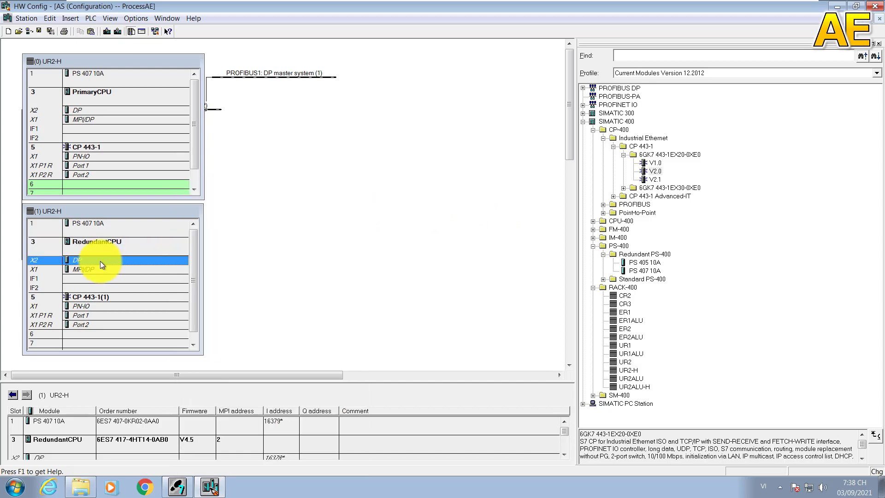
right_click(83, 260)
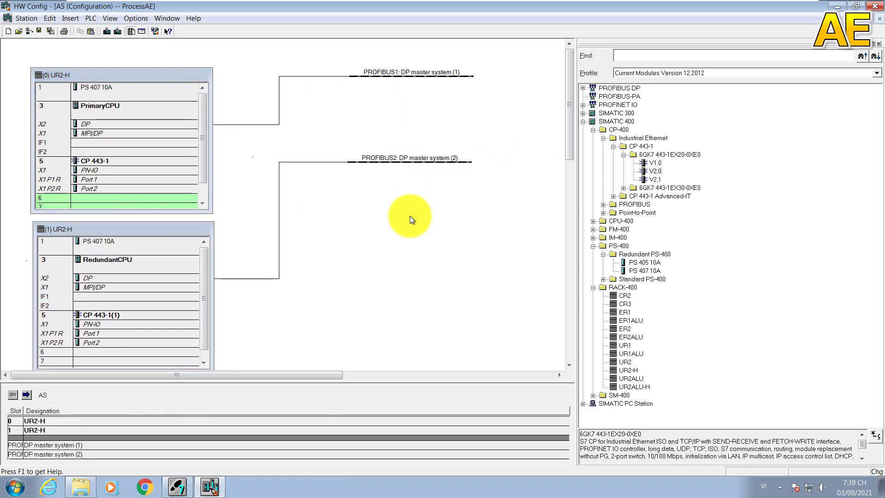
mouse_move(358, 382)
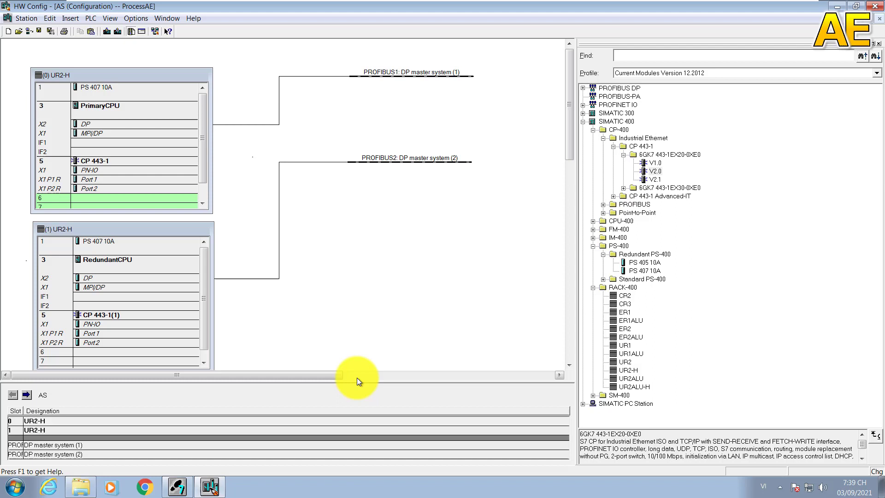
mouse_move(361, 382)
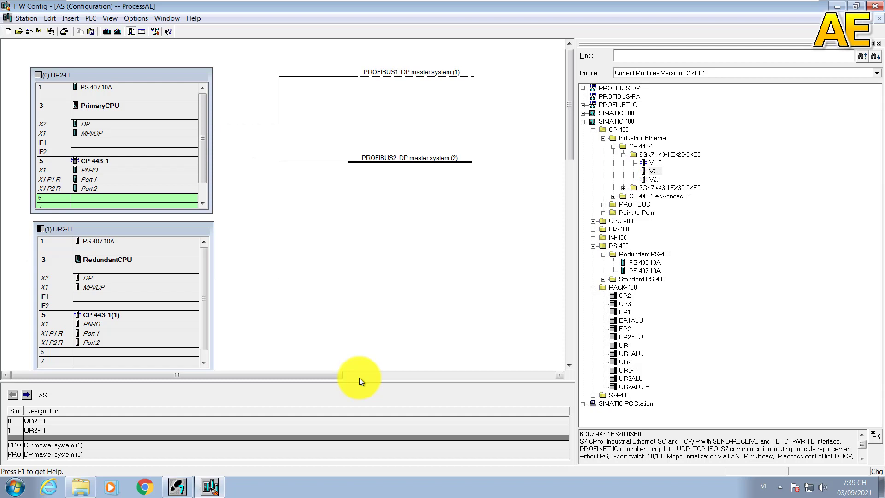
mouse_move(494, 483)
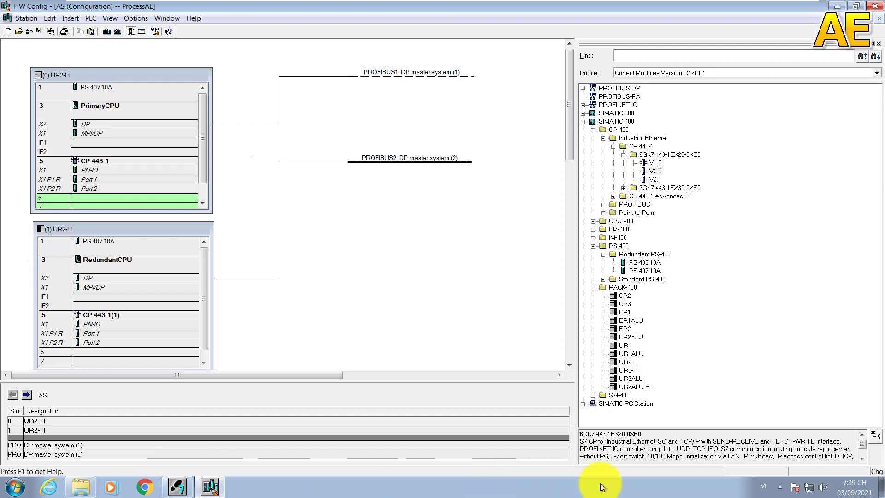
mouse_move(585, 126)
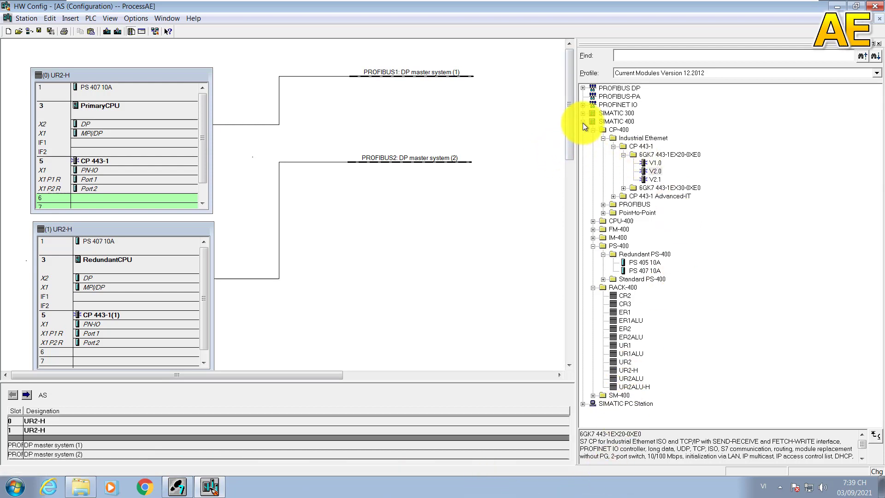
Step: Locate and select the IM 153-2 under PROFIBUS DP > ET 200M in the catalog
left_click(619, 122)
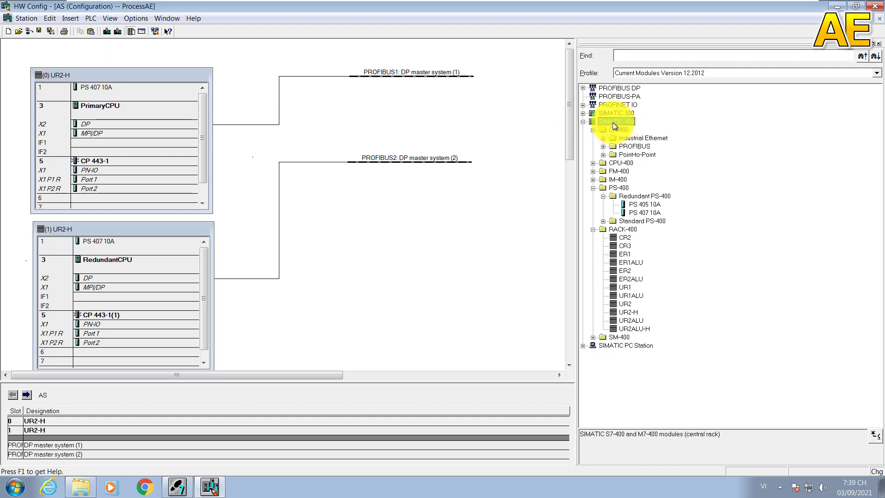
left_click(583, 88)
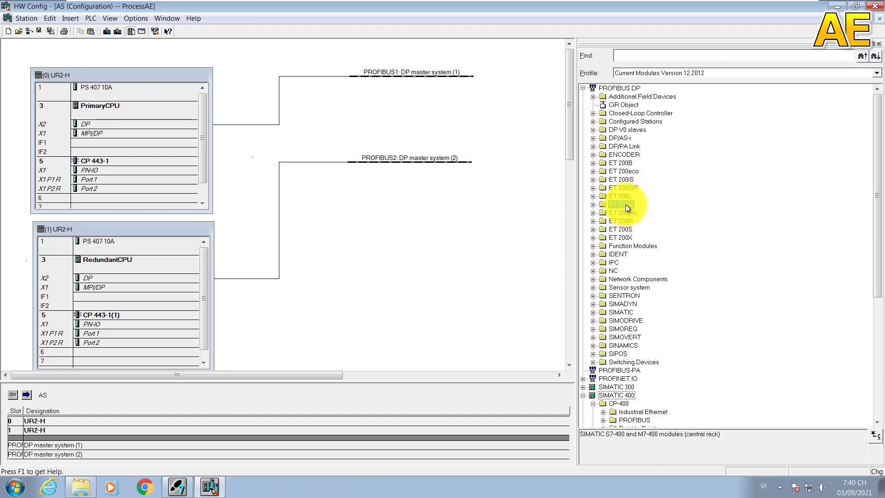
left_click(593, 205)
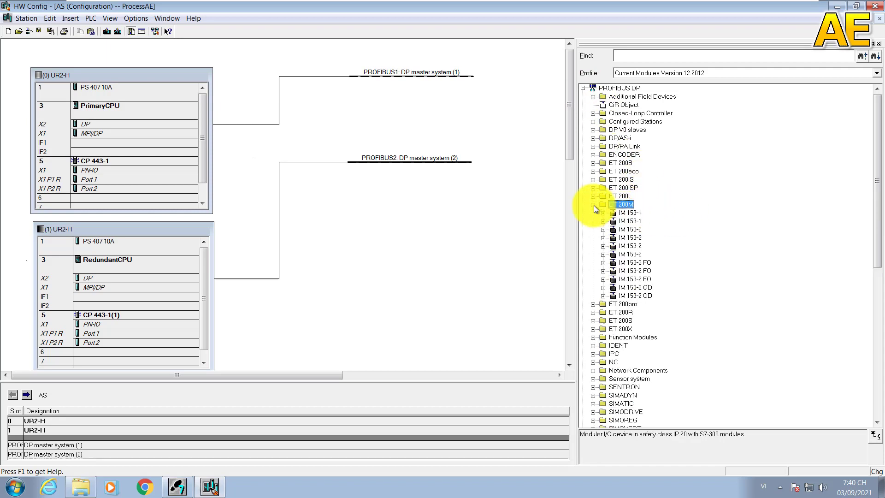
left_click(630, 254)
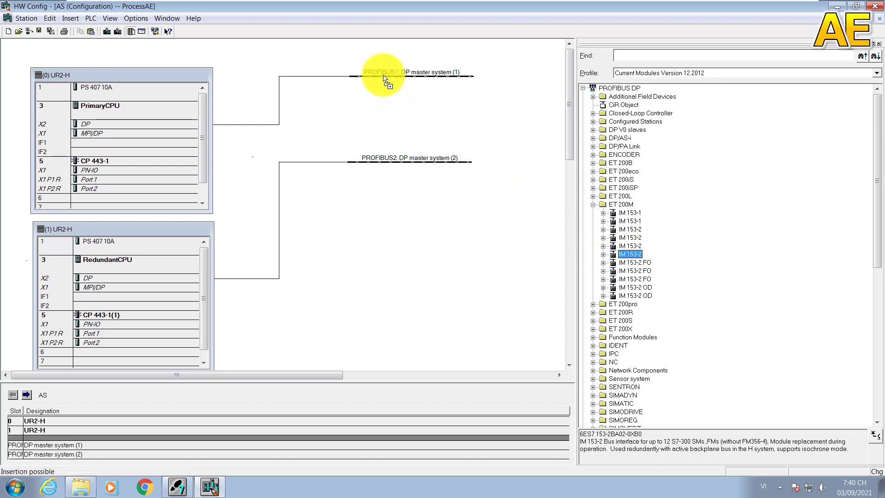
Step: Place the IM 153-2 slave on PROFIBUS1 at address 3, PROFIBUS2 as redundant subnet
double_click(388, 75)
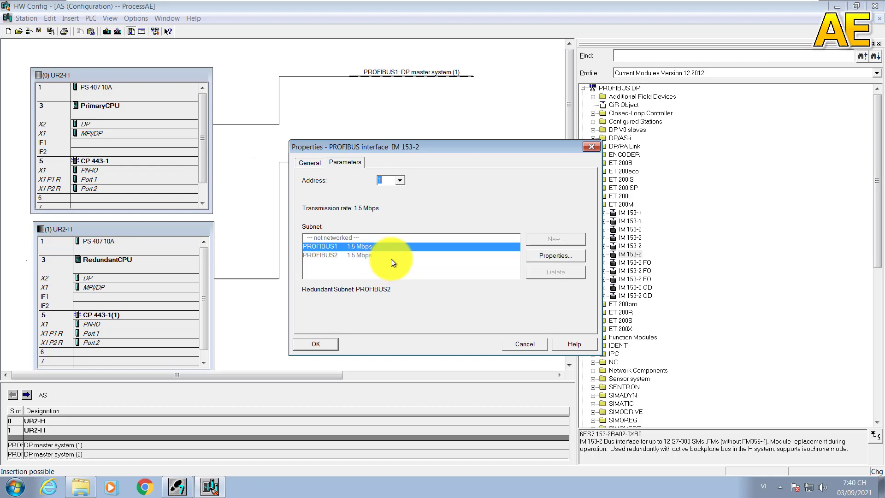
mouse_move(476, 272)
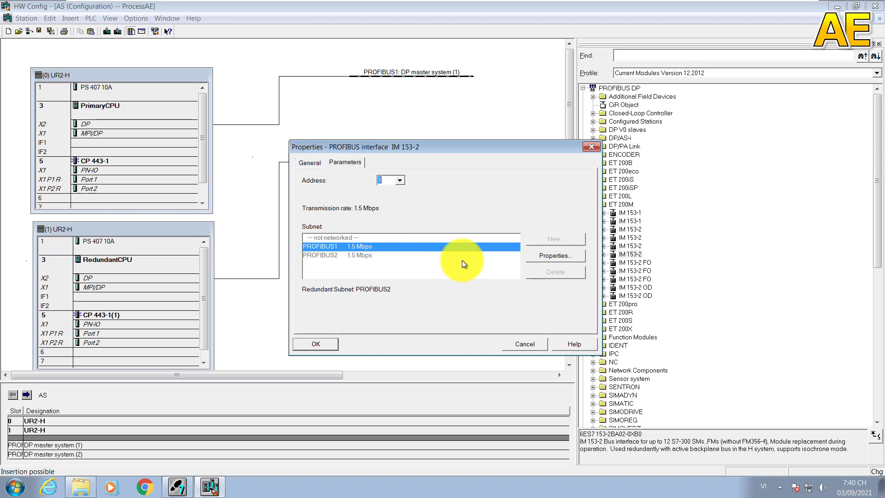
mouse_move(433, 178)
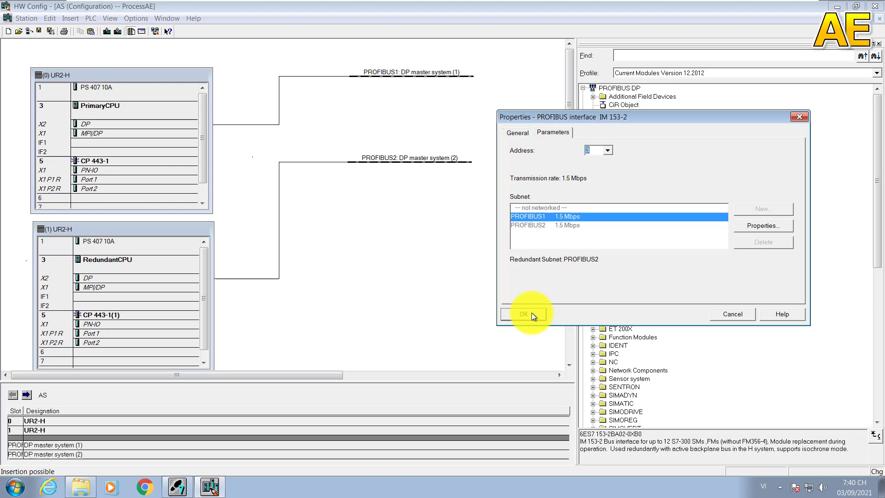
left_click(523, 313)
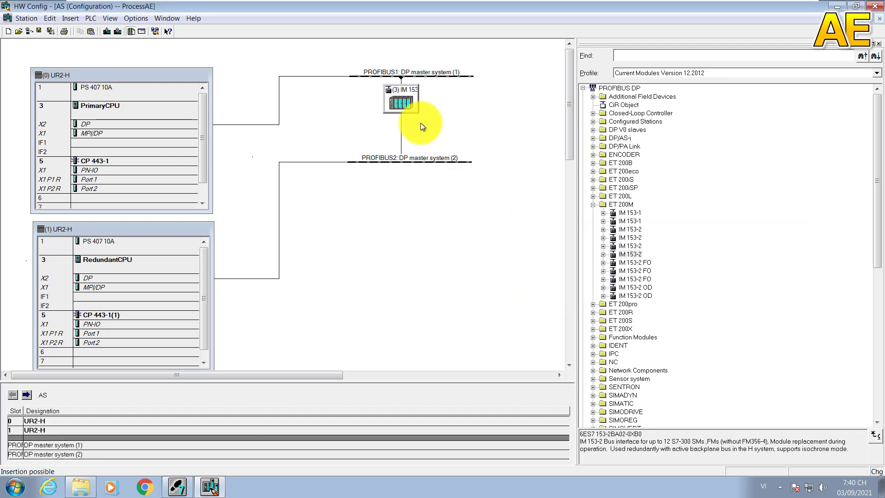
Step: Select the IM 153-2 slave to show its module slot table
left_click(401, 96)
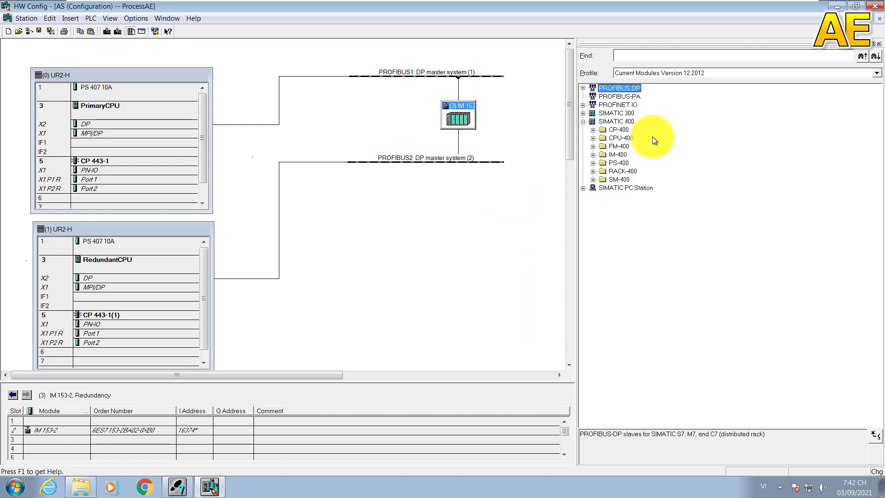
Step: Find SM 321 DI16xDC24V under ET 200M > IM 153-2 > DI-300 and drag it to slot 4
left_click(583, 88)
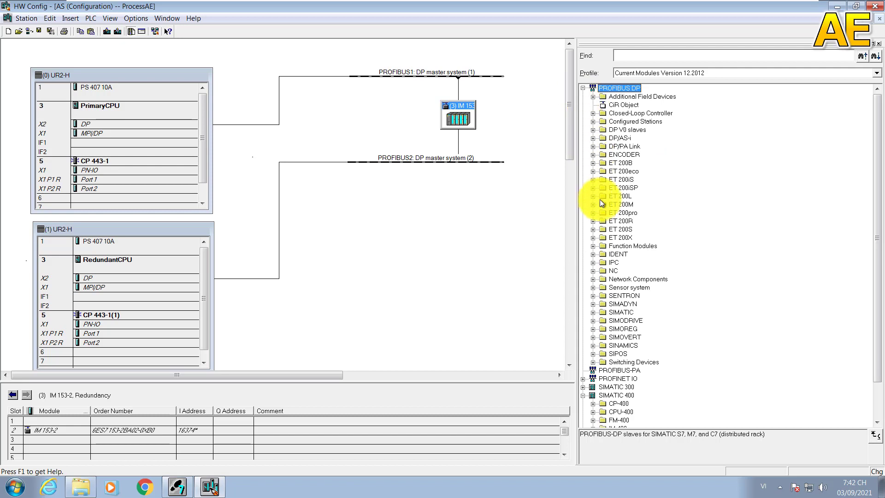
left_click(594, 205)
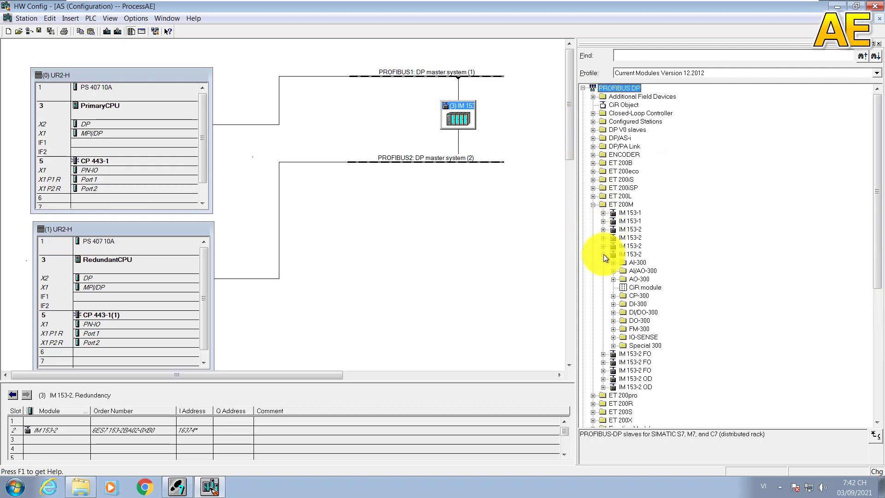
mouse_move(744, 259)
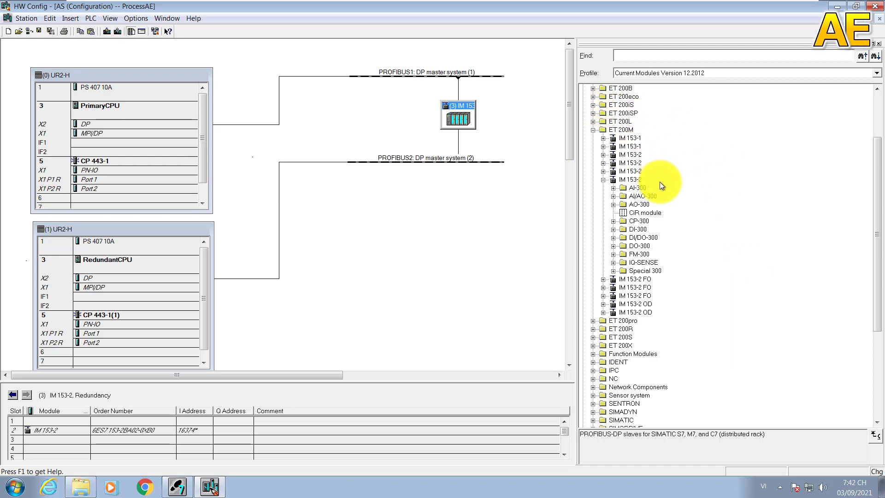
mouse_move(680, 251)
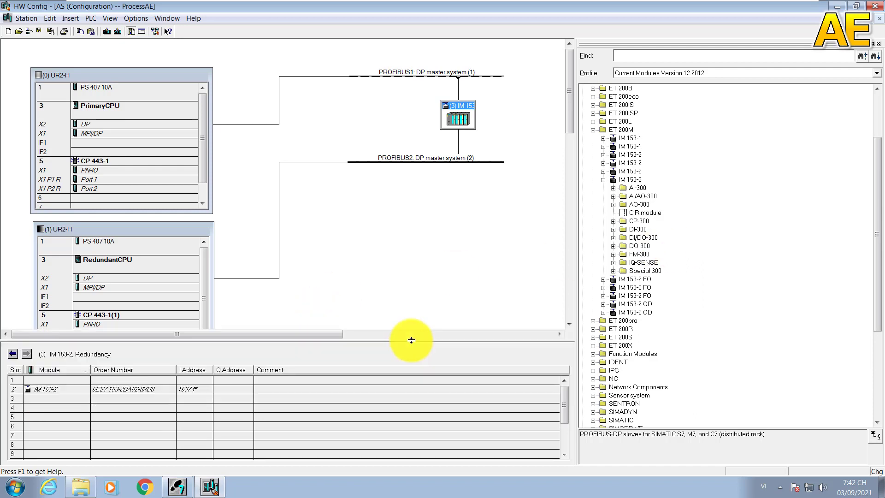
mouse_move(170, 403)
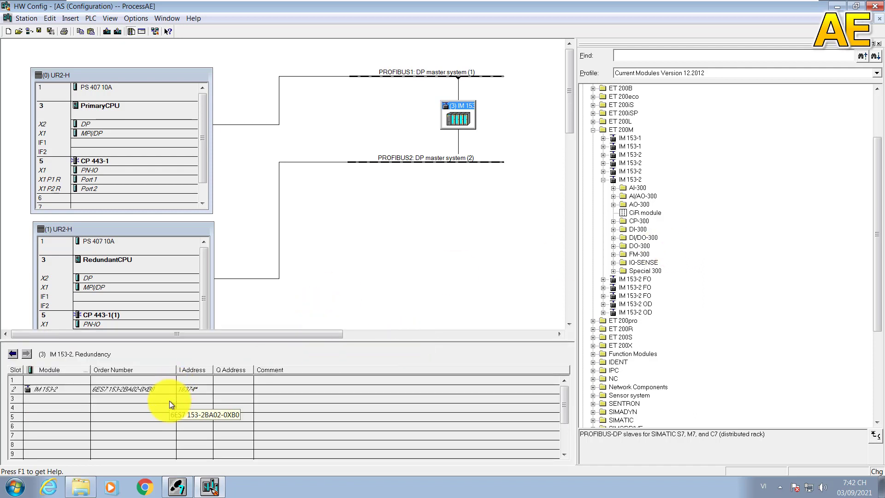
left_click(70, 407)
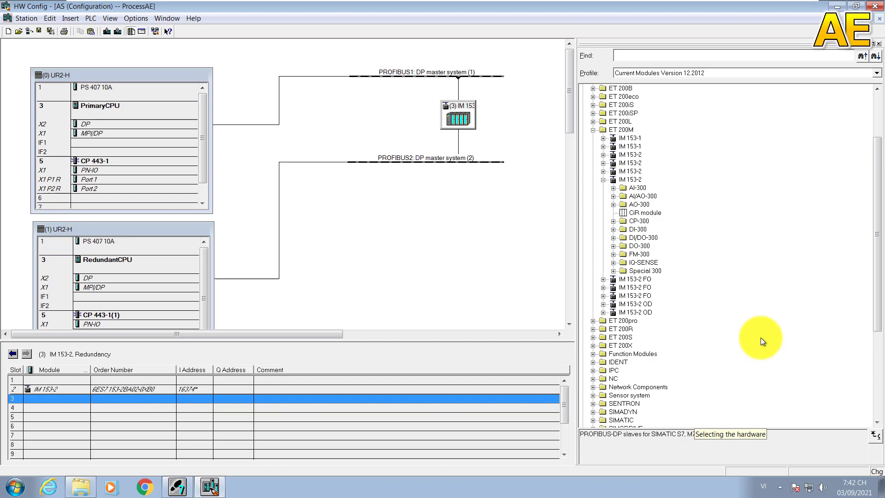
mouse_move(716, 271)
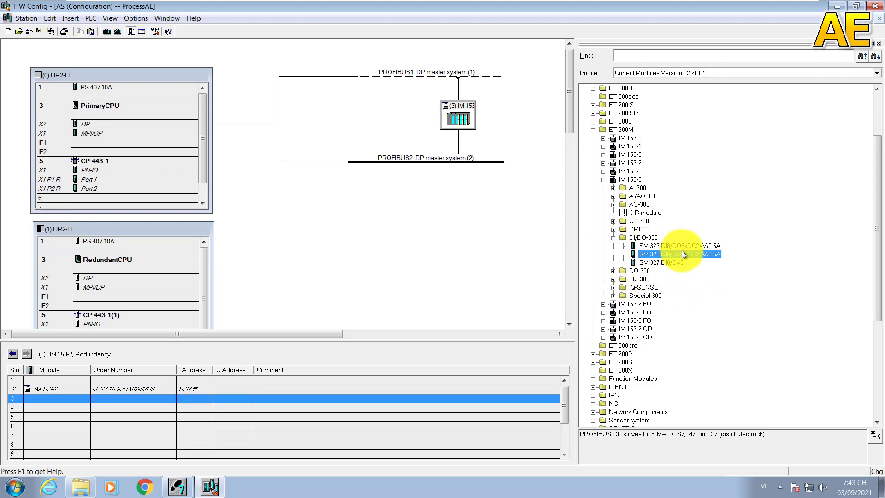
left_click(668, 246)
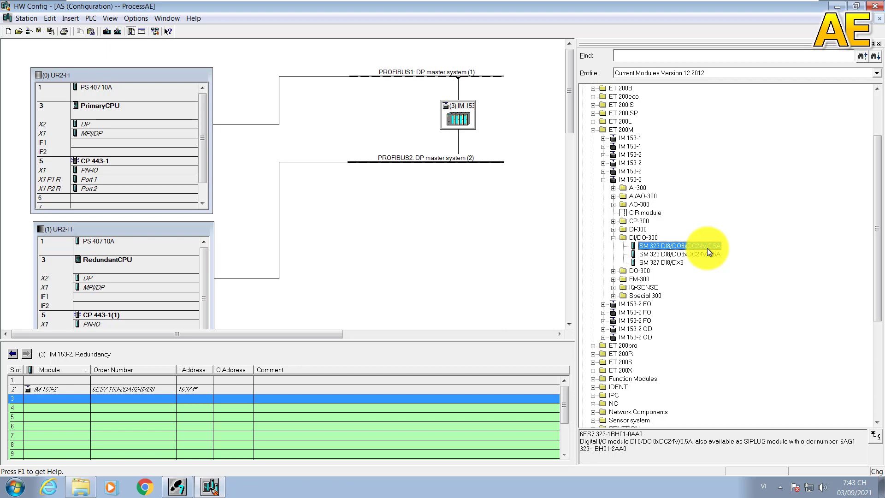
mouse_move(705, 254)
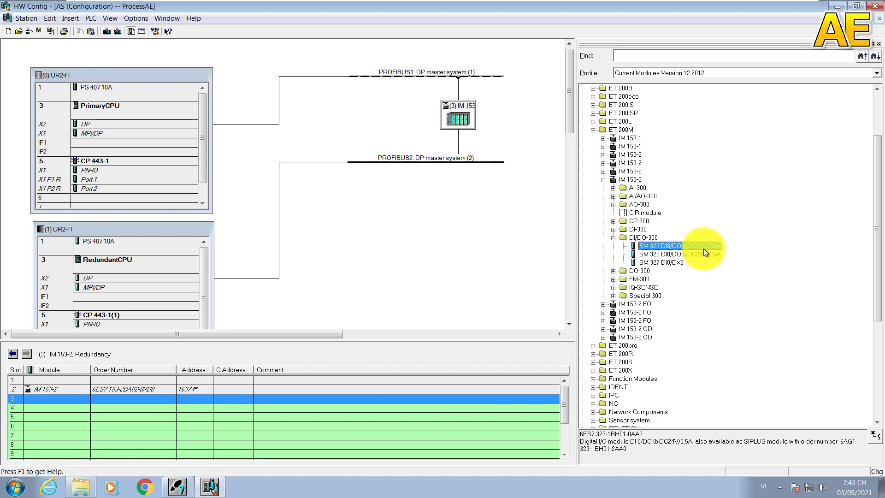
mouse_move(708, 248)
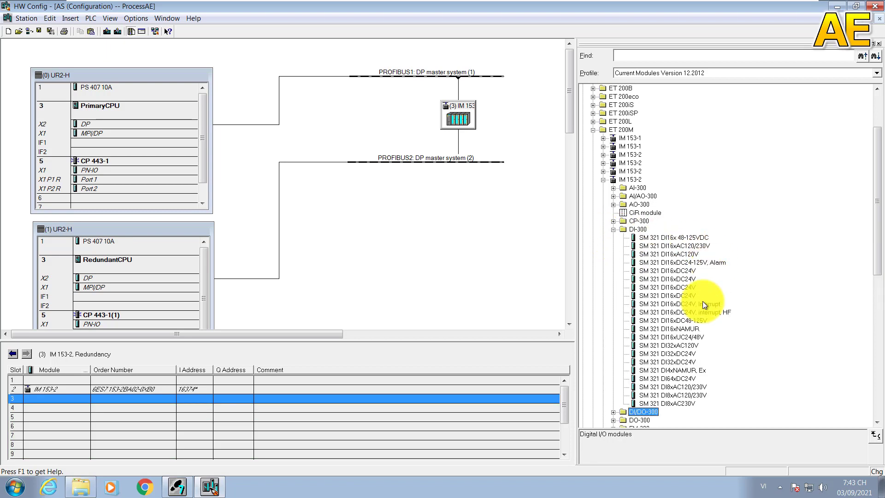
scroll("down", 3)
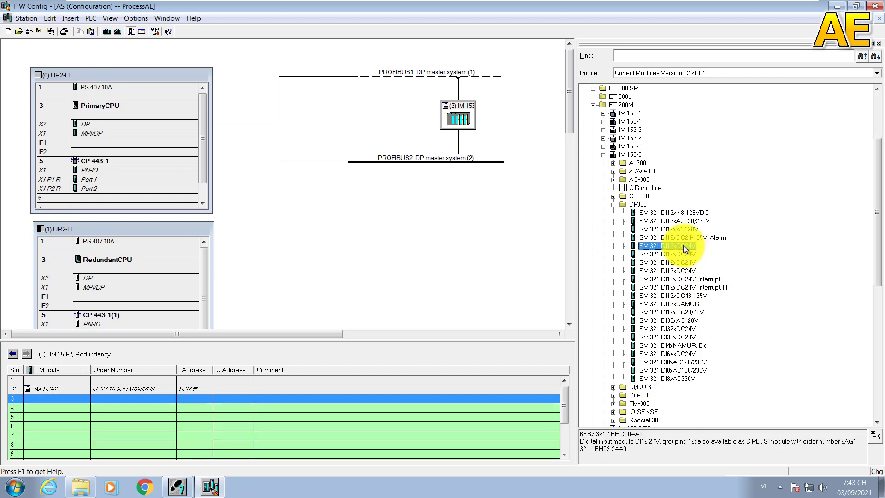
left_click_drag(677, 246, 384, 265)
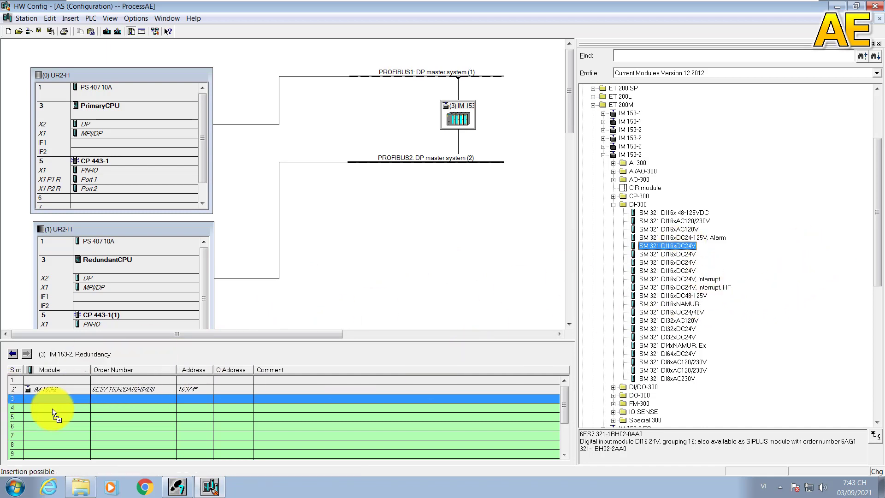
Step: Verify the DI16xDC24V module's input addresses start at 0 (0..1) and confirm
double_click(667, 246)
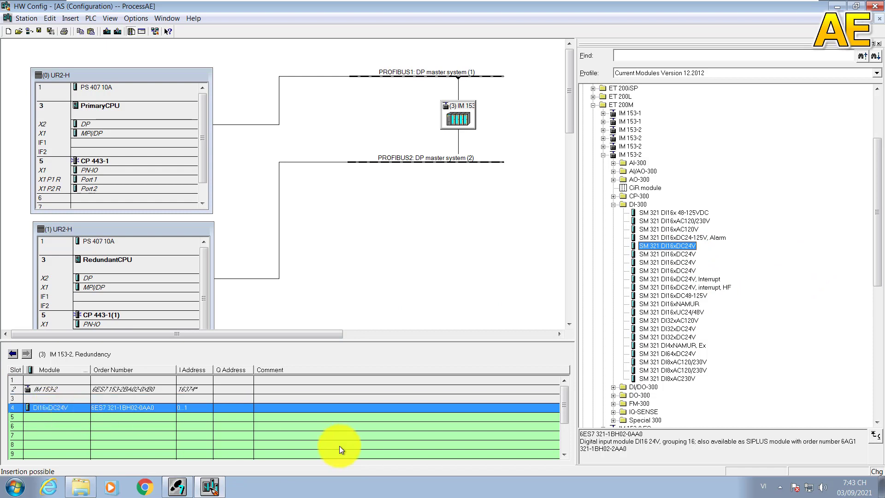
mouse_move(346, 447)
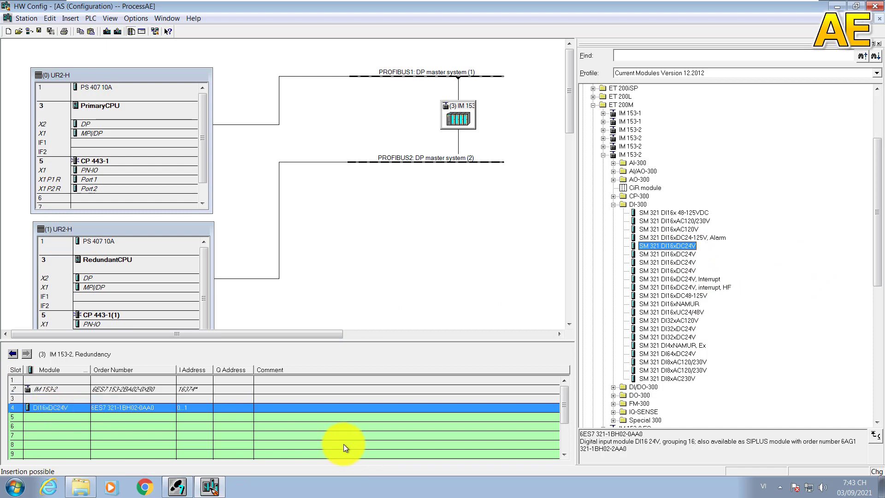
mouse_move(297, 453)
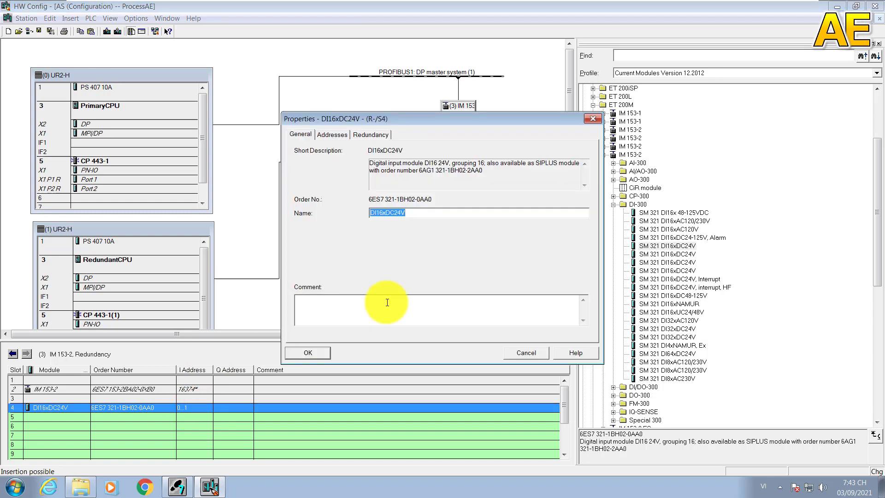
left_click(333, 135)
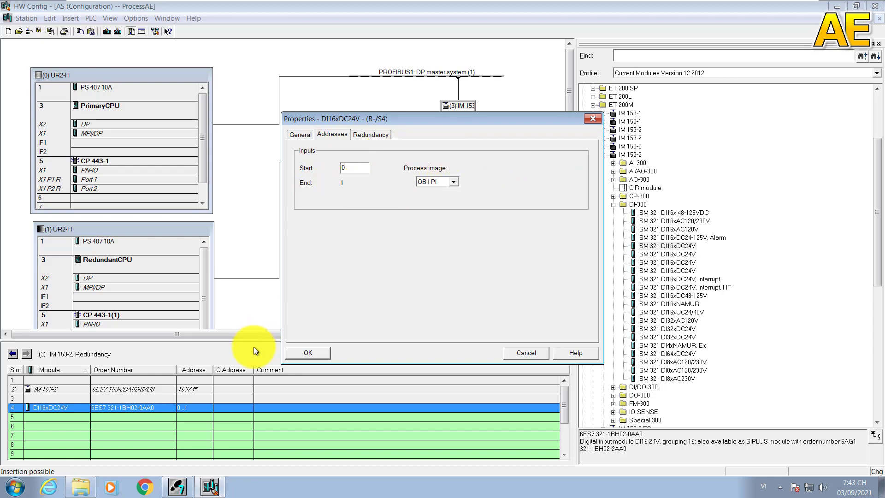
left_click(307, 352)
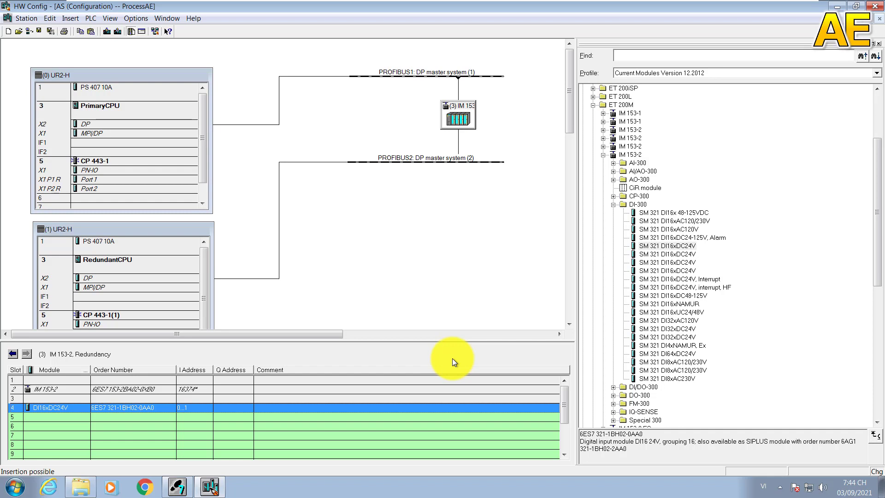
mouse_move(621, 209)
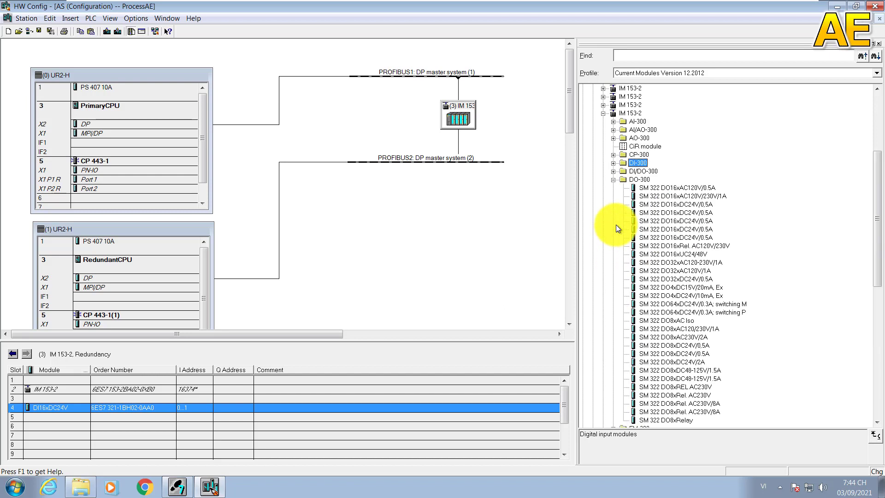
mouse_move(769, 319)
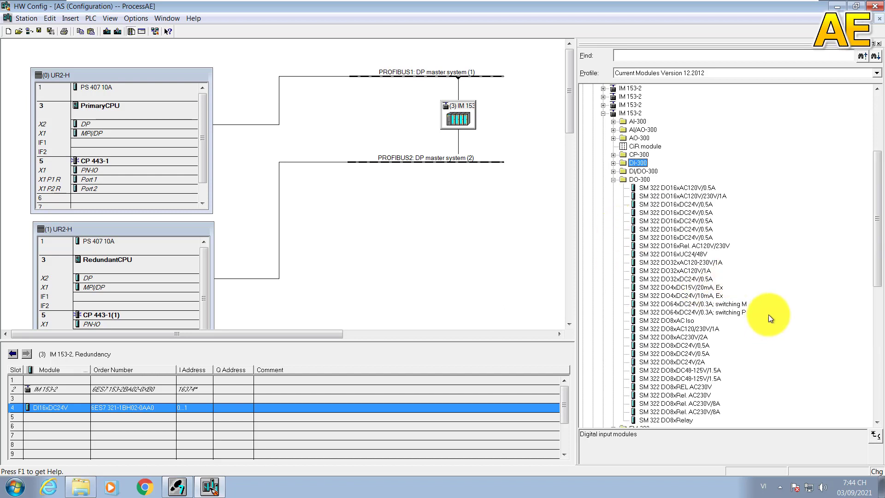
mouse_move(709, 250)
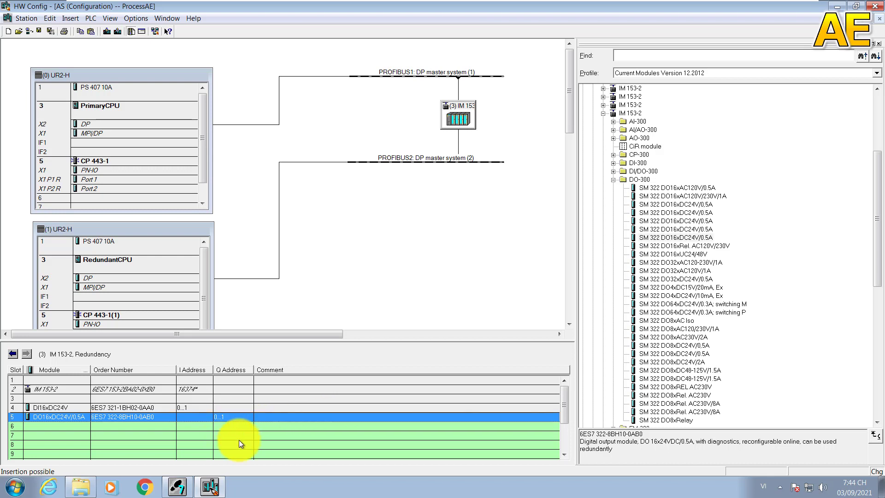
Step: Select slot 6 and switch the catalog from DO-300 to the AI-300 module list
left_click(240, 433)
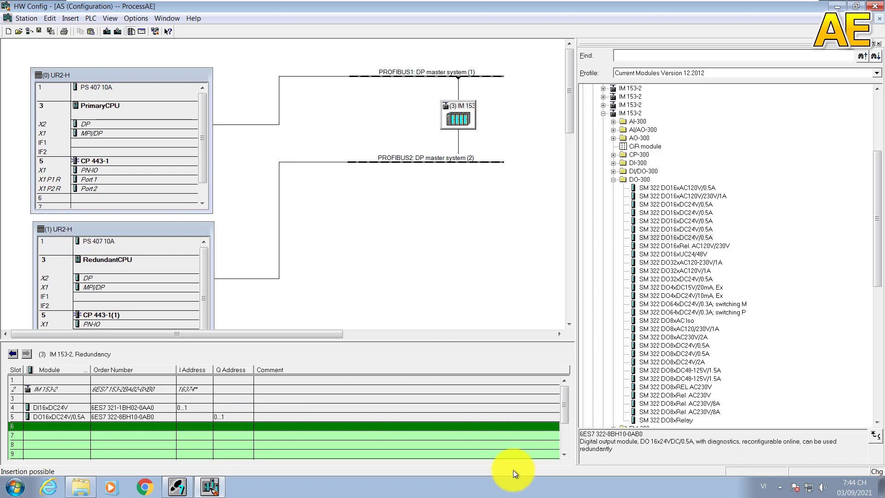
mouse_move(618, 193)
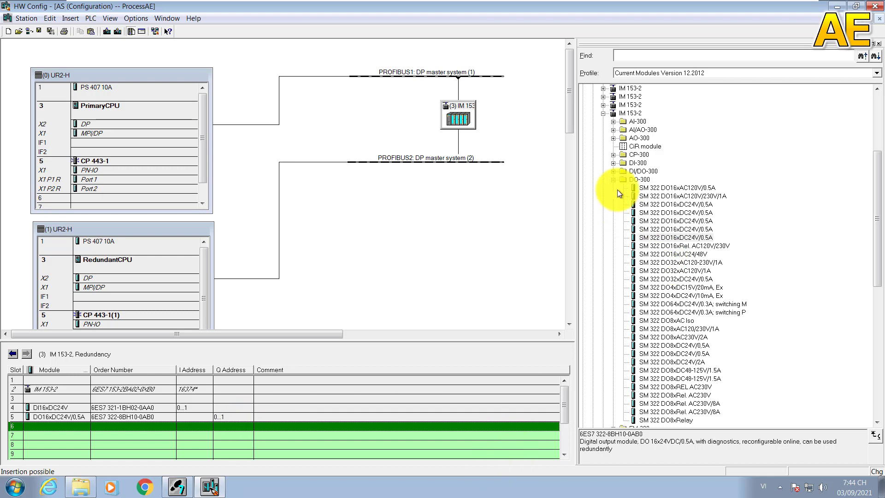
left_click(613, 179)
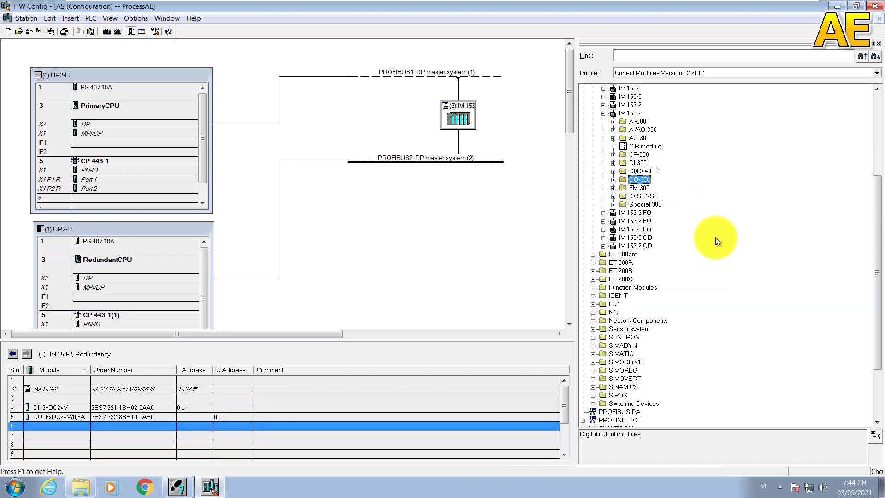
left_click(613, 130)
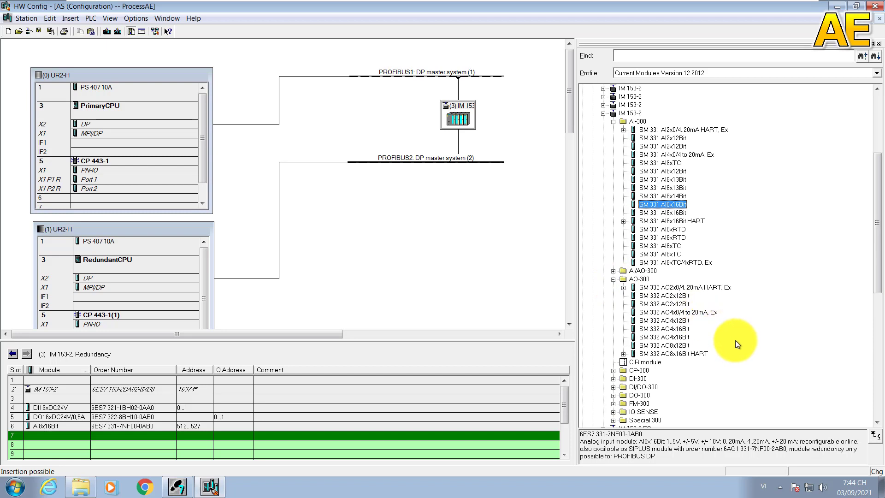
Step: Select the IM 153-2 slave interface to place the AO4x16Bit module in slot 7
left_click(663, 329)
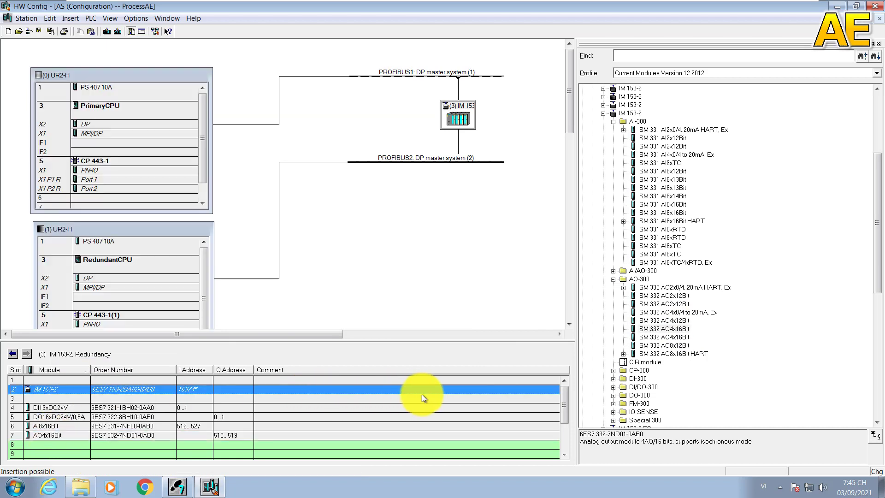
mouse_move(414, 410)
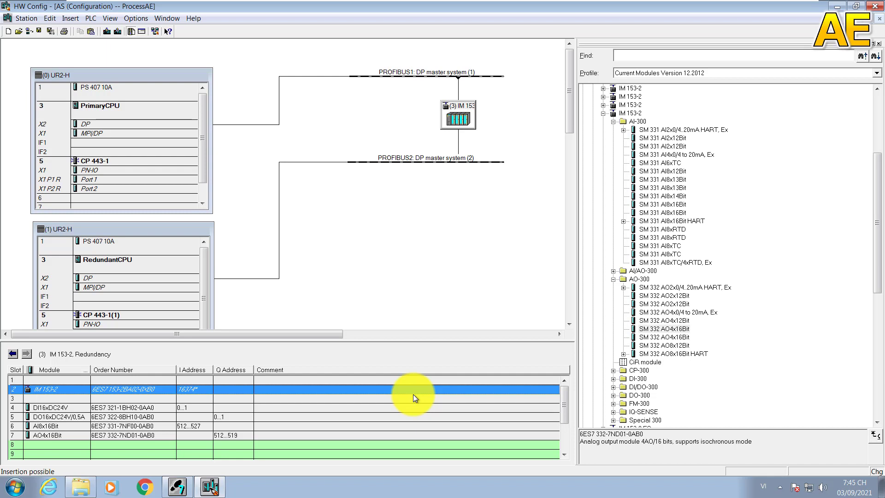
mouse_move(435, 446)
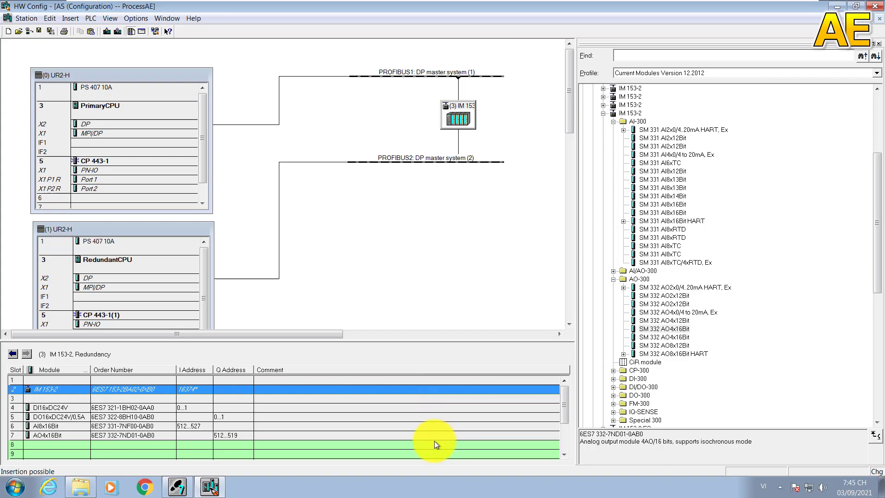